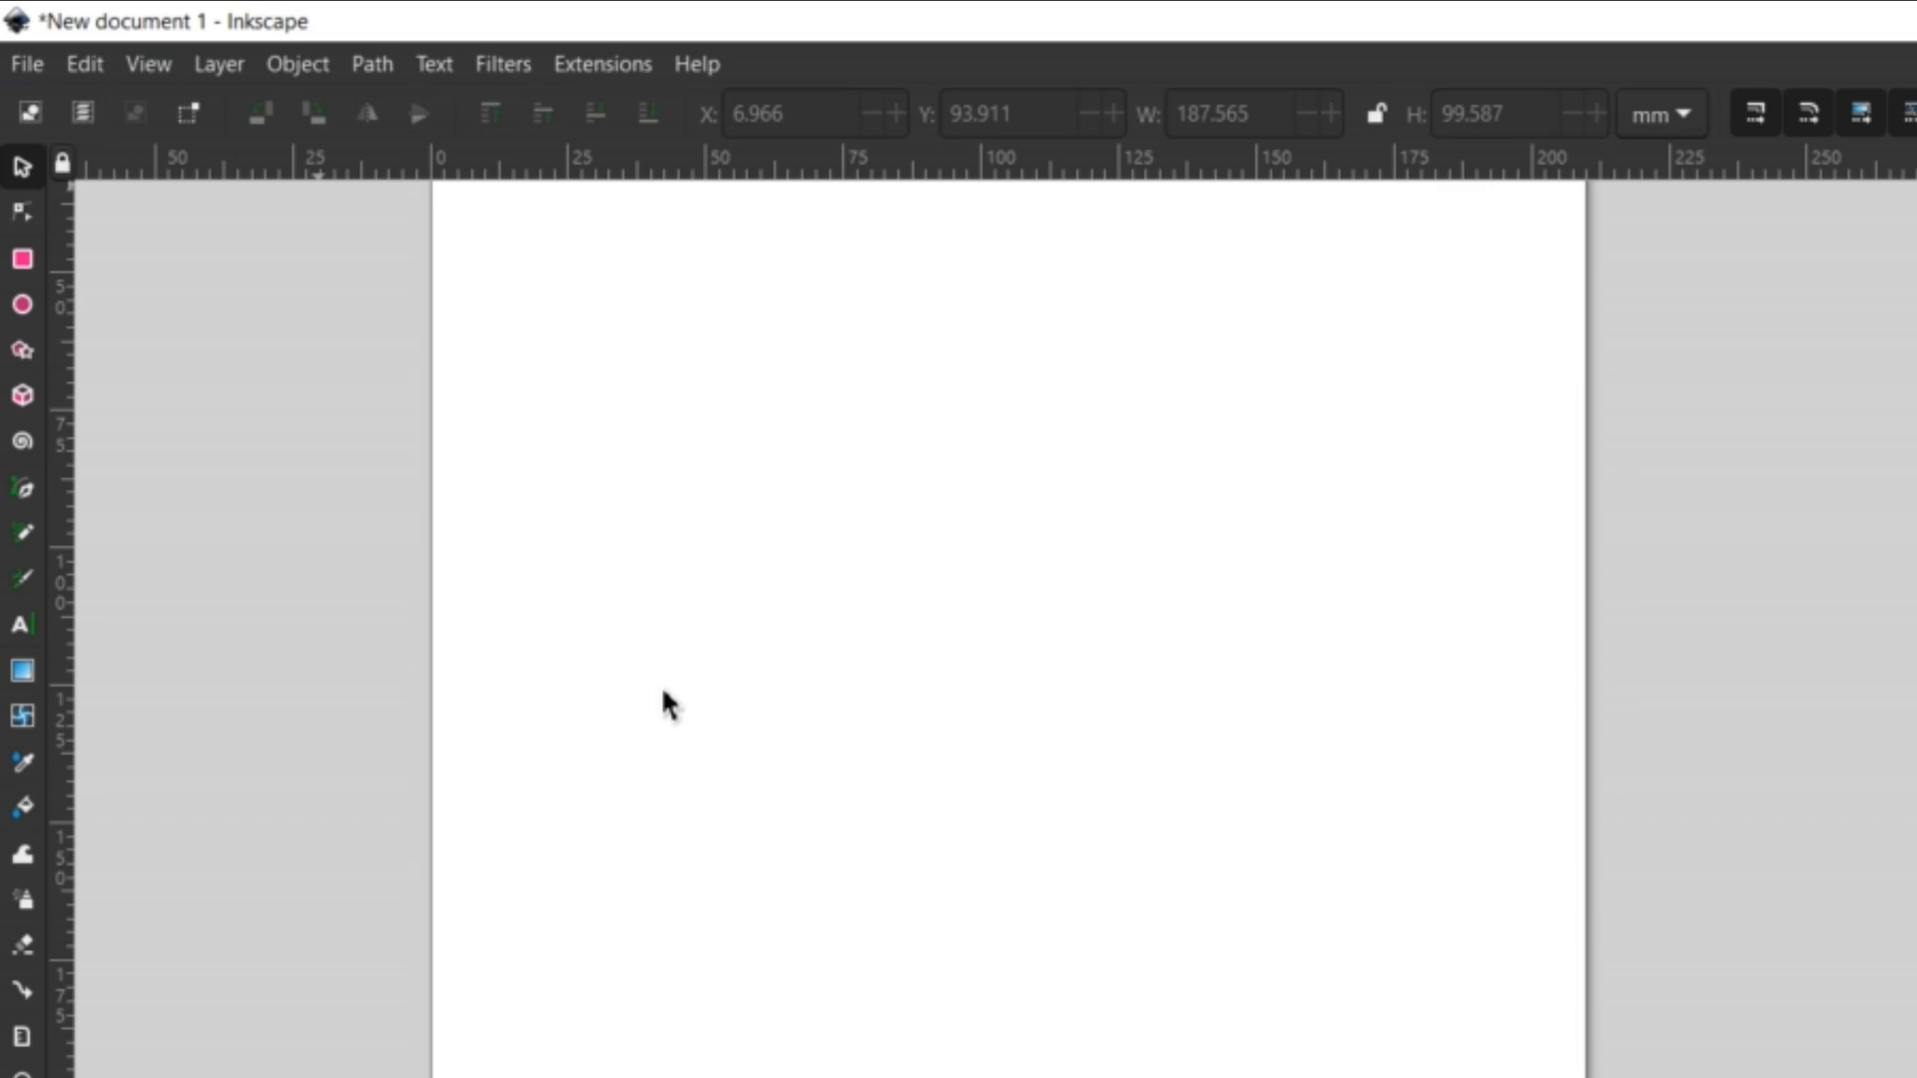
# Import the 'Love G + G Mason' note photo as embedded, then shrink and place it on the page.
pyautogui.click(26, 63)
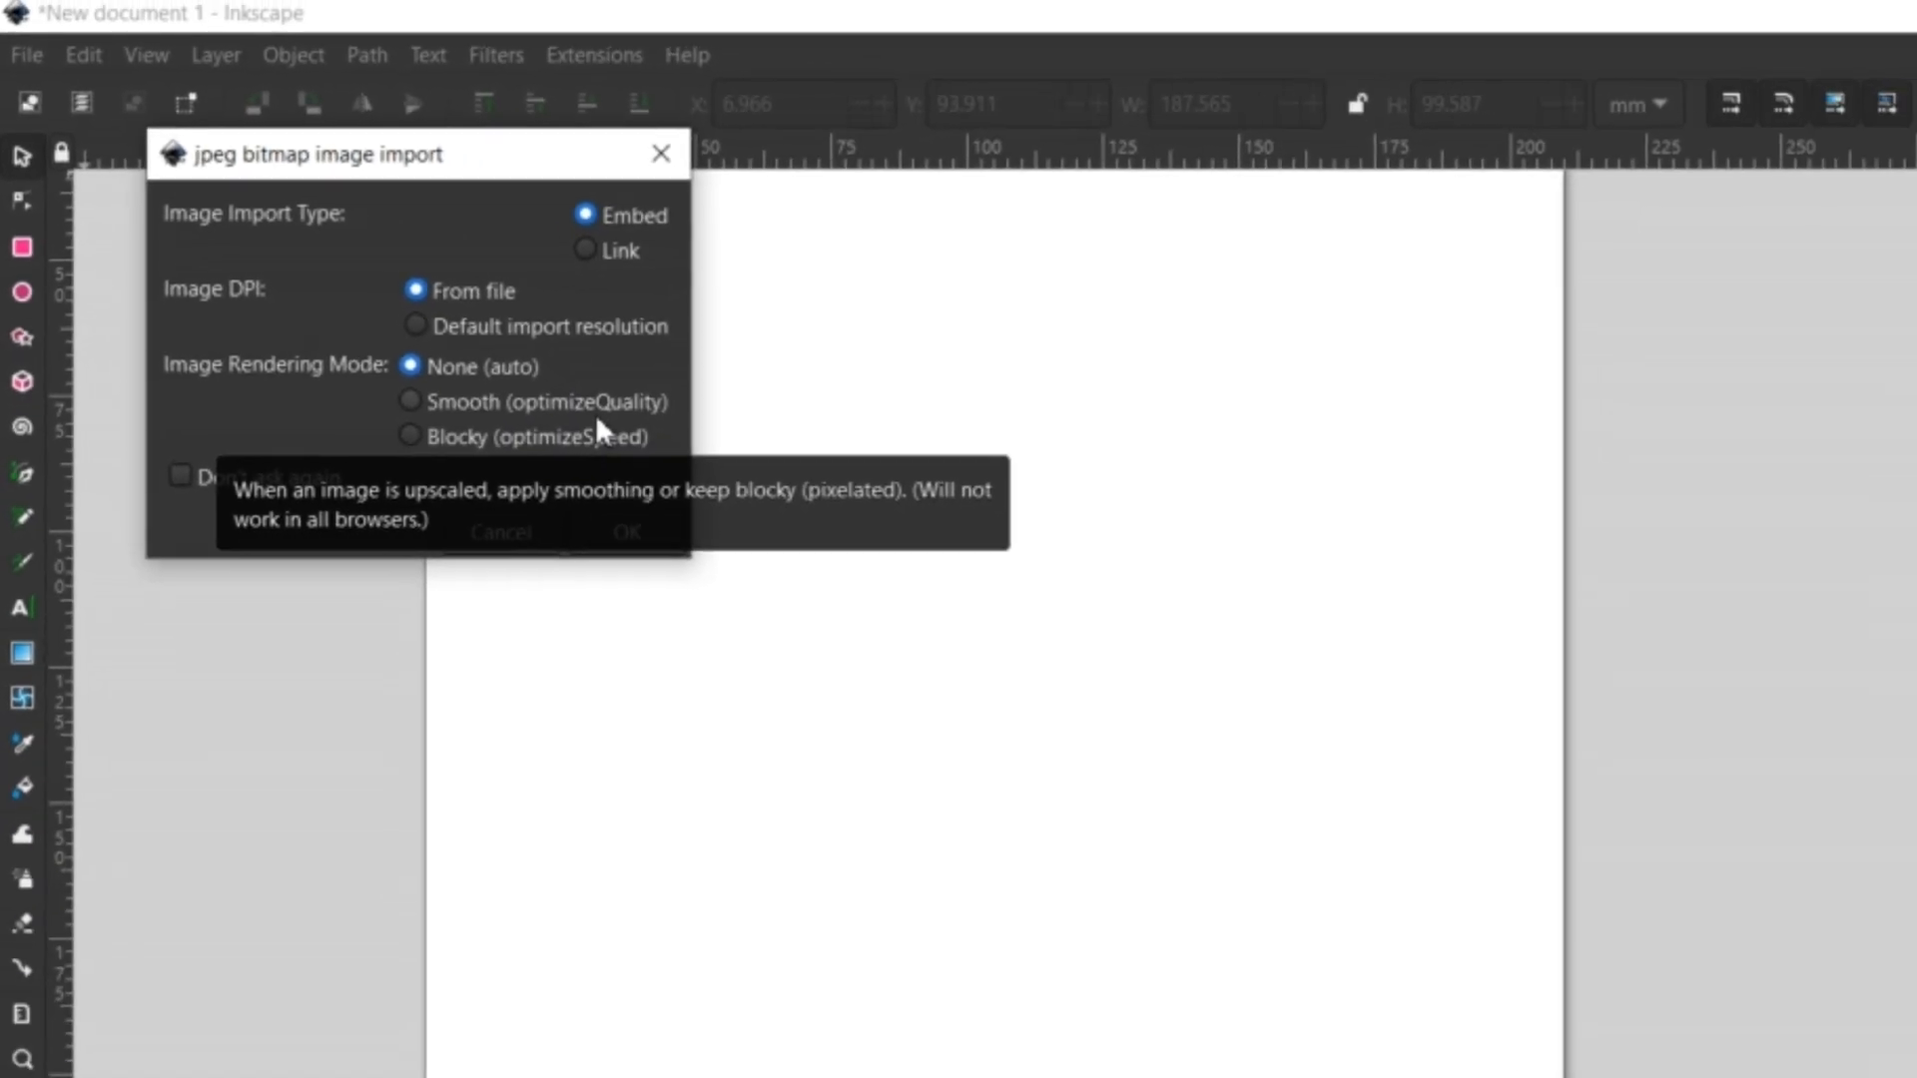
pyautogui.click(625, 531)
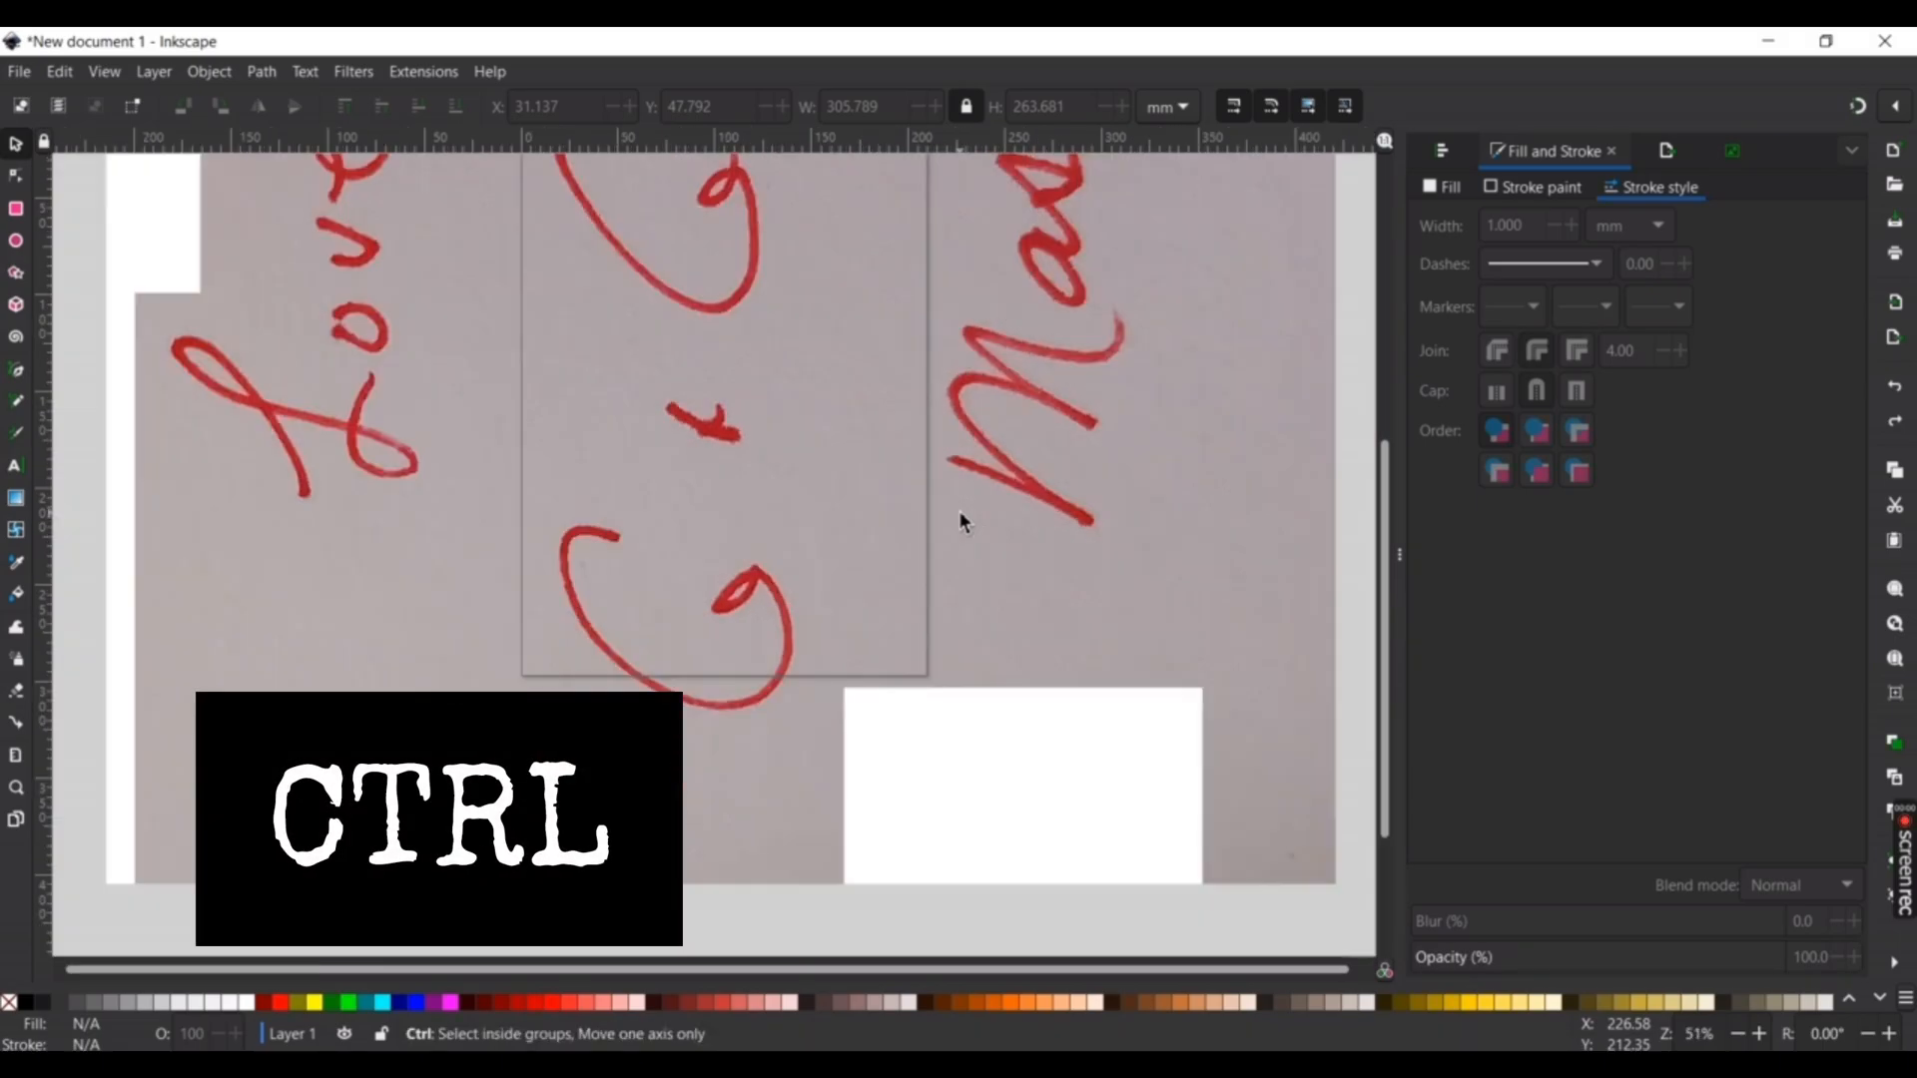
pyautogui.scroll(-3)
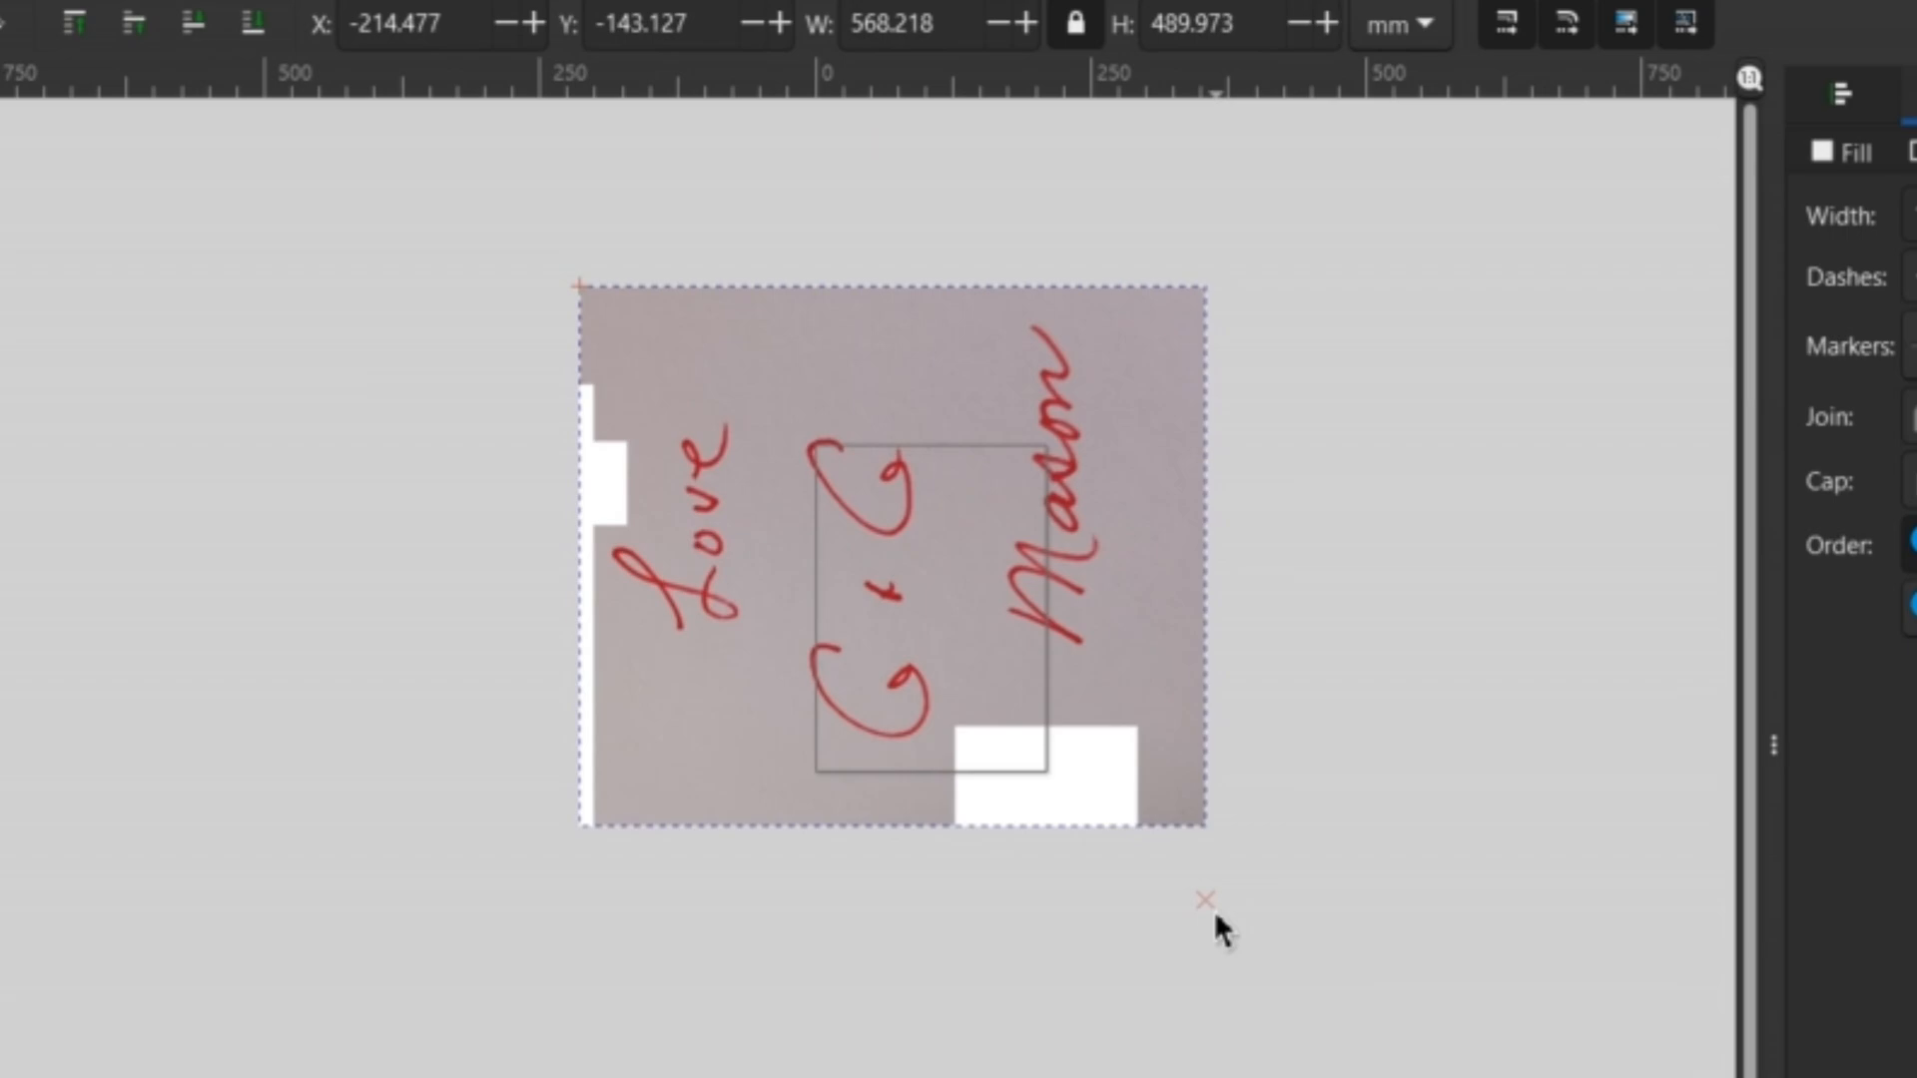
pyautogui.moveTo(1208, 829); pyautogui.dragTo(807, 472)
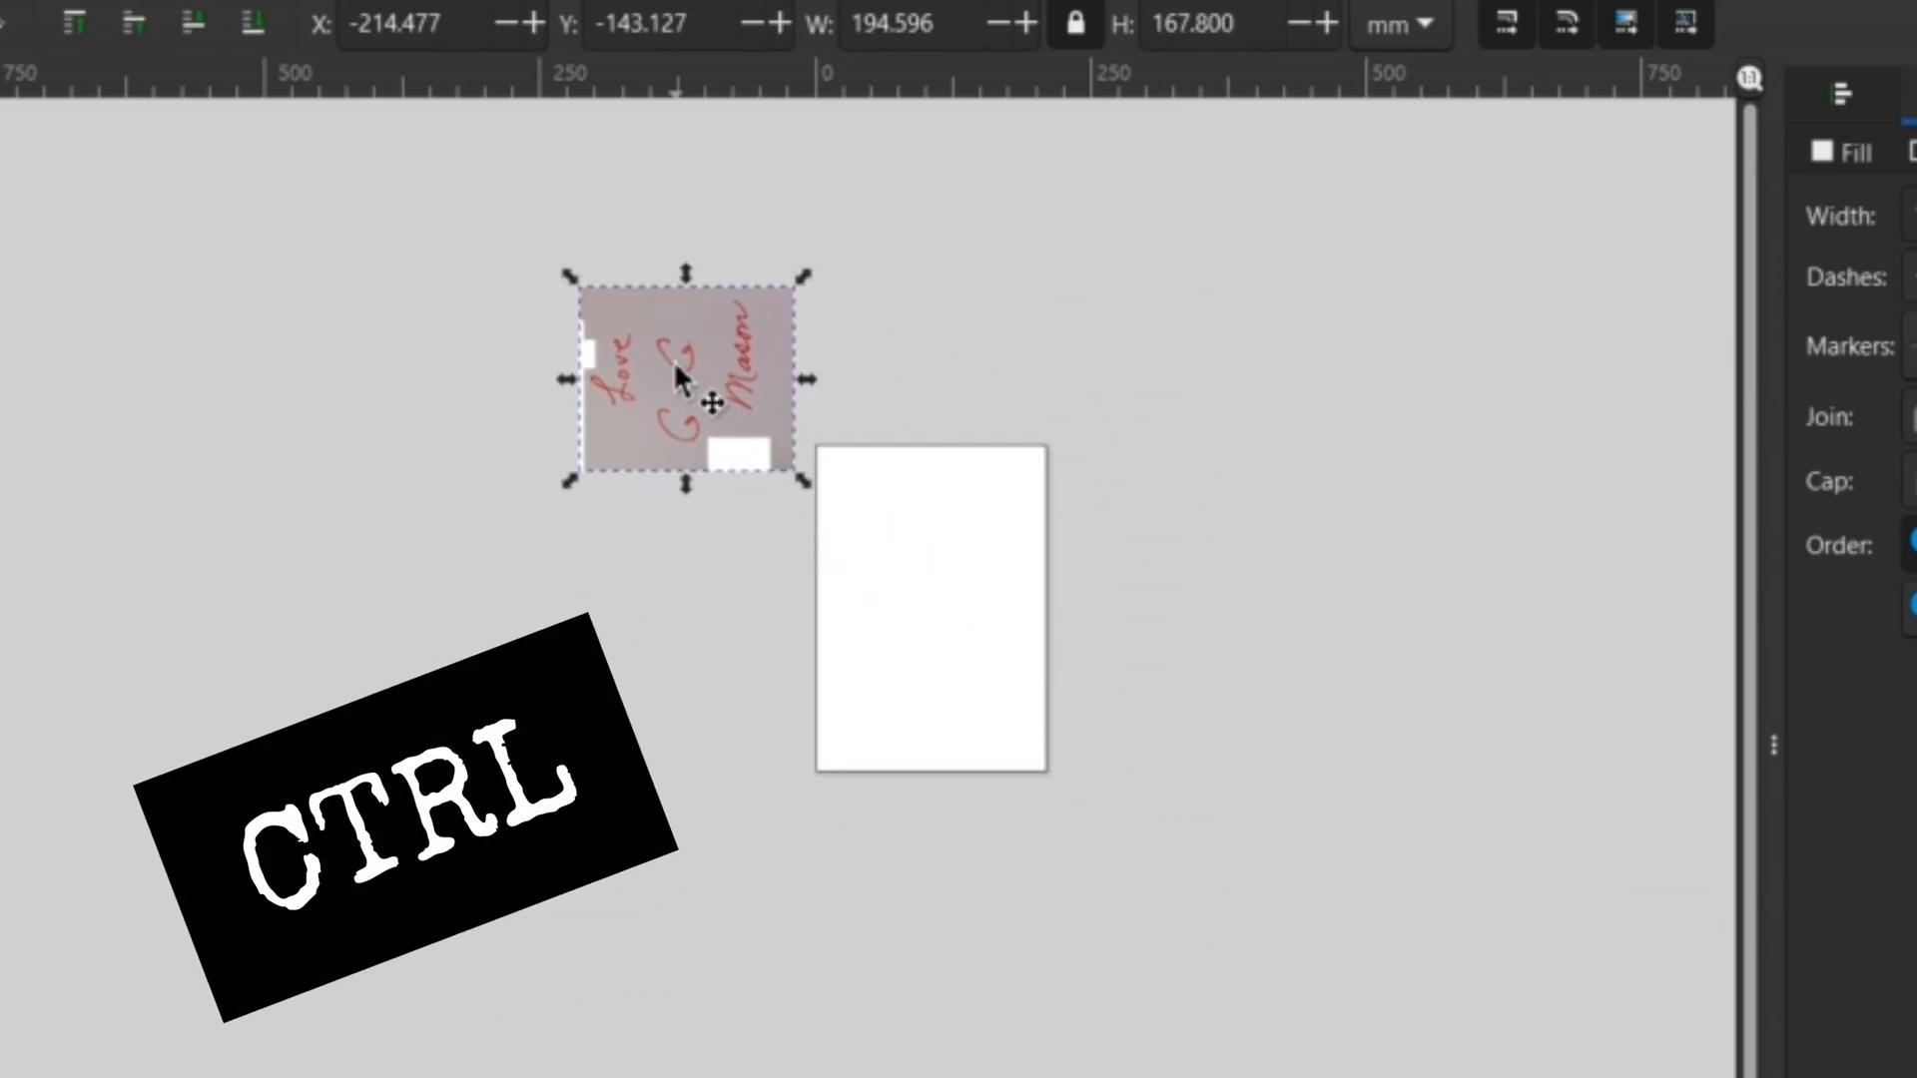
pyautogui.moveTo(683, 378); pyautogui.dragTo(933, 607)
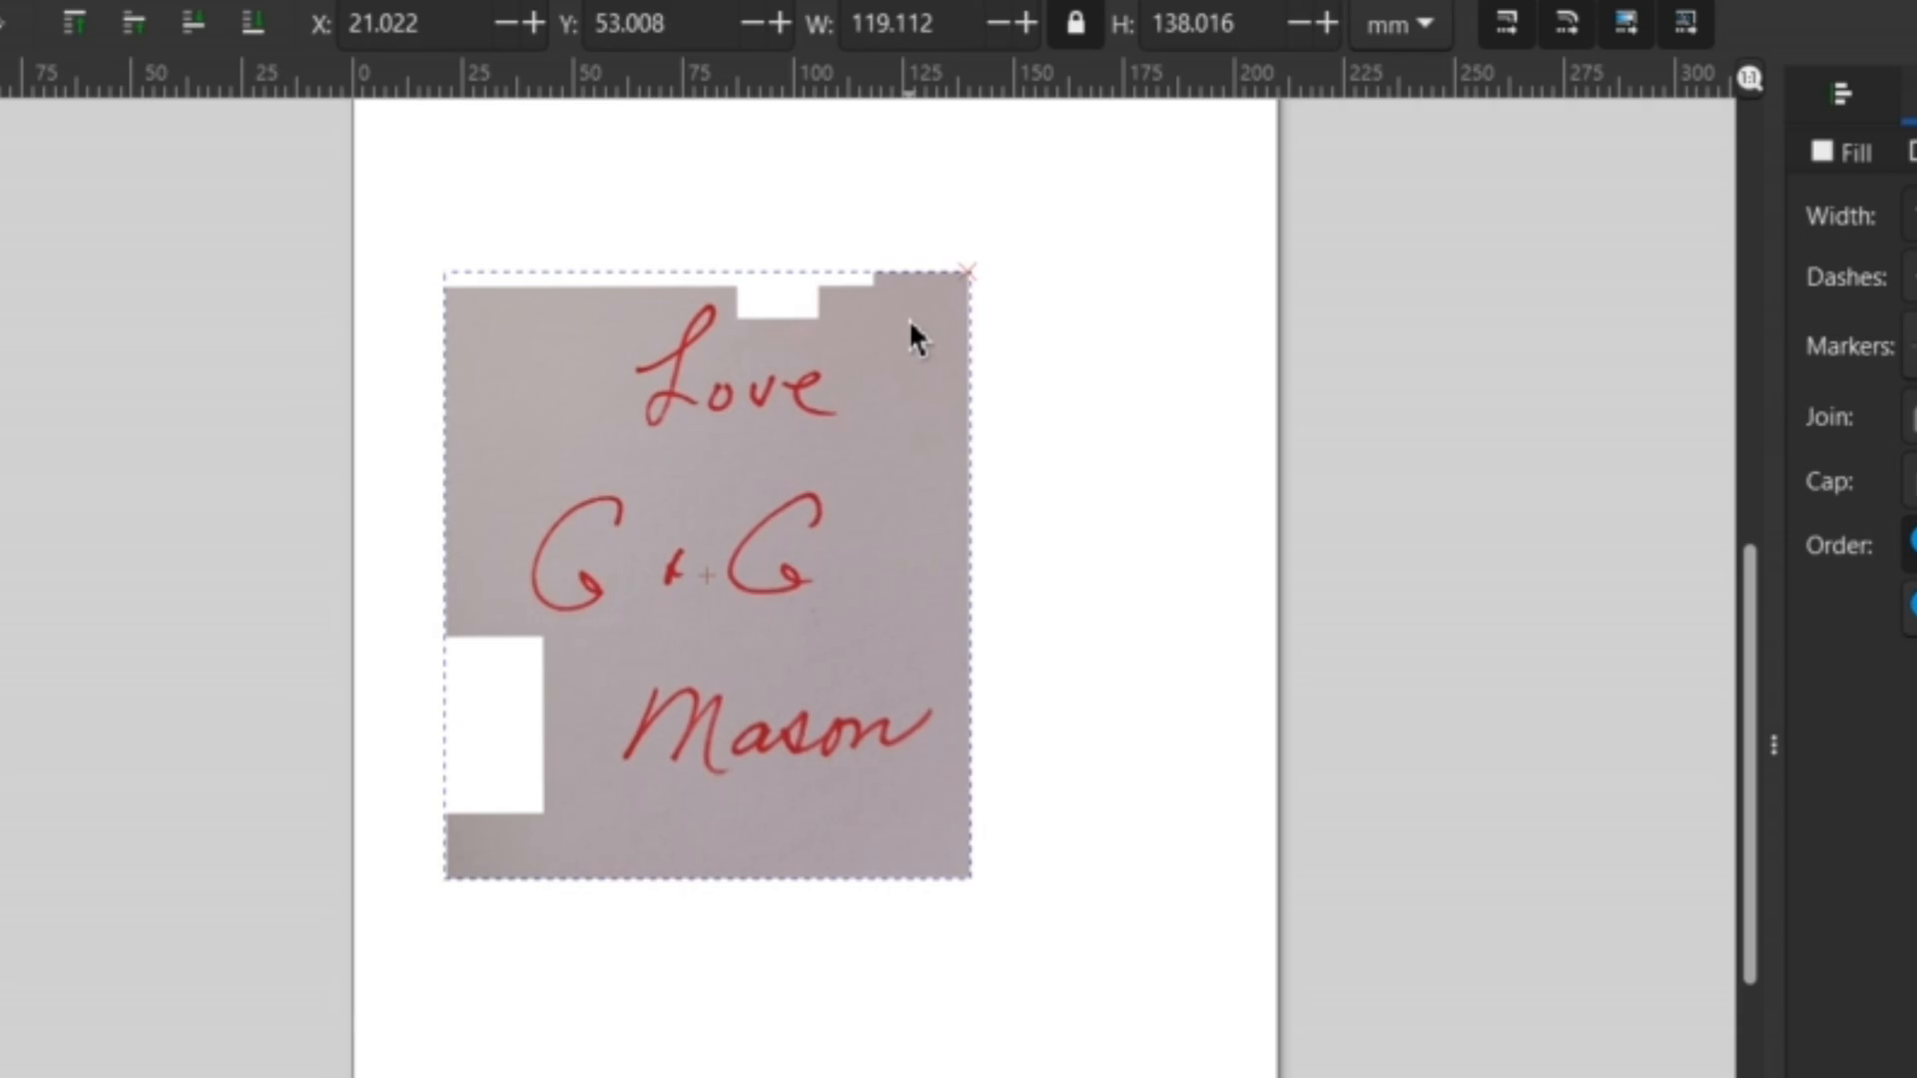
pyautogui.click(917, 341)
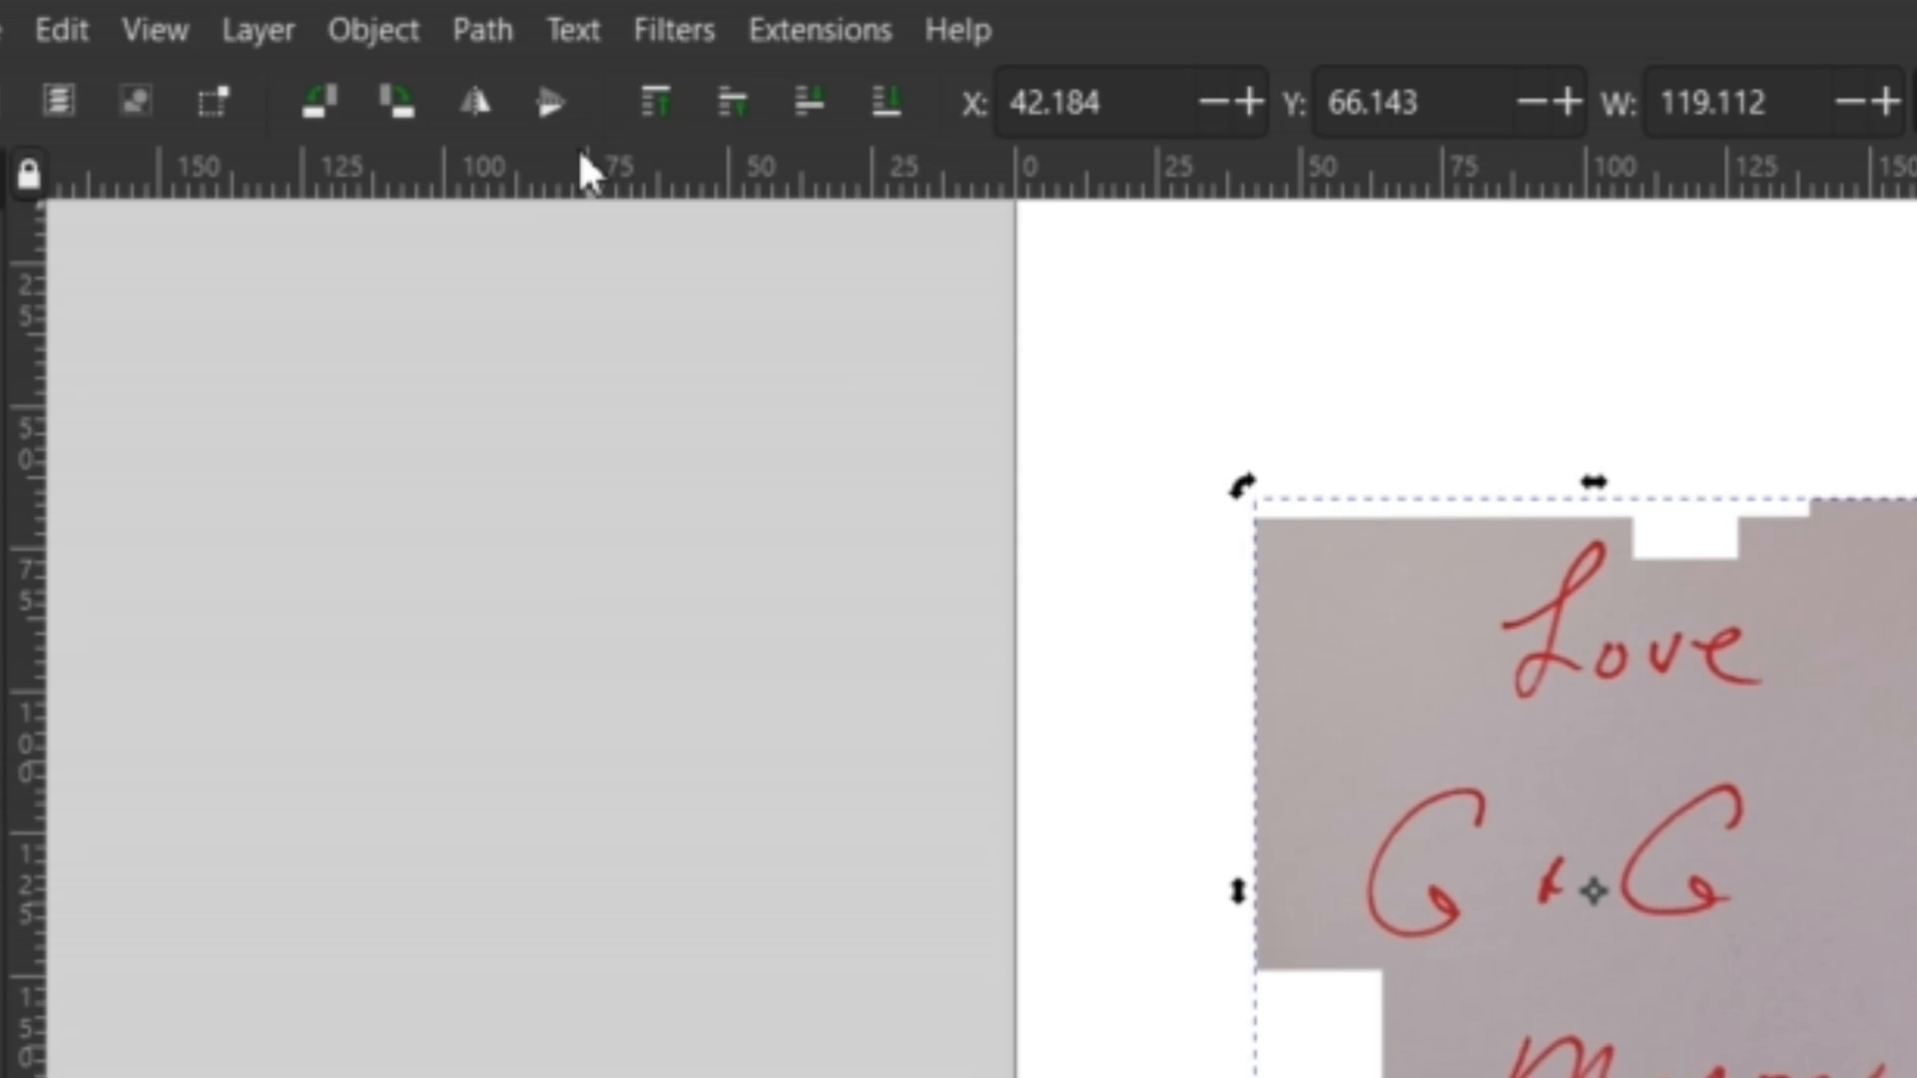
# Run Trace Bitmap on the photo, tuning threshold to about 0.497 and speckle suppression for clean lettering.
pyautogui.click(482, 30)
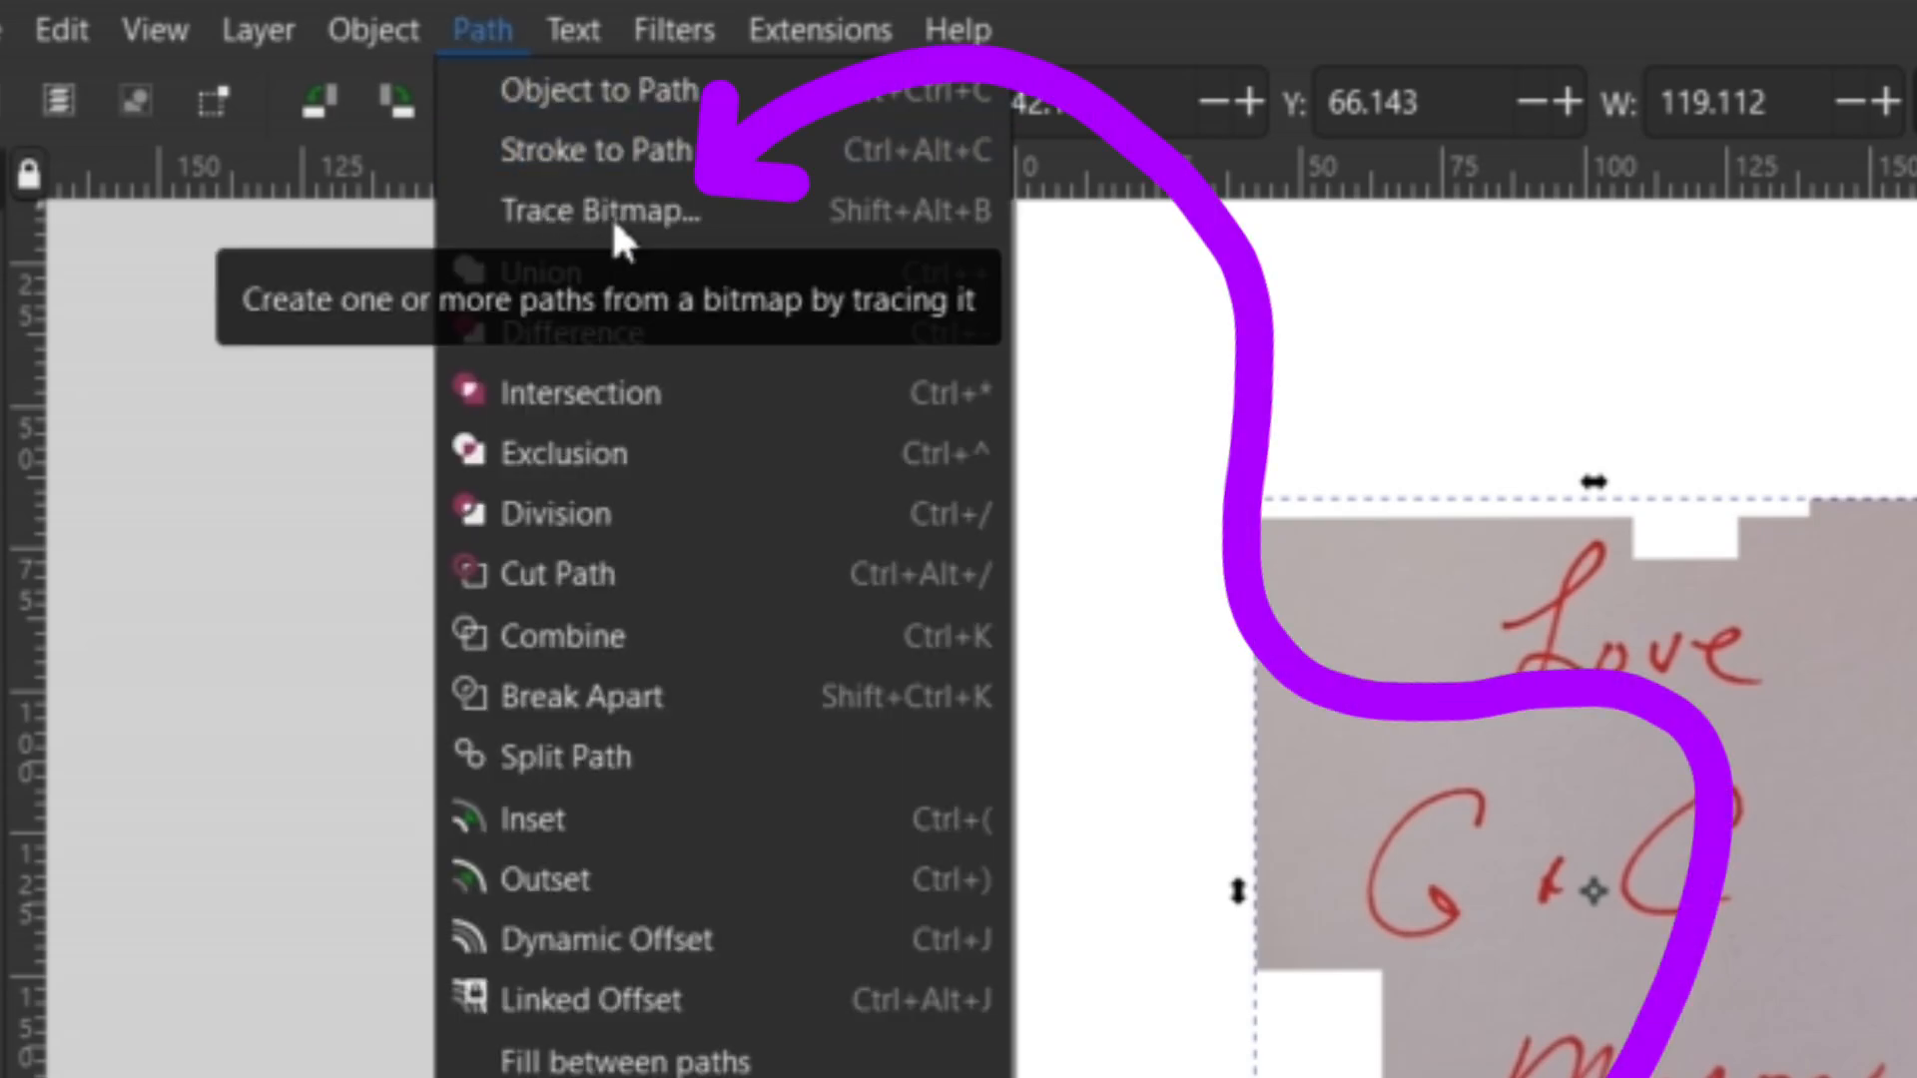
pyautogui.click(597, 210)
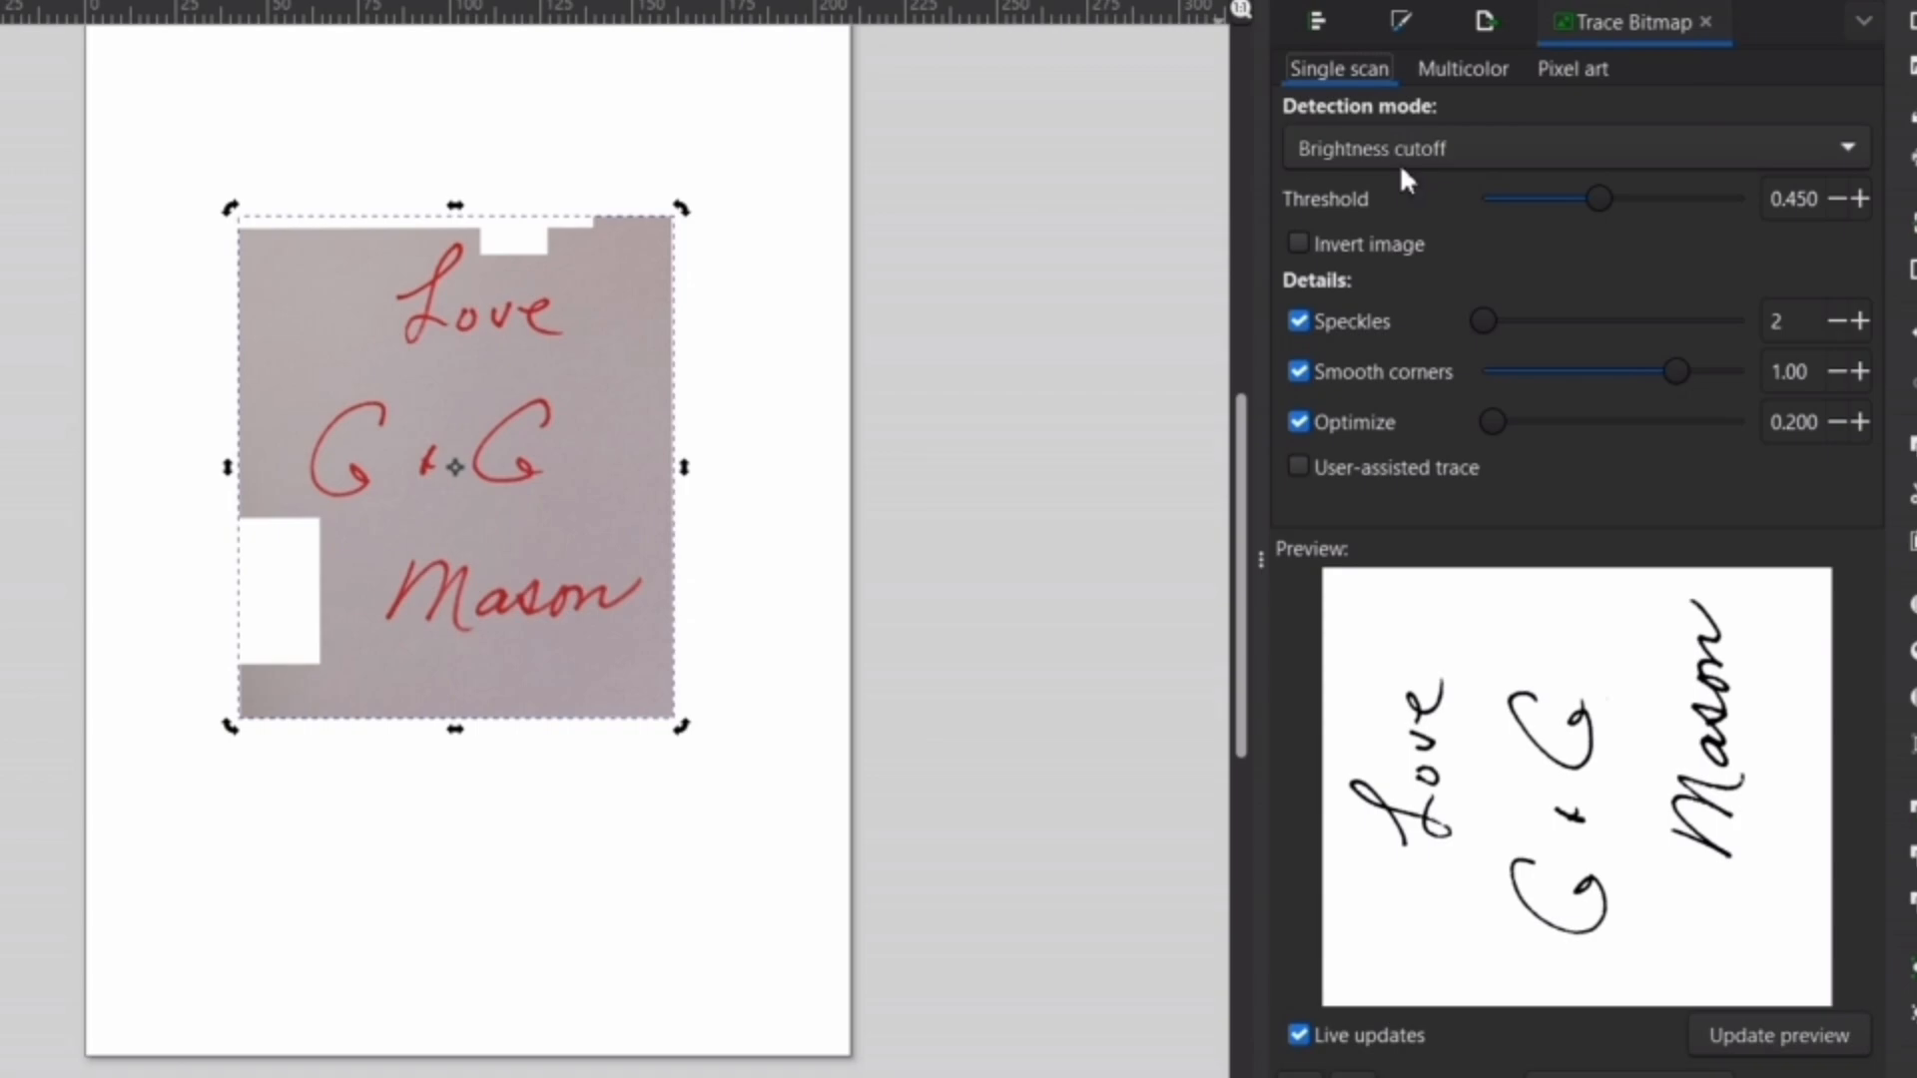
pyautogui.moveTo(1743, 217)
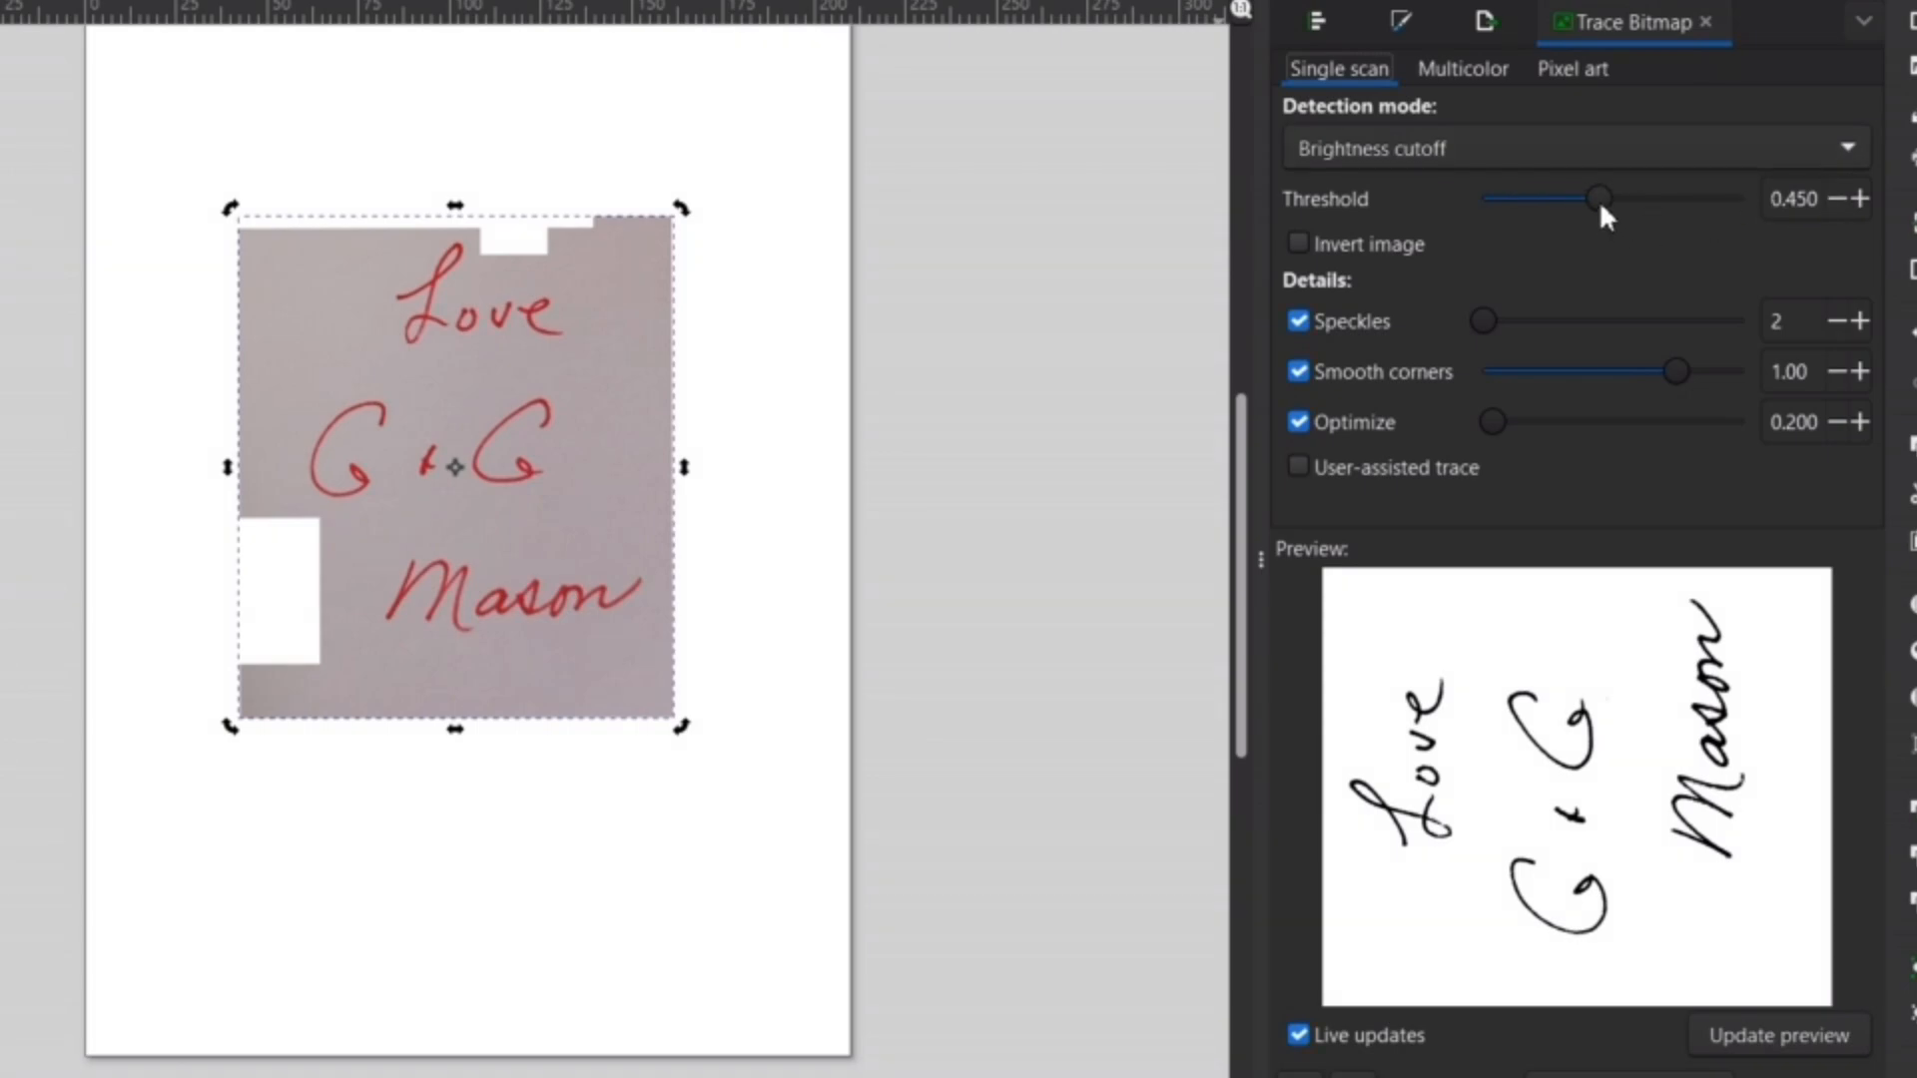
pyautogui.moveTo(1593, 197); pyautogui.dragTo(1584, 198)
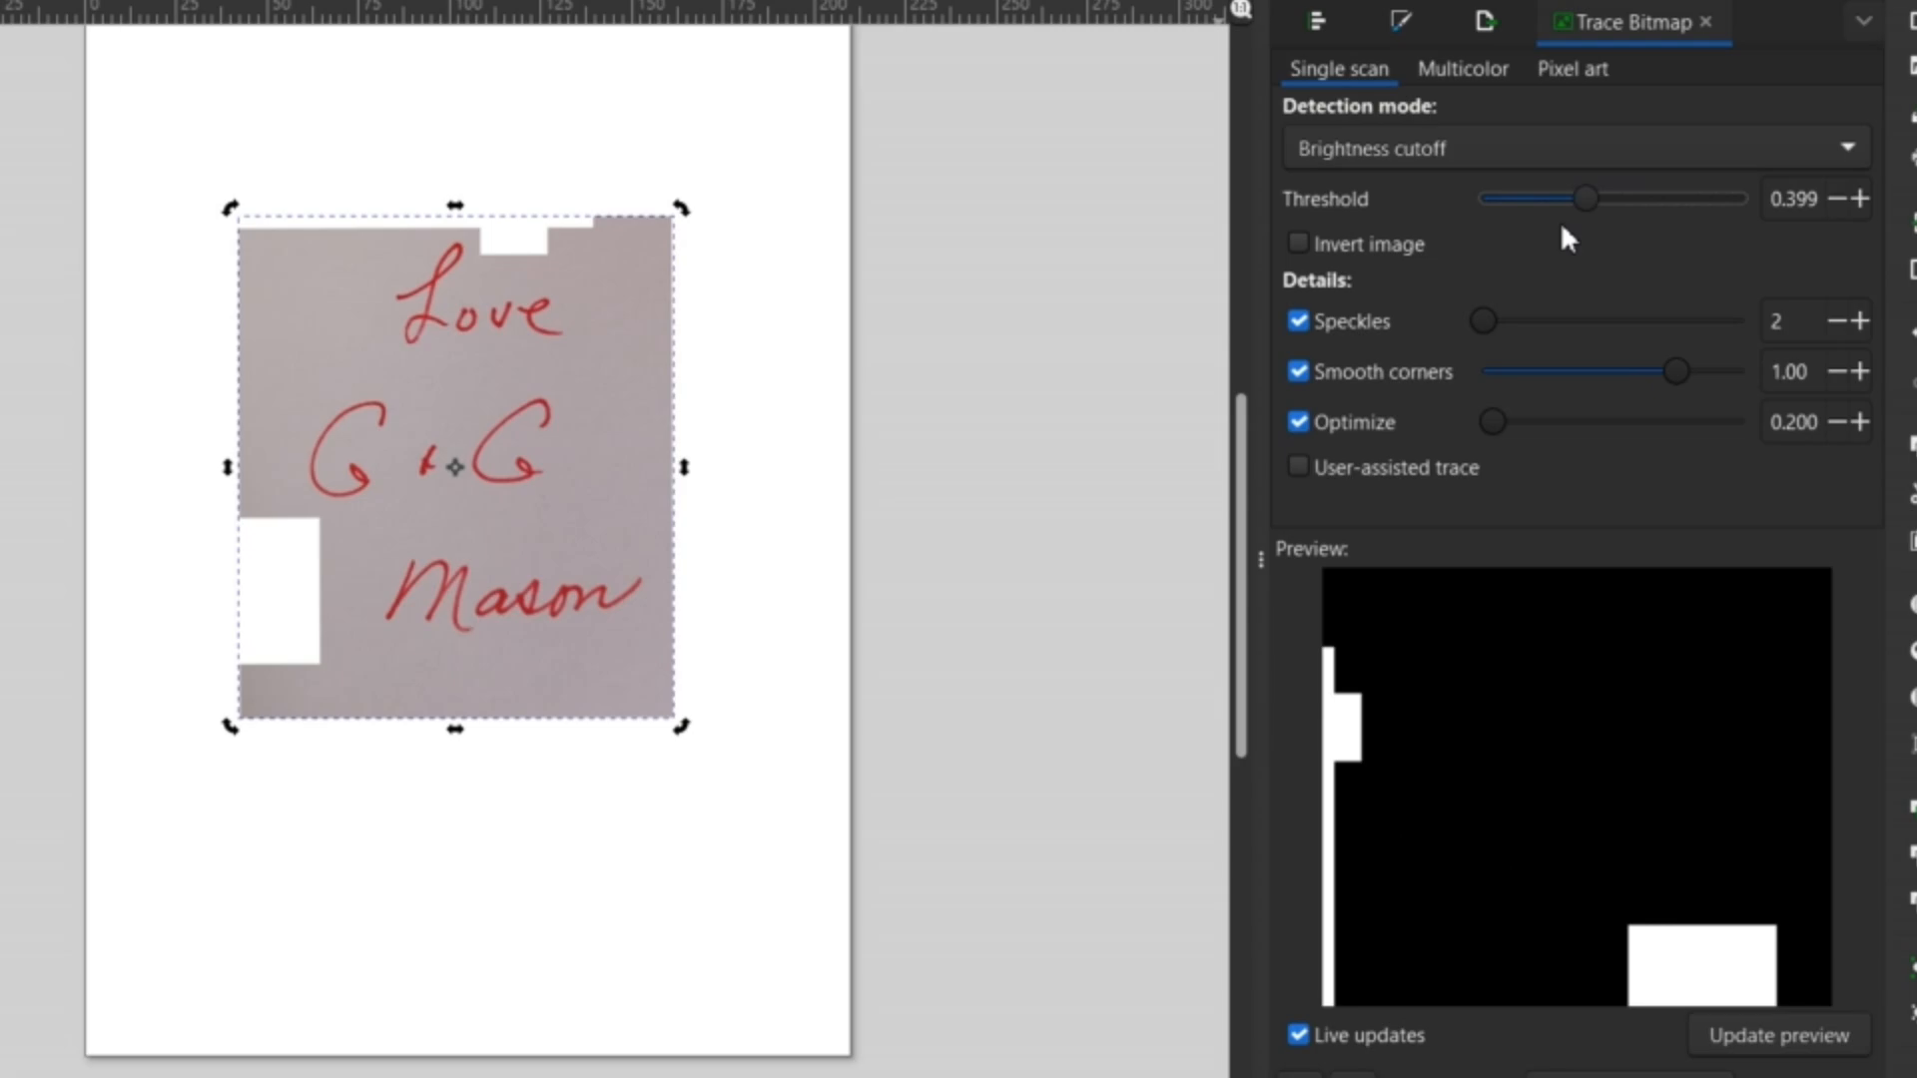
pyautogui.moveTo(1584, 197); pyautogui.dragTo(1614, 198)
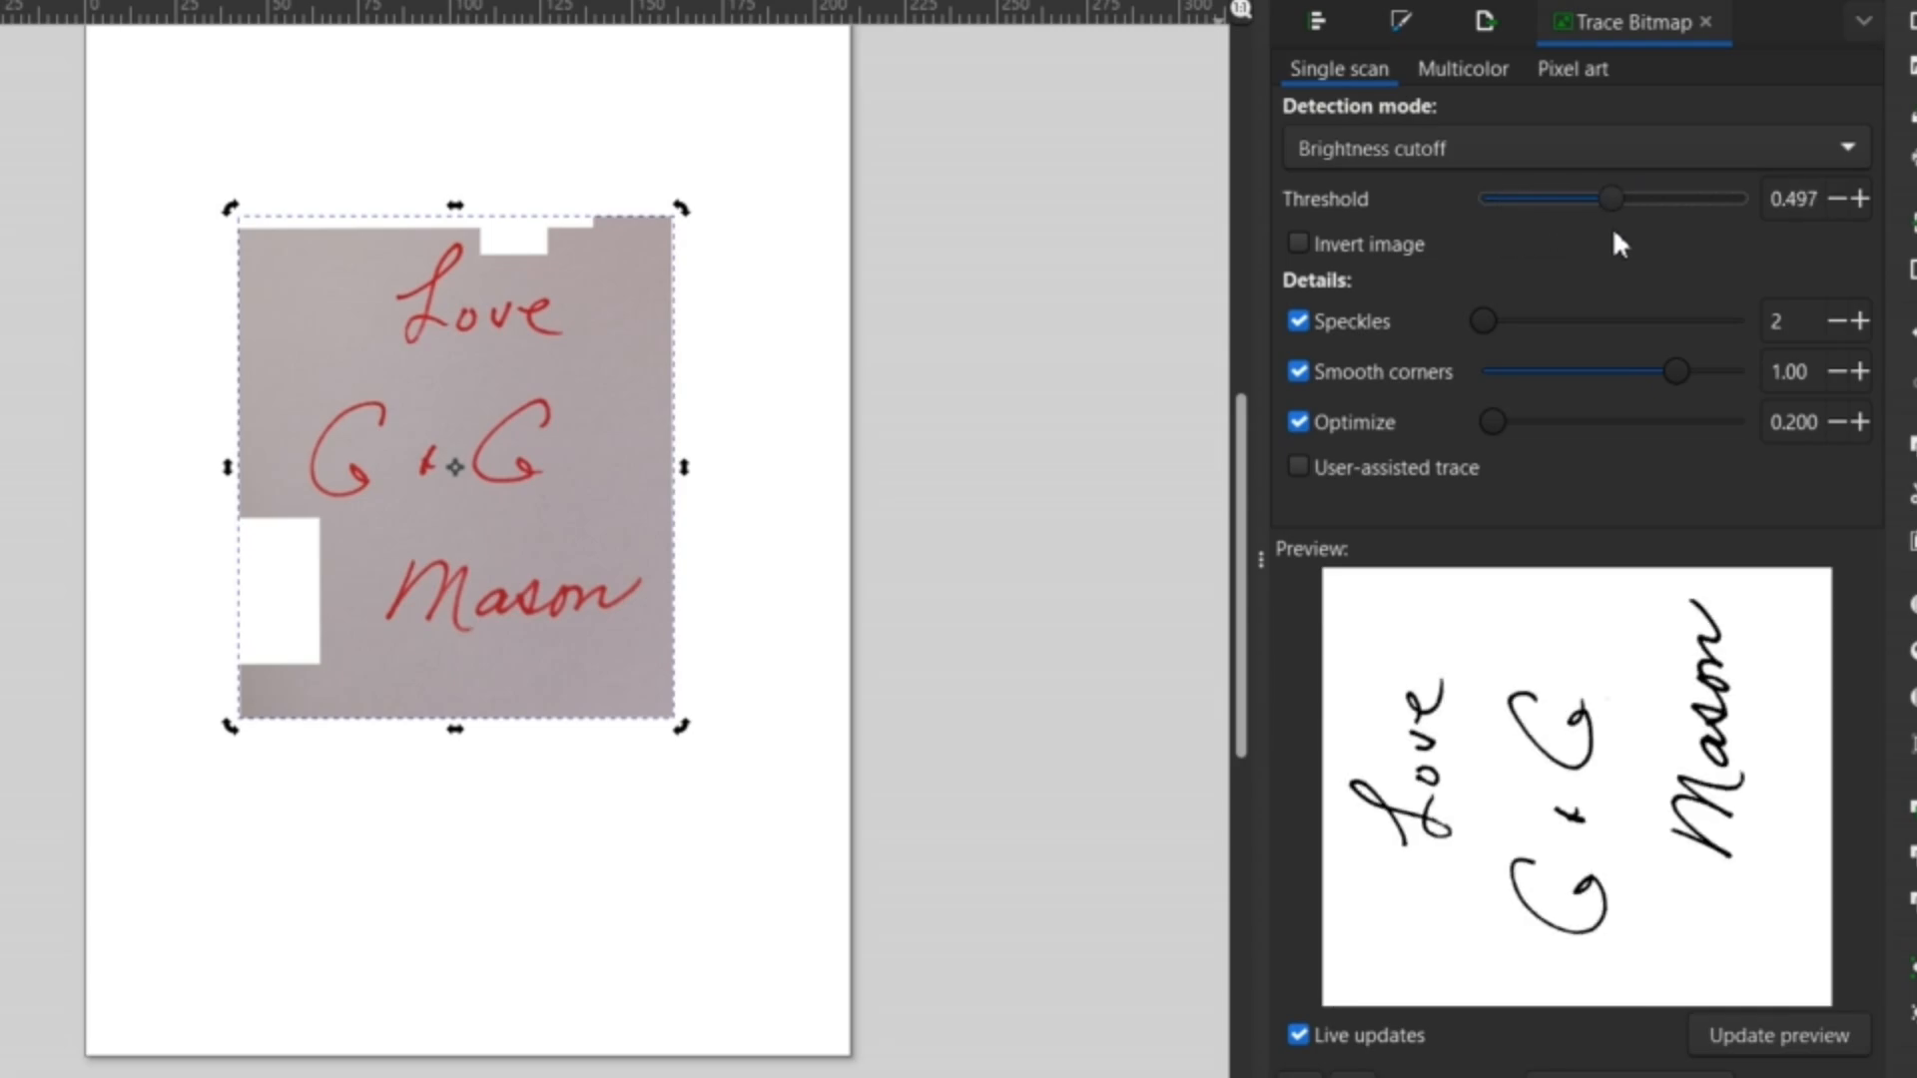
pyautogui.moveTo(1484, 320); pyautogui.dragTo(1674, 319)
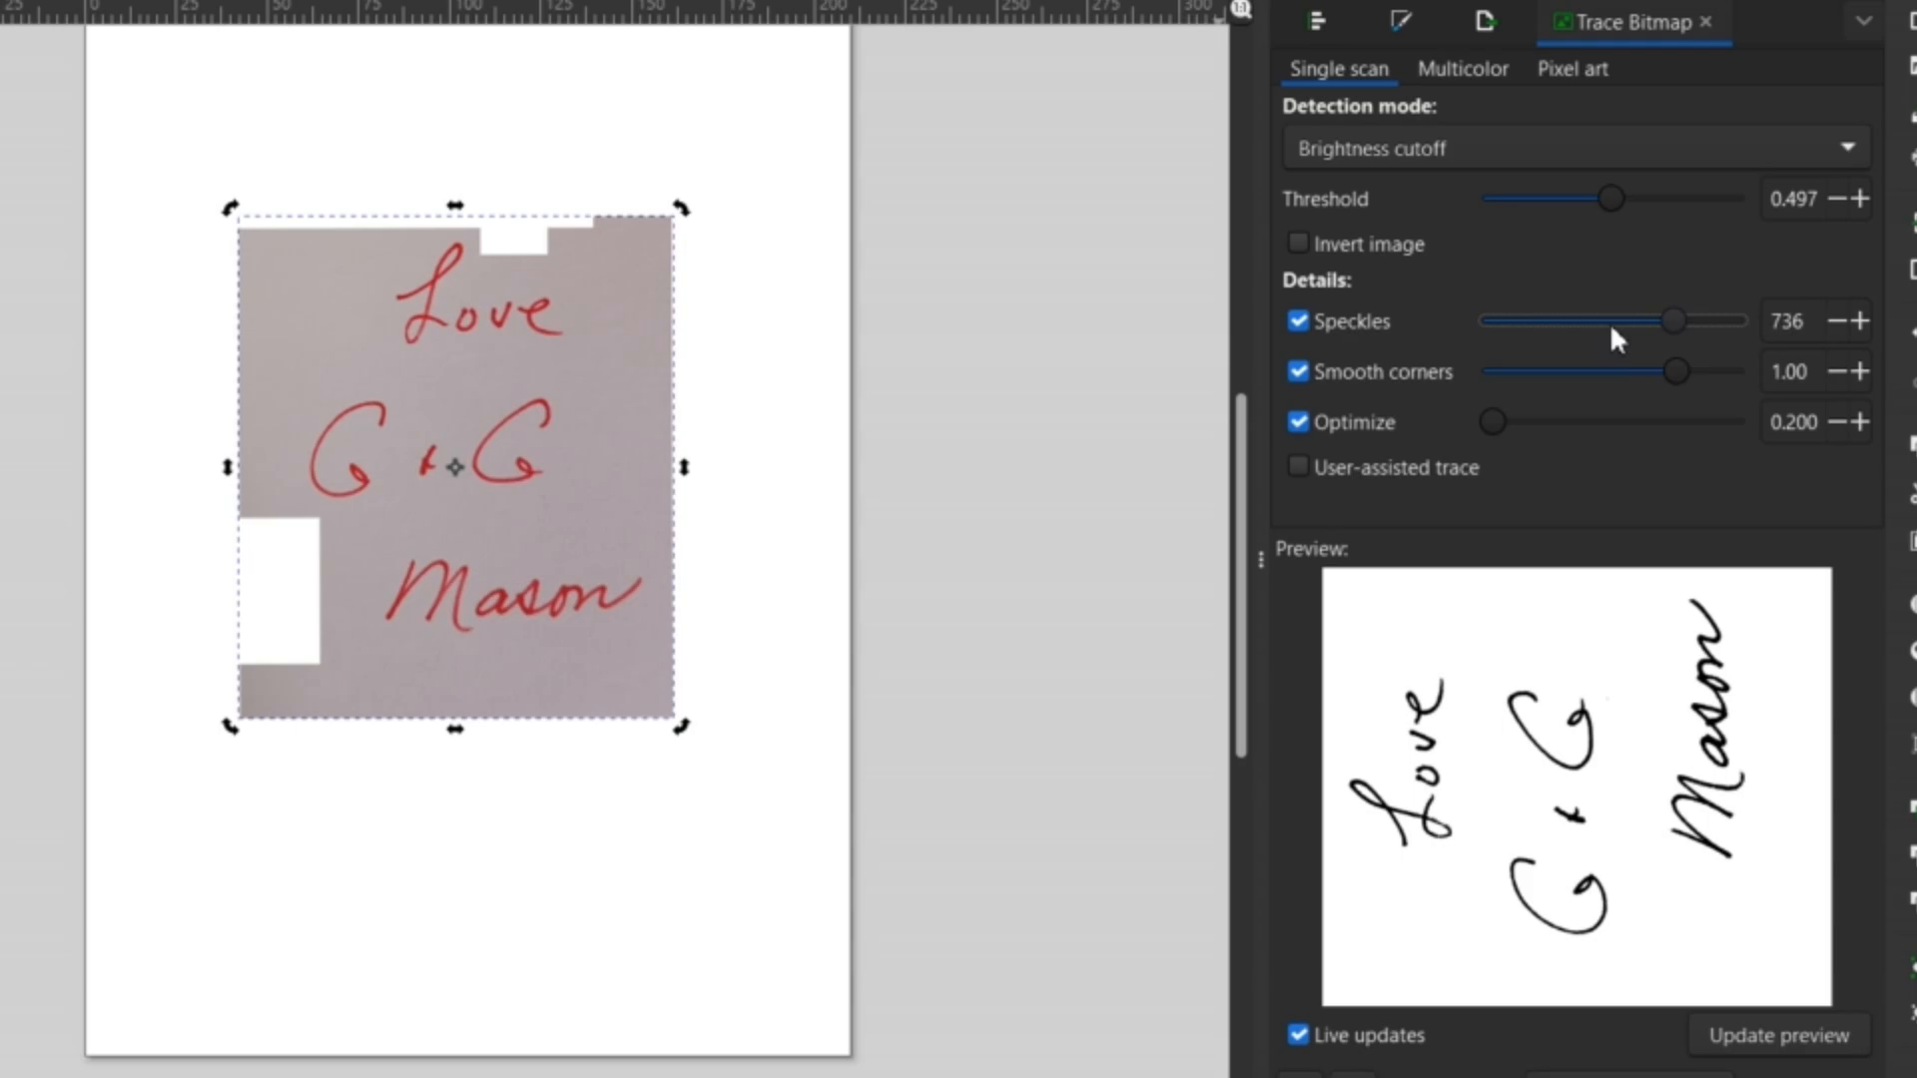
pyautogui.moveTo(1670, 320); pyautogui.dragTo(1482, 320)
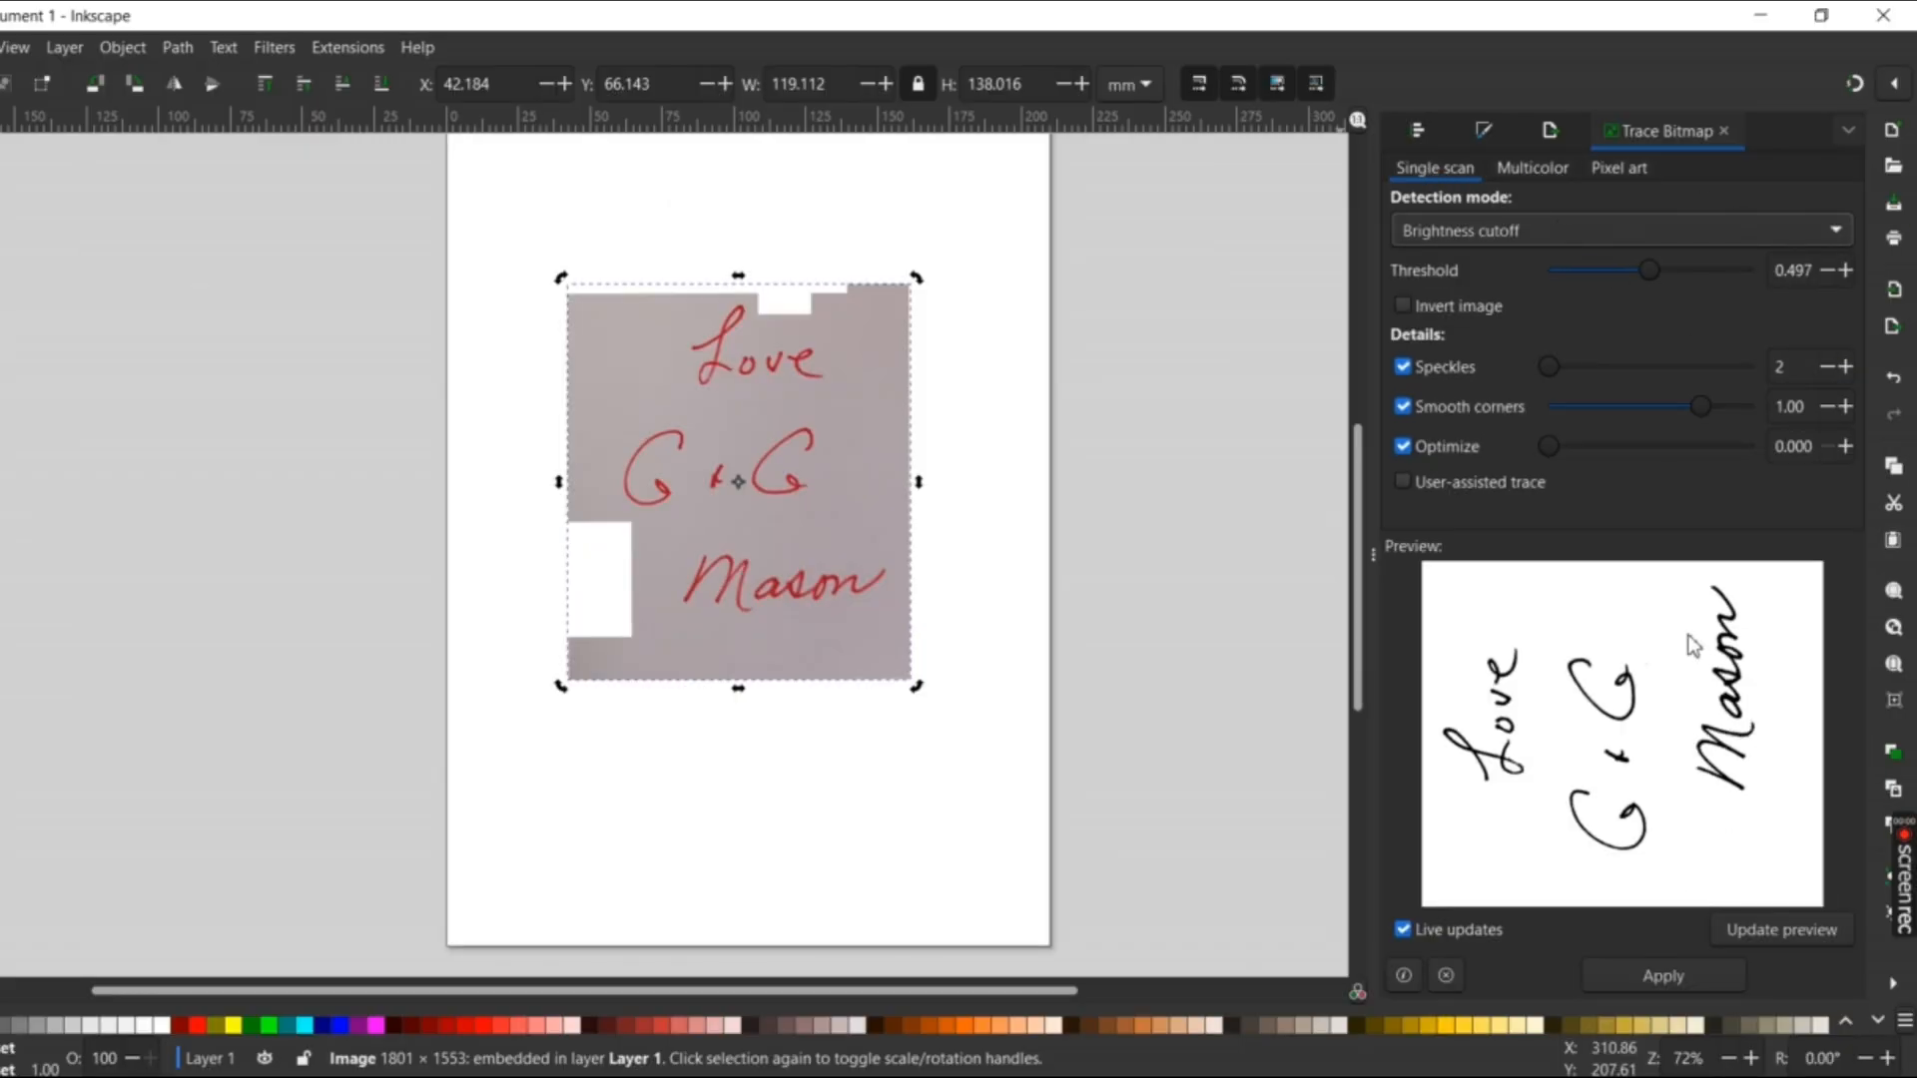
# Apply the trace to turn the note photo into black vector handwriting.
pyautogui.click(1659, 956)
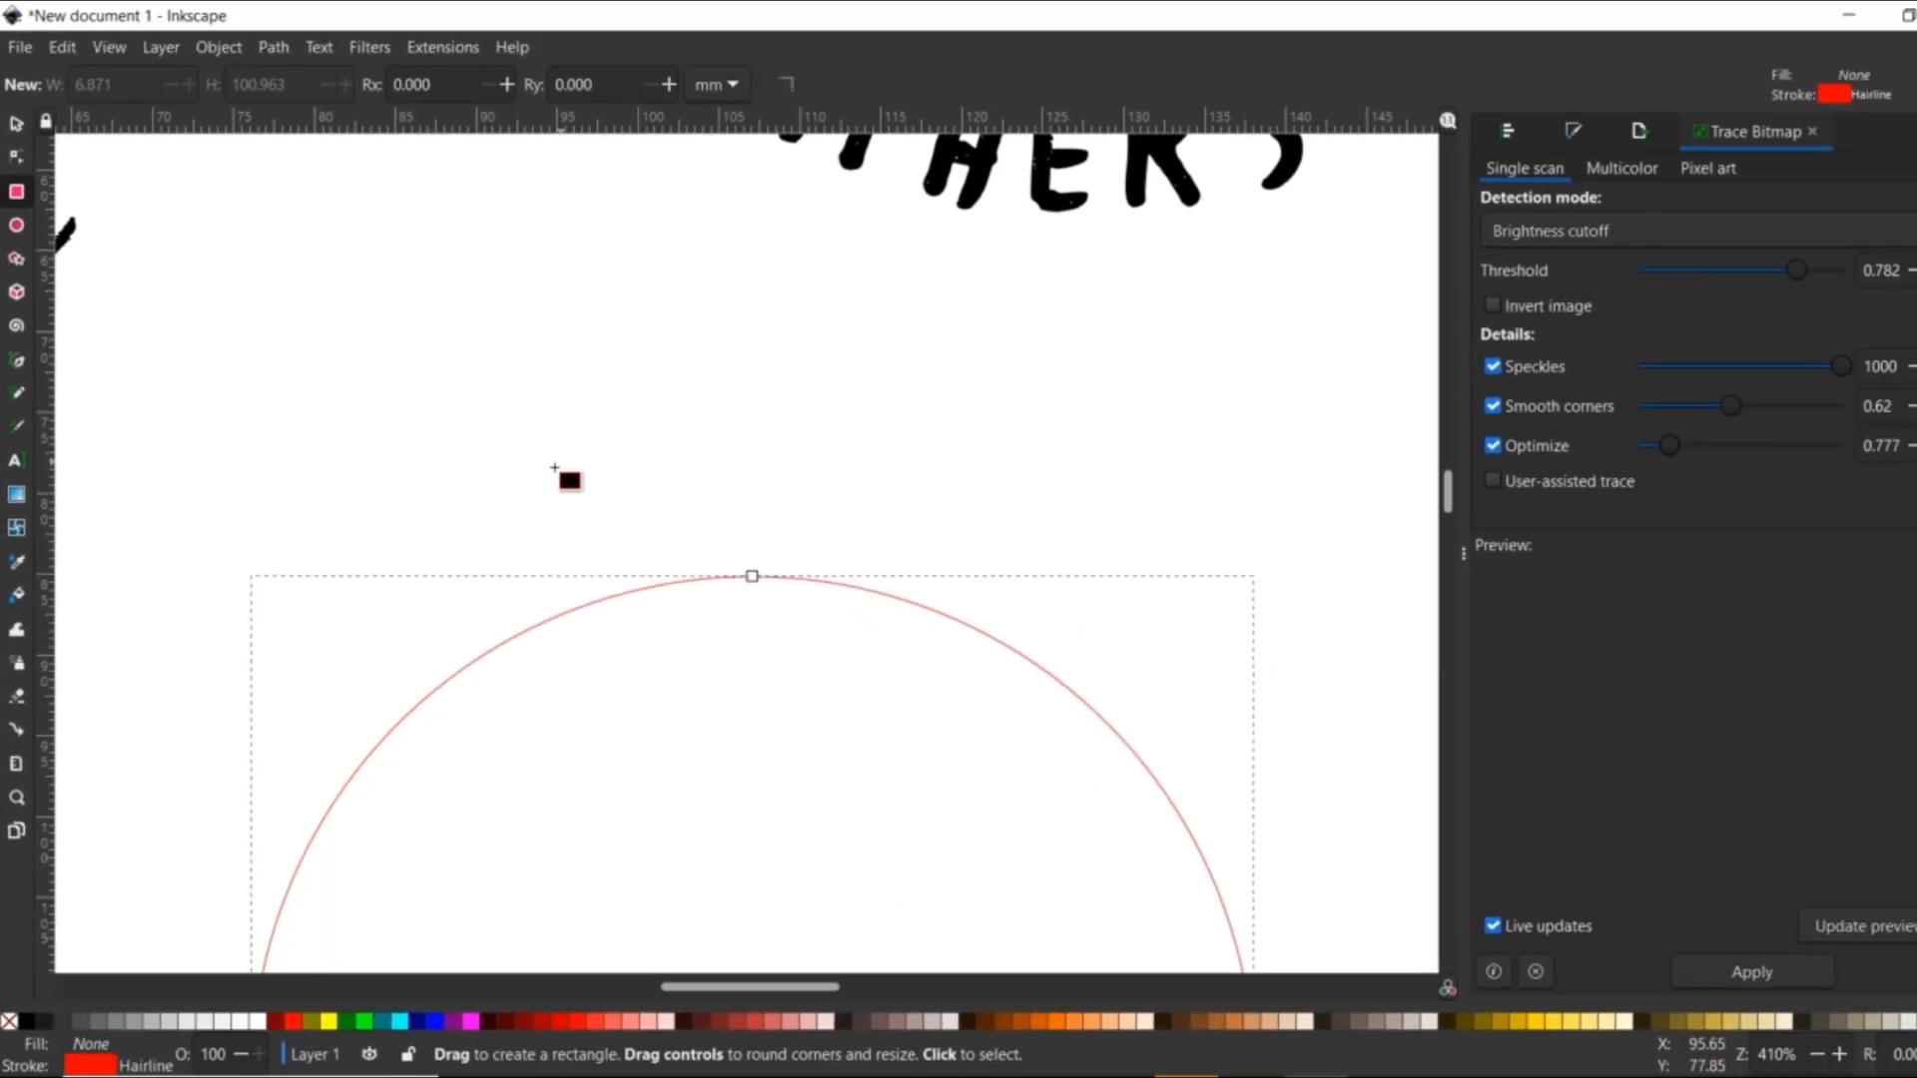
# Draw a rounded cap rectangle above the big circle and centre the pieces with Align and Distribute.
pyautogui.moveTo(559, 475); pyautogui.dragTo(947, 651)
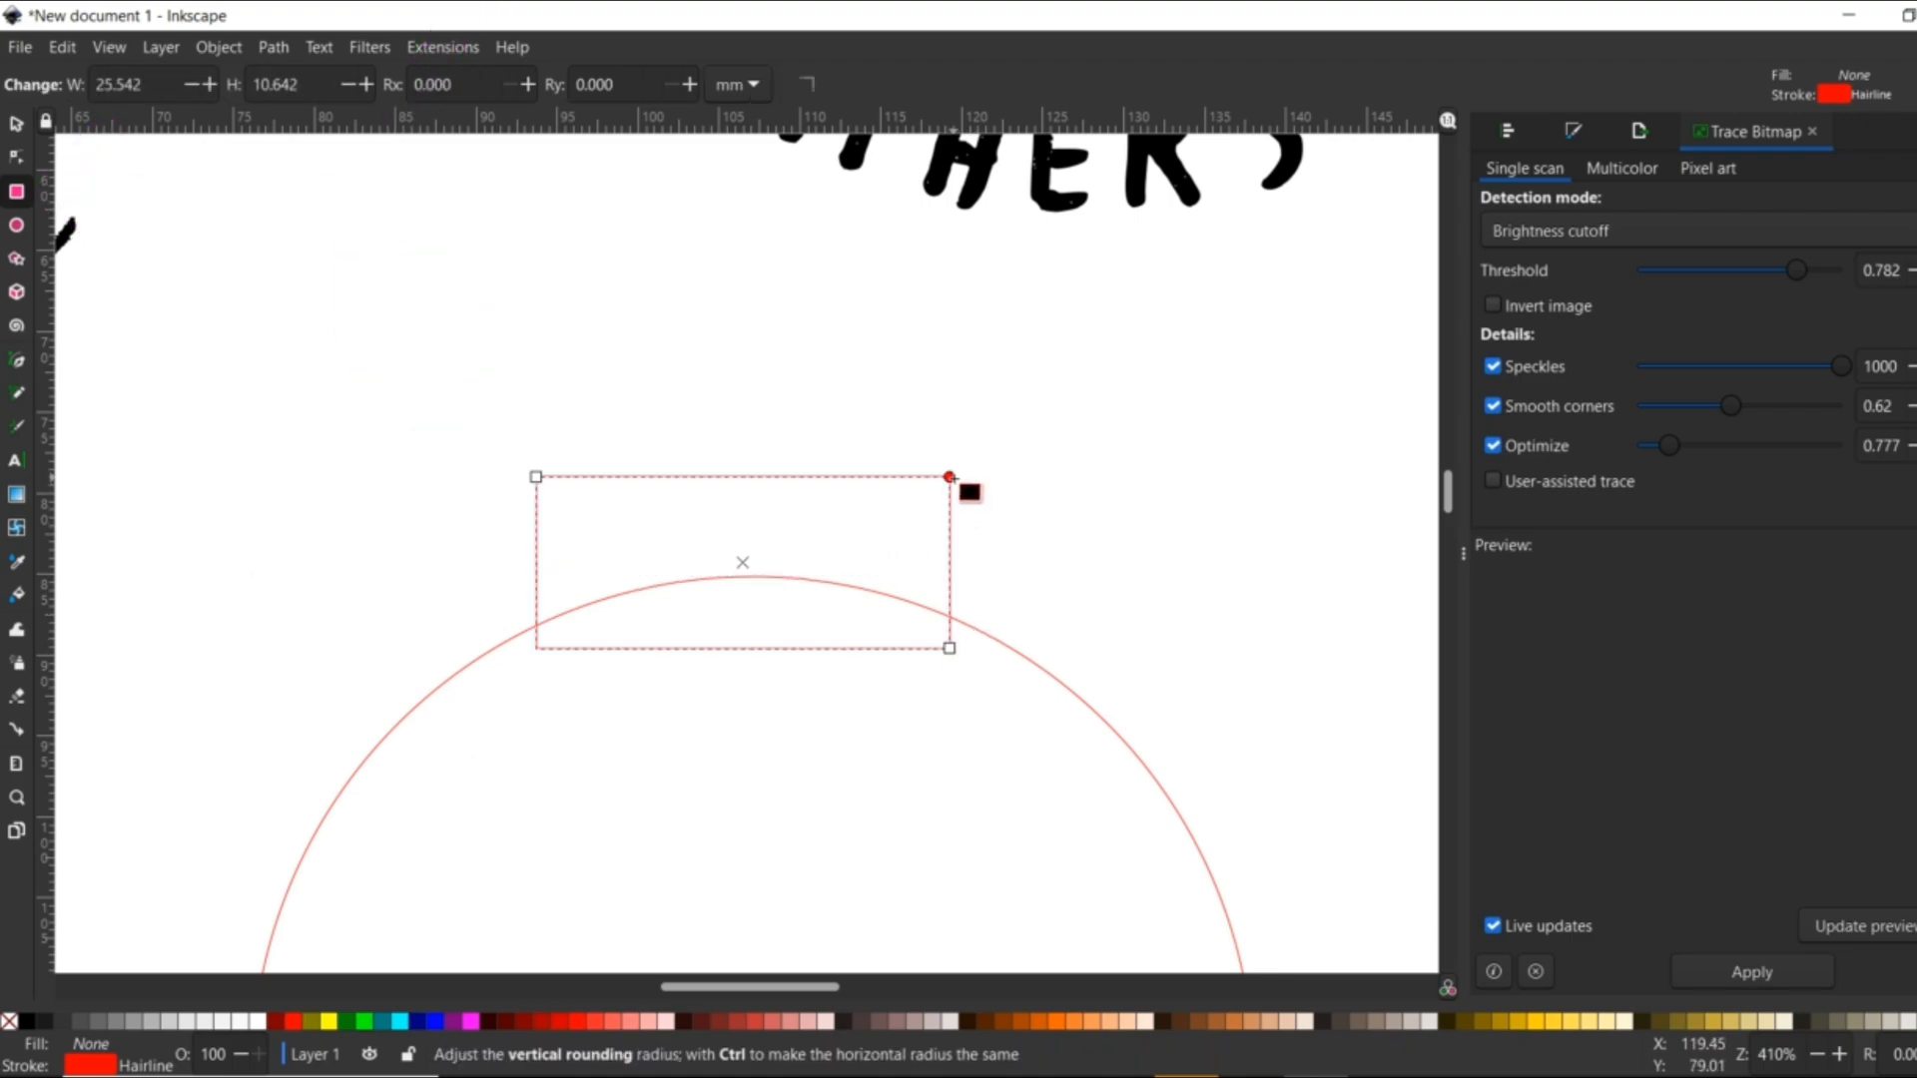
pyautogui.moveTo(951, 477); pyautogui.dragTo(951, 515)
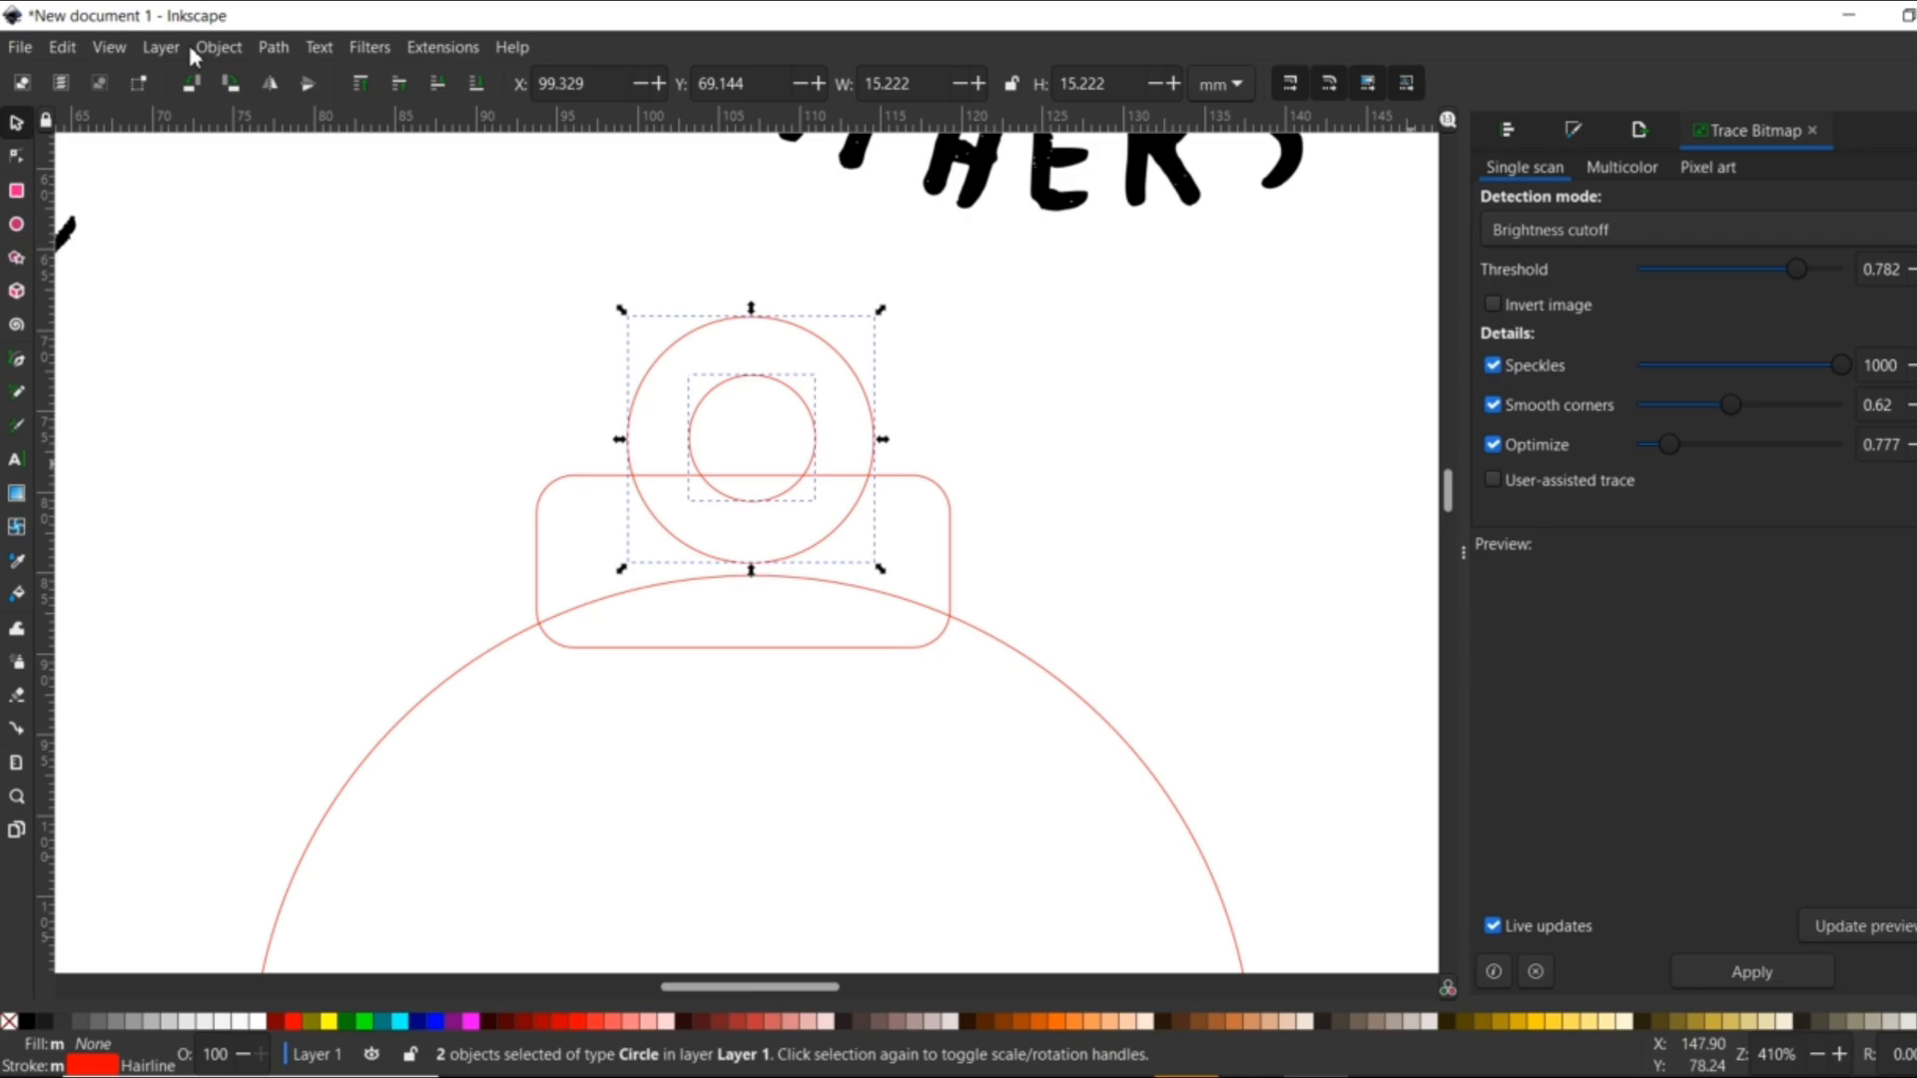
pyautogui.click(217, 46)
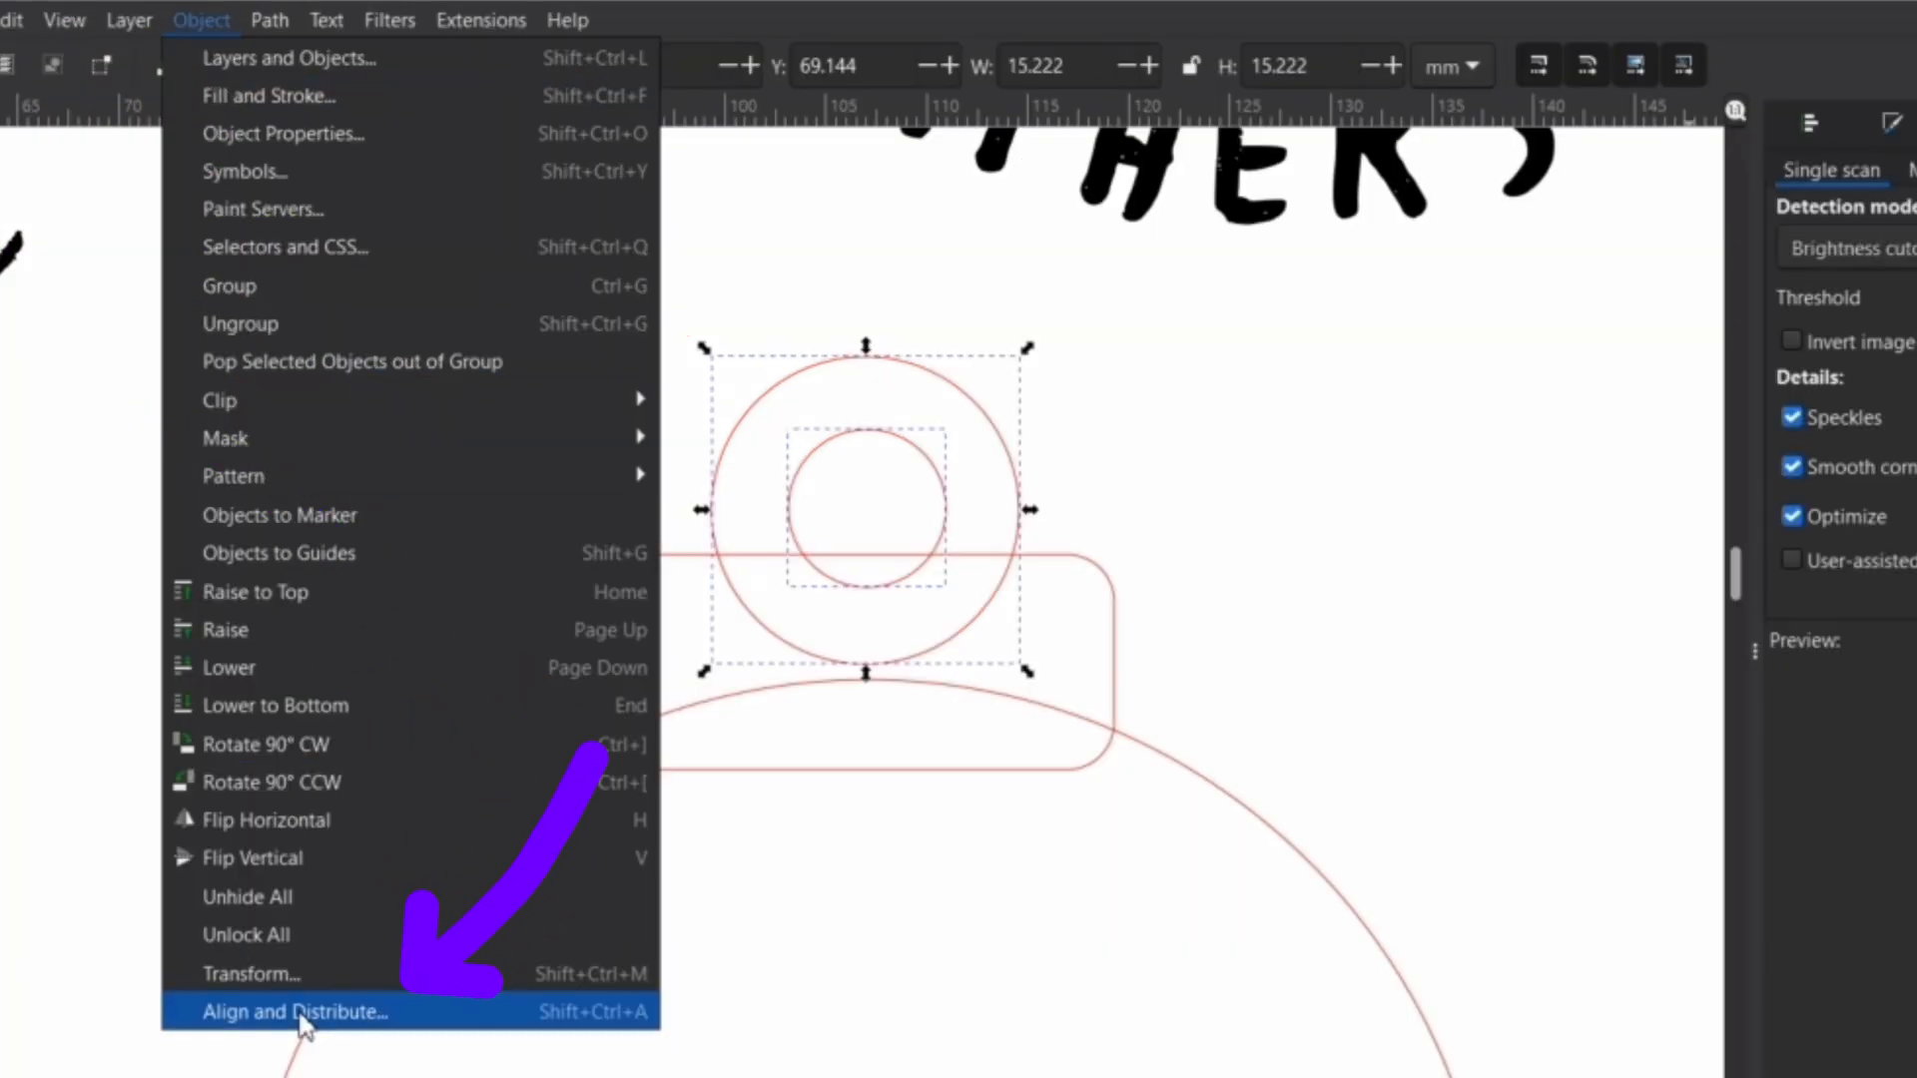
pyautogui.click(294, 1010)
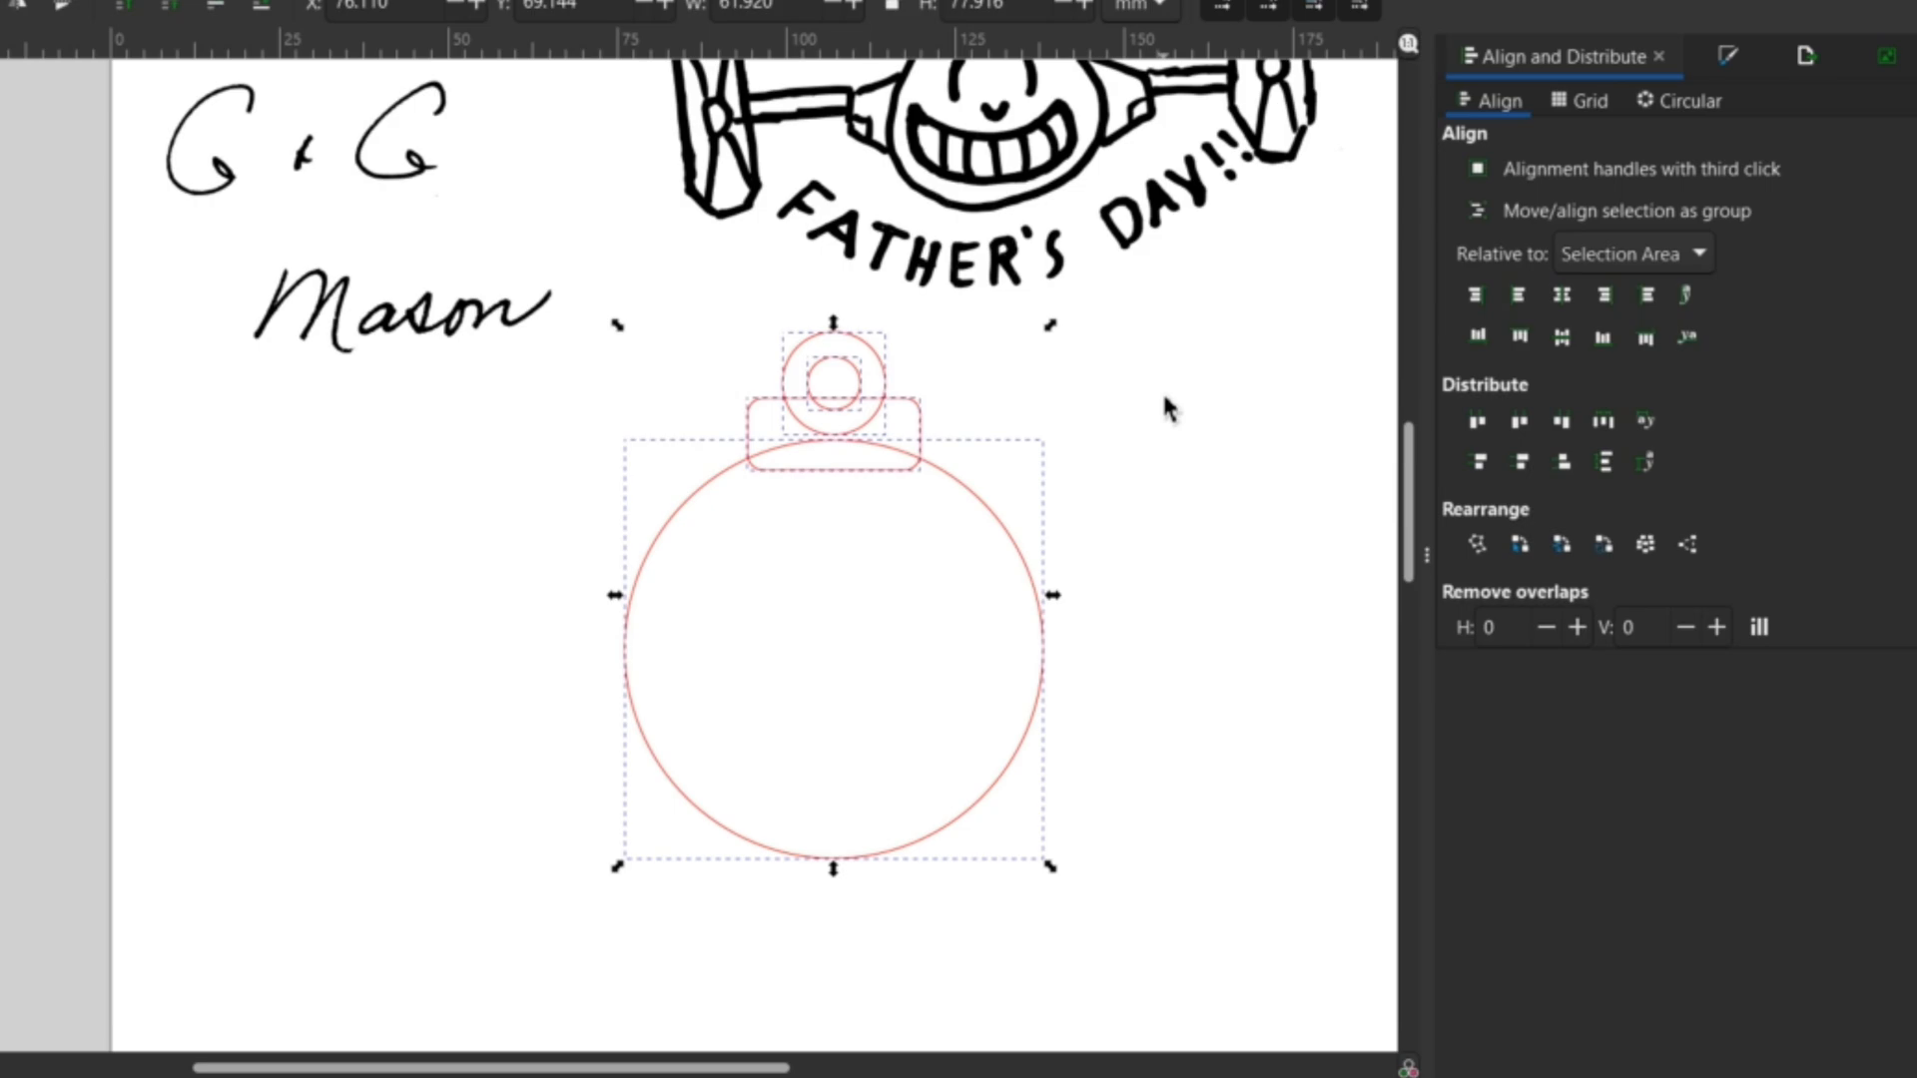
pyautogui.click(830, 385)
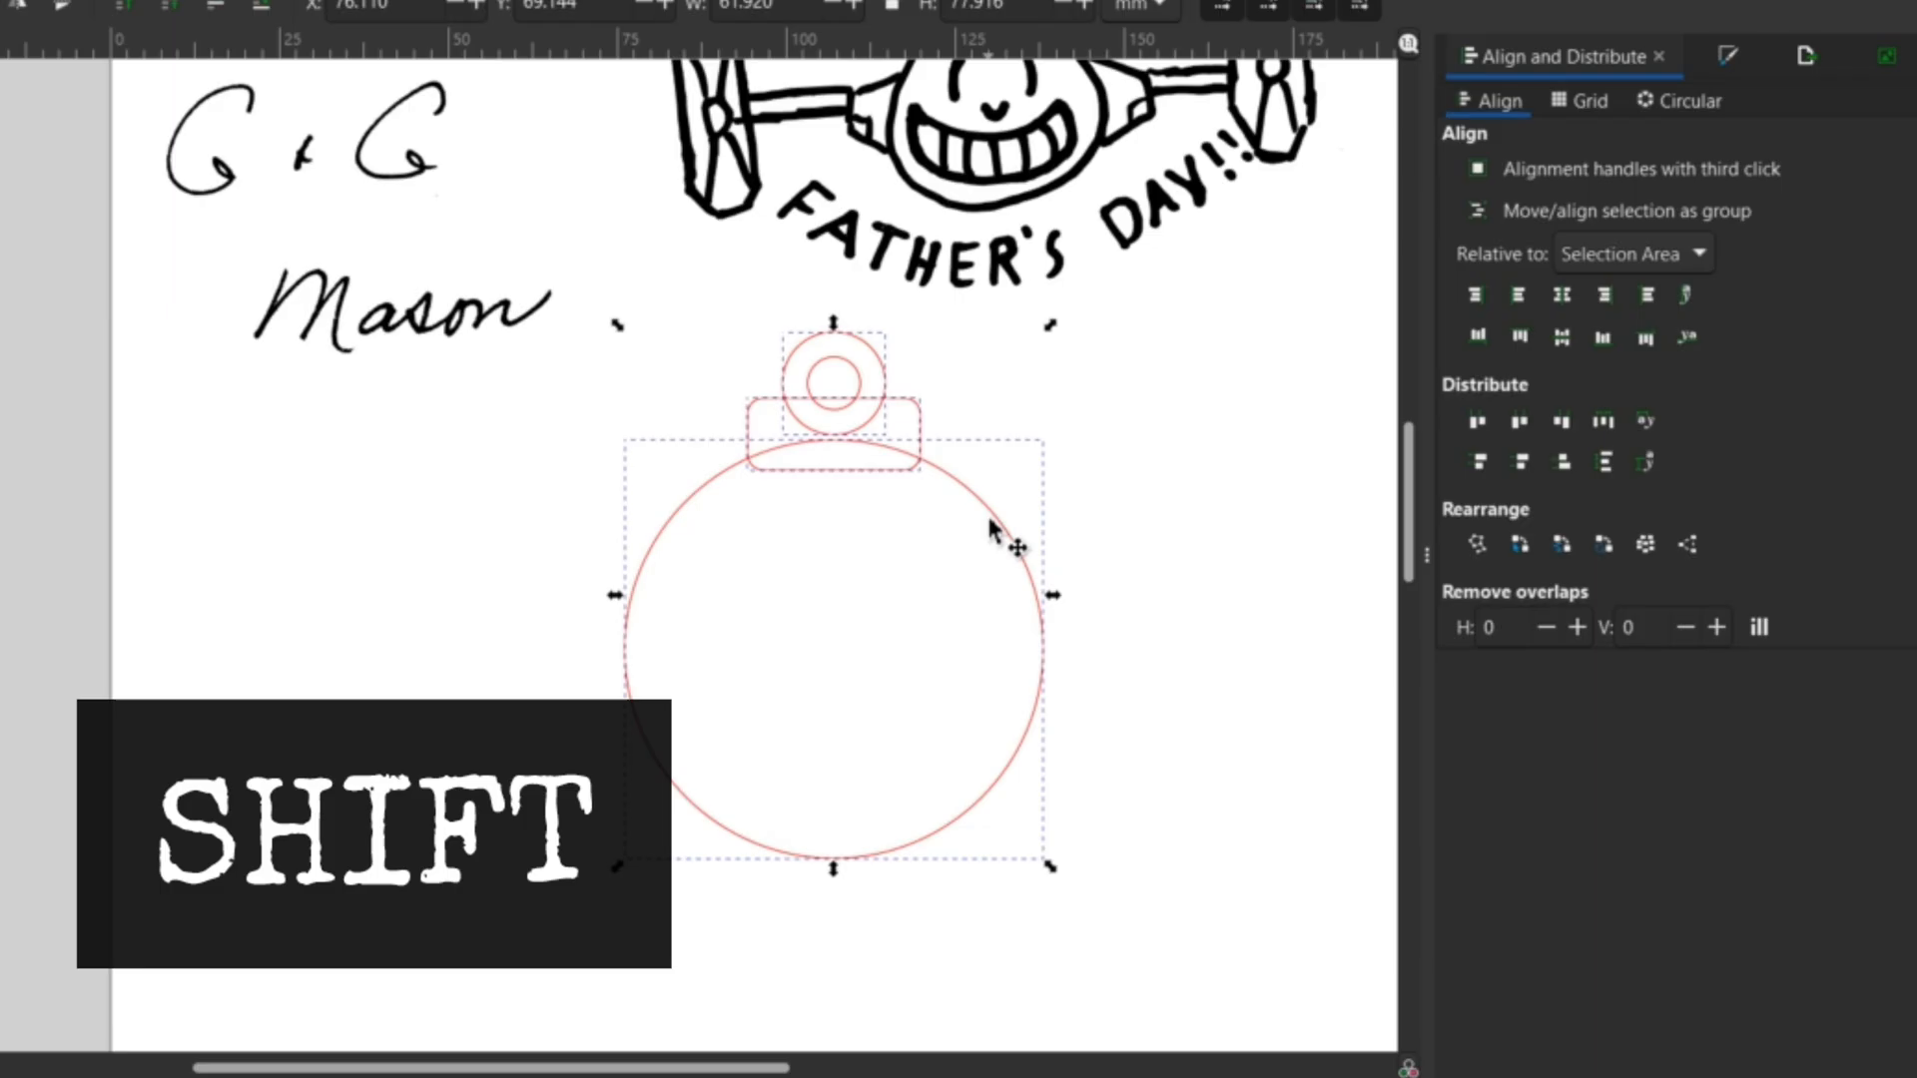
# Union the cap, rings and circle into one outline and enlarge the signature to fill it.
pyautogui.click(369, 50)
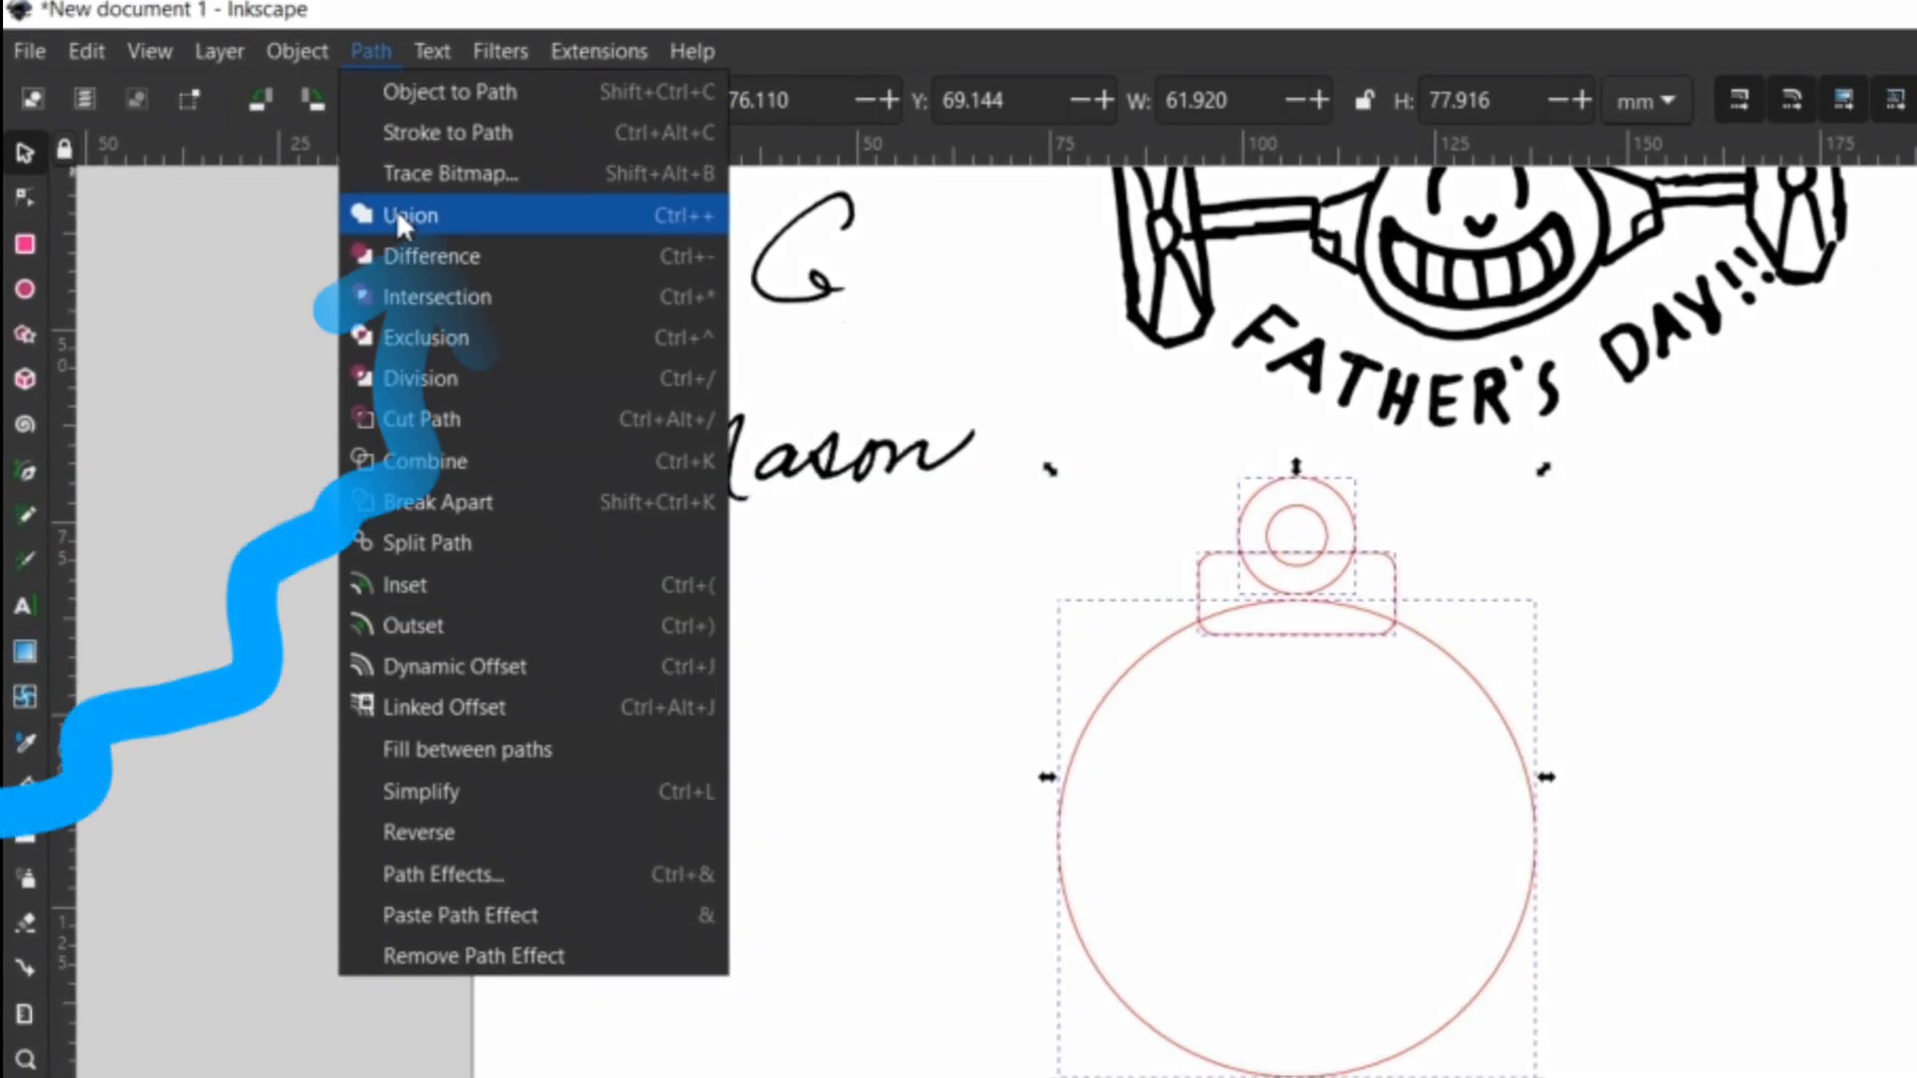
pyautogui.click(407, 214)
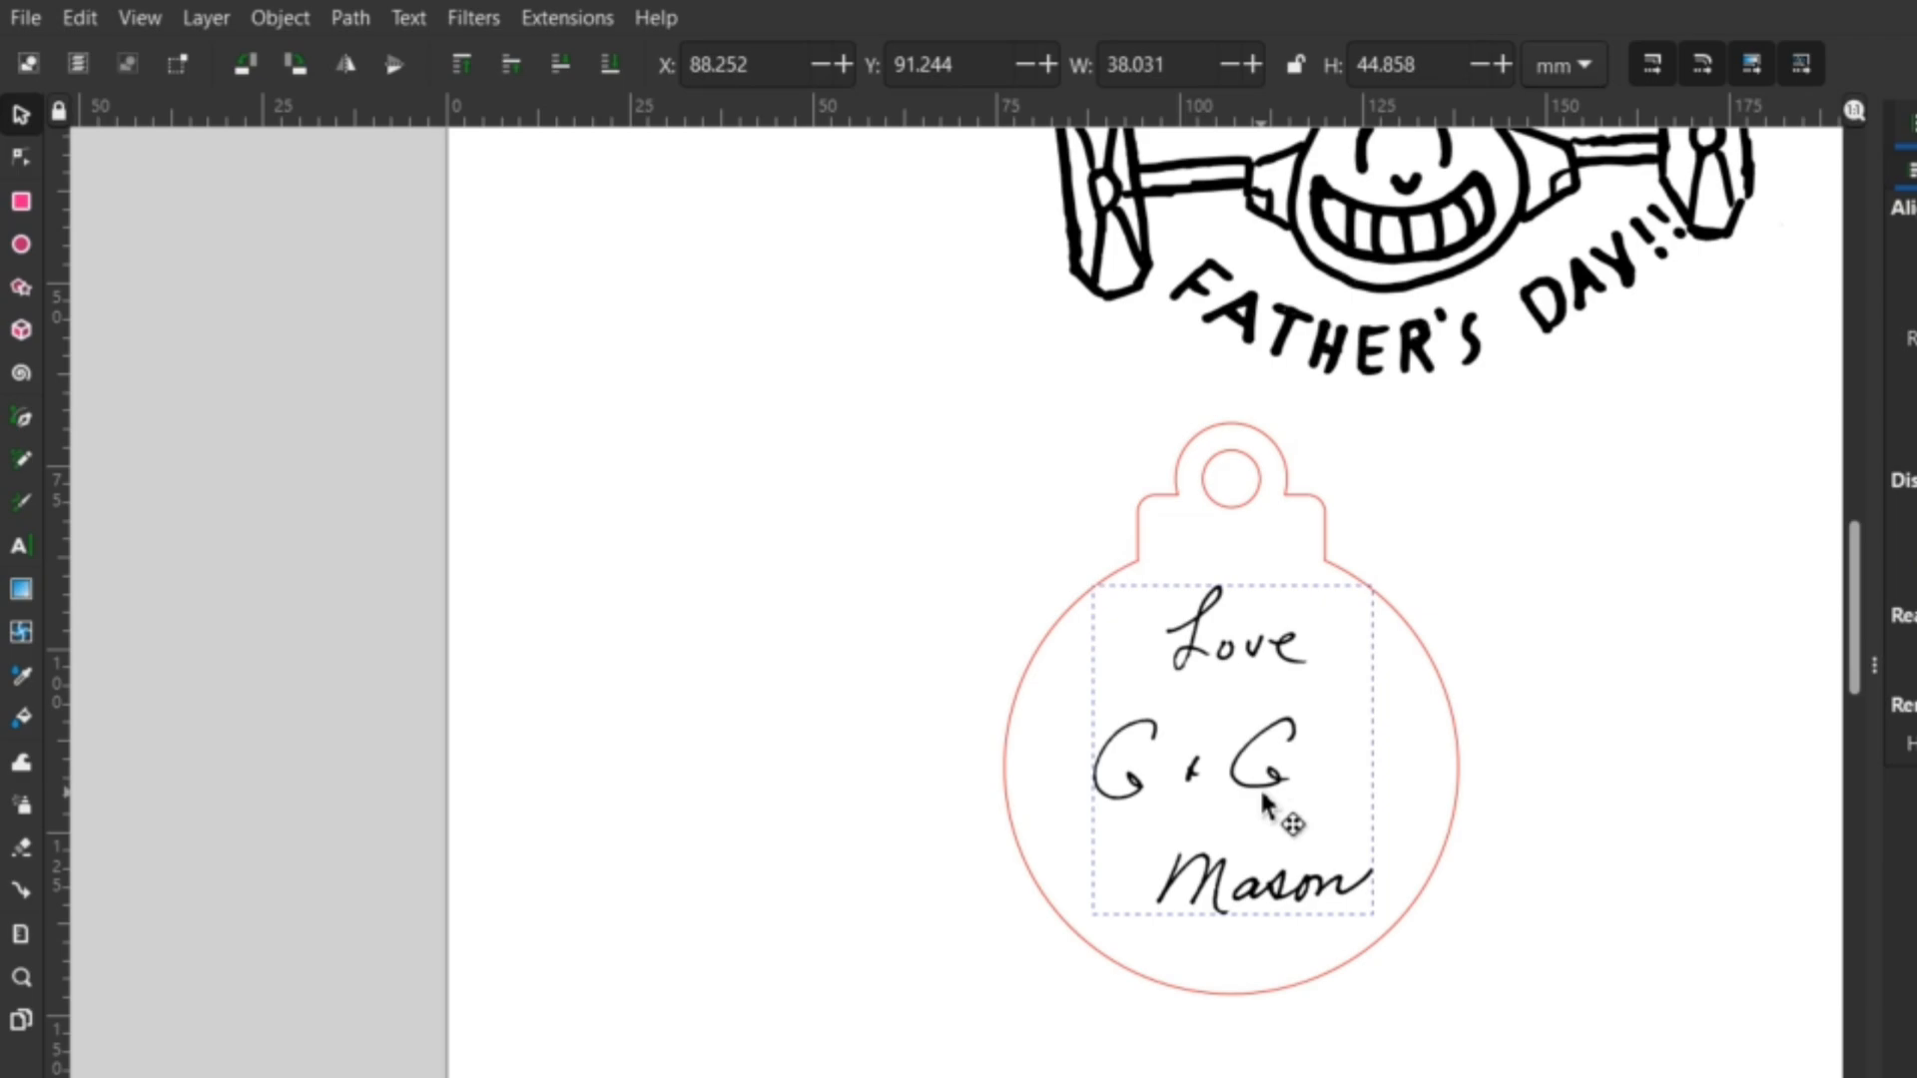
pyautogui.moveTo(1268, 821); pyautogui.dragTo(1404, 936)
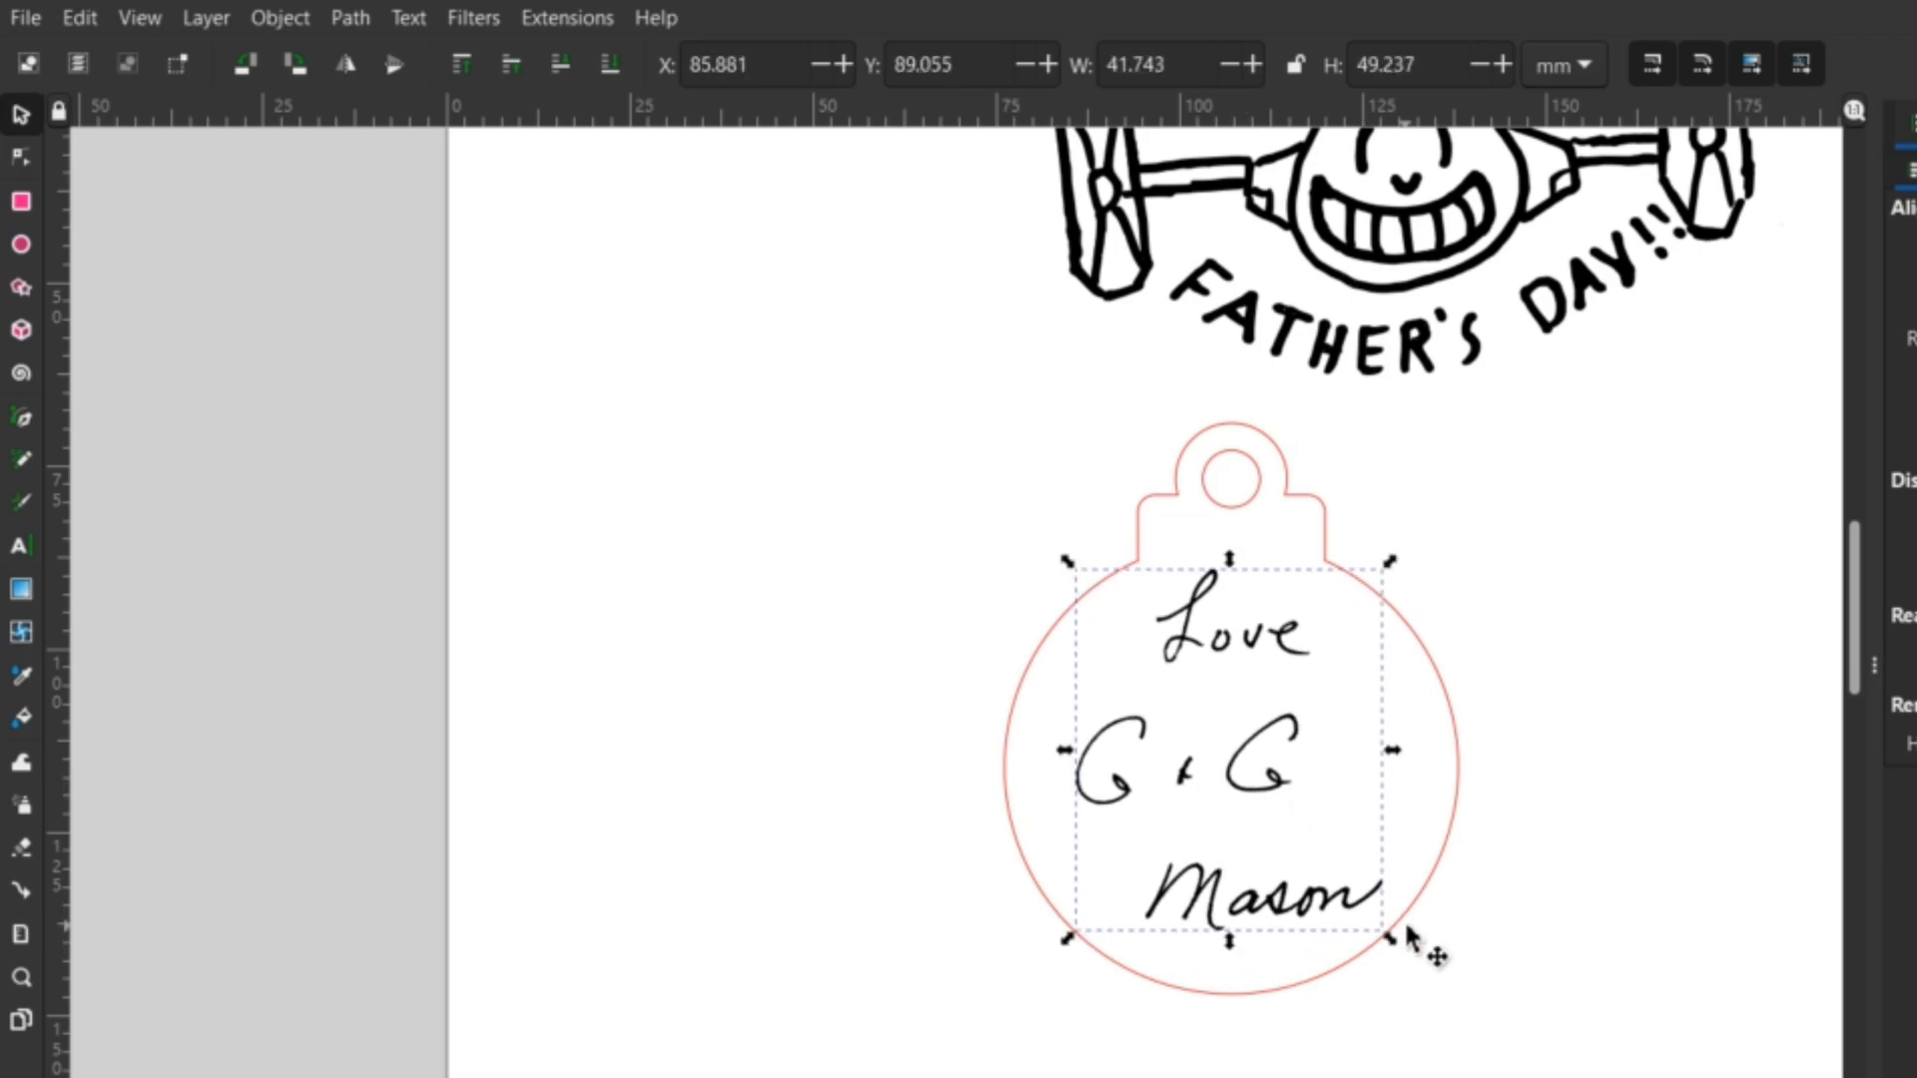
pyautogui.moveTo(1626, 773)
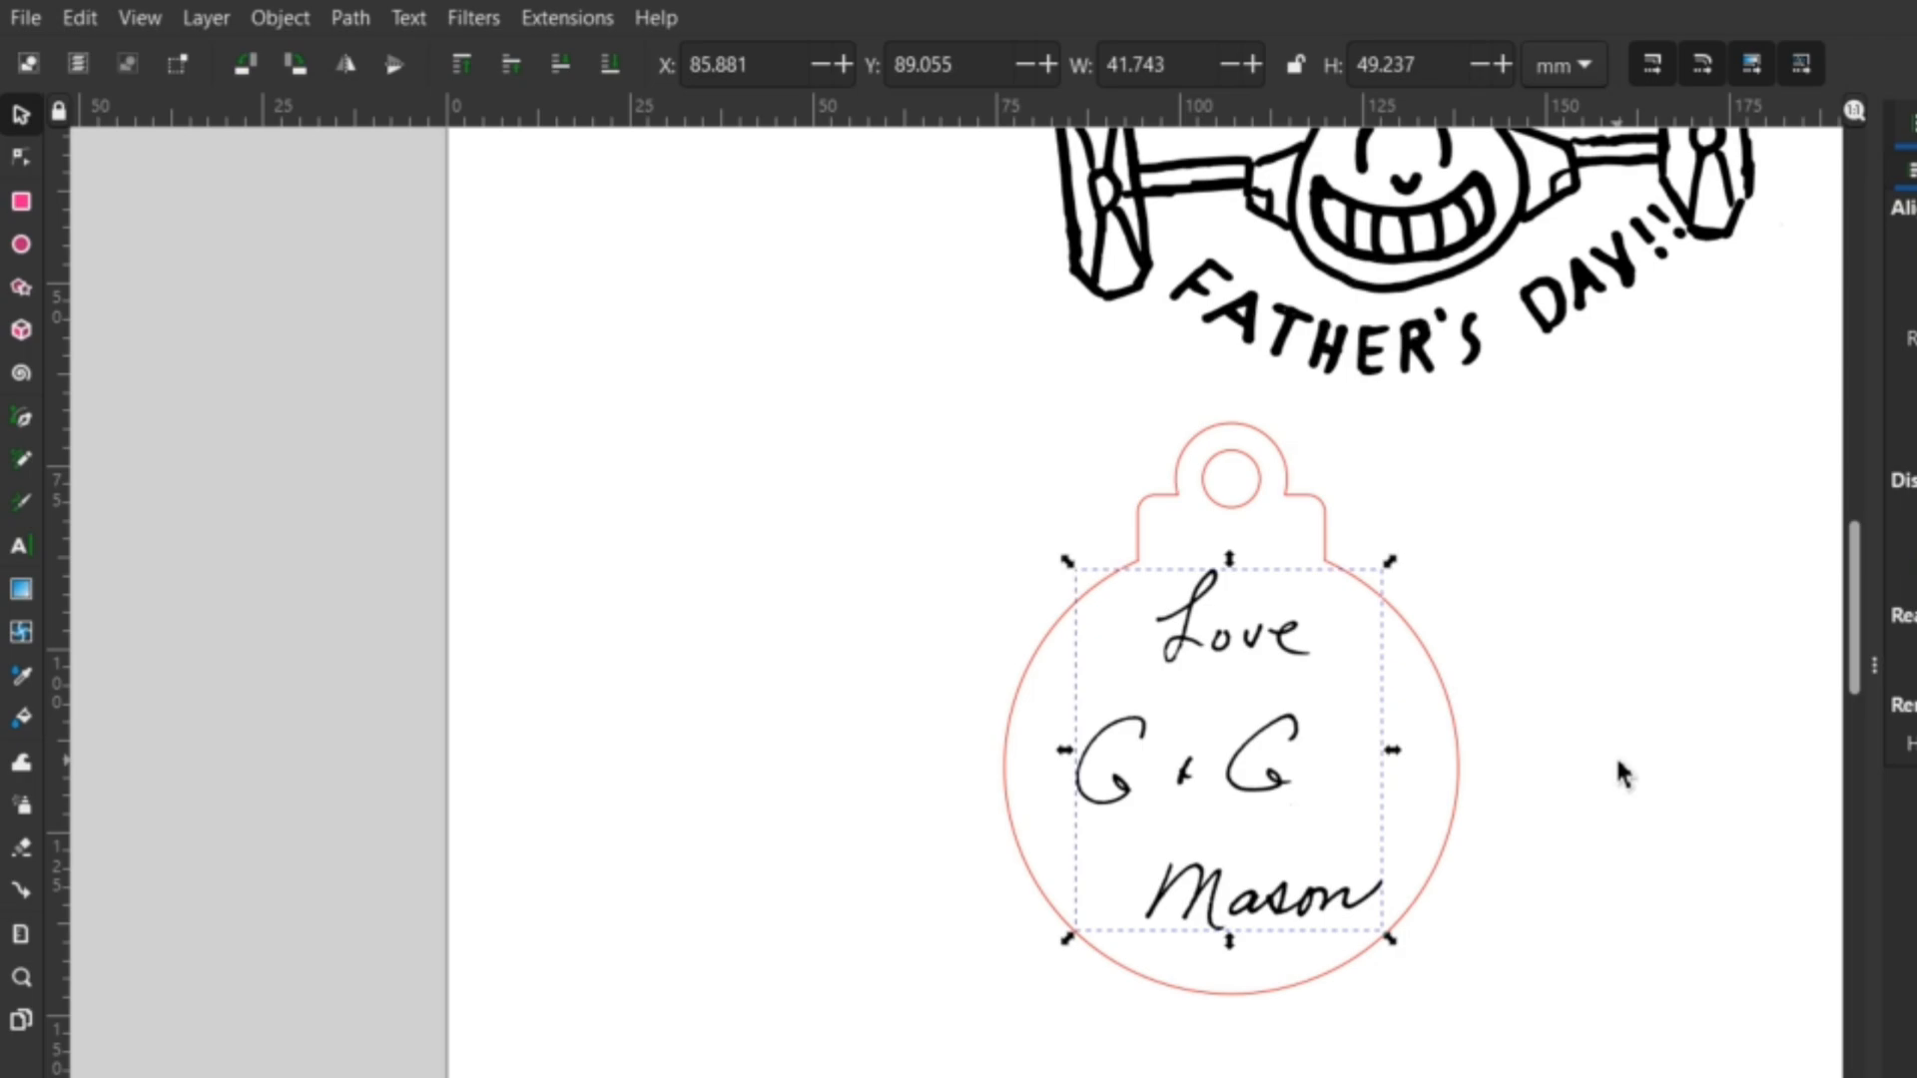
# Bring up Fill and Stroke's stroke style settings and pick the unit for the outline width.
pyautogui.click(280, 18)
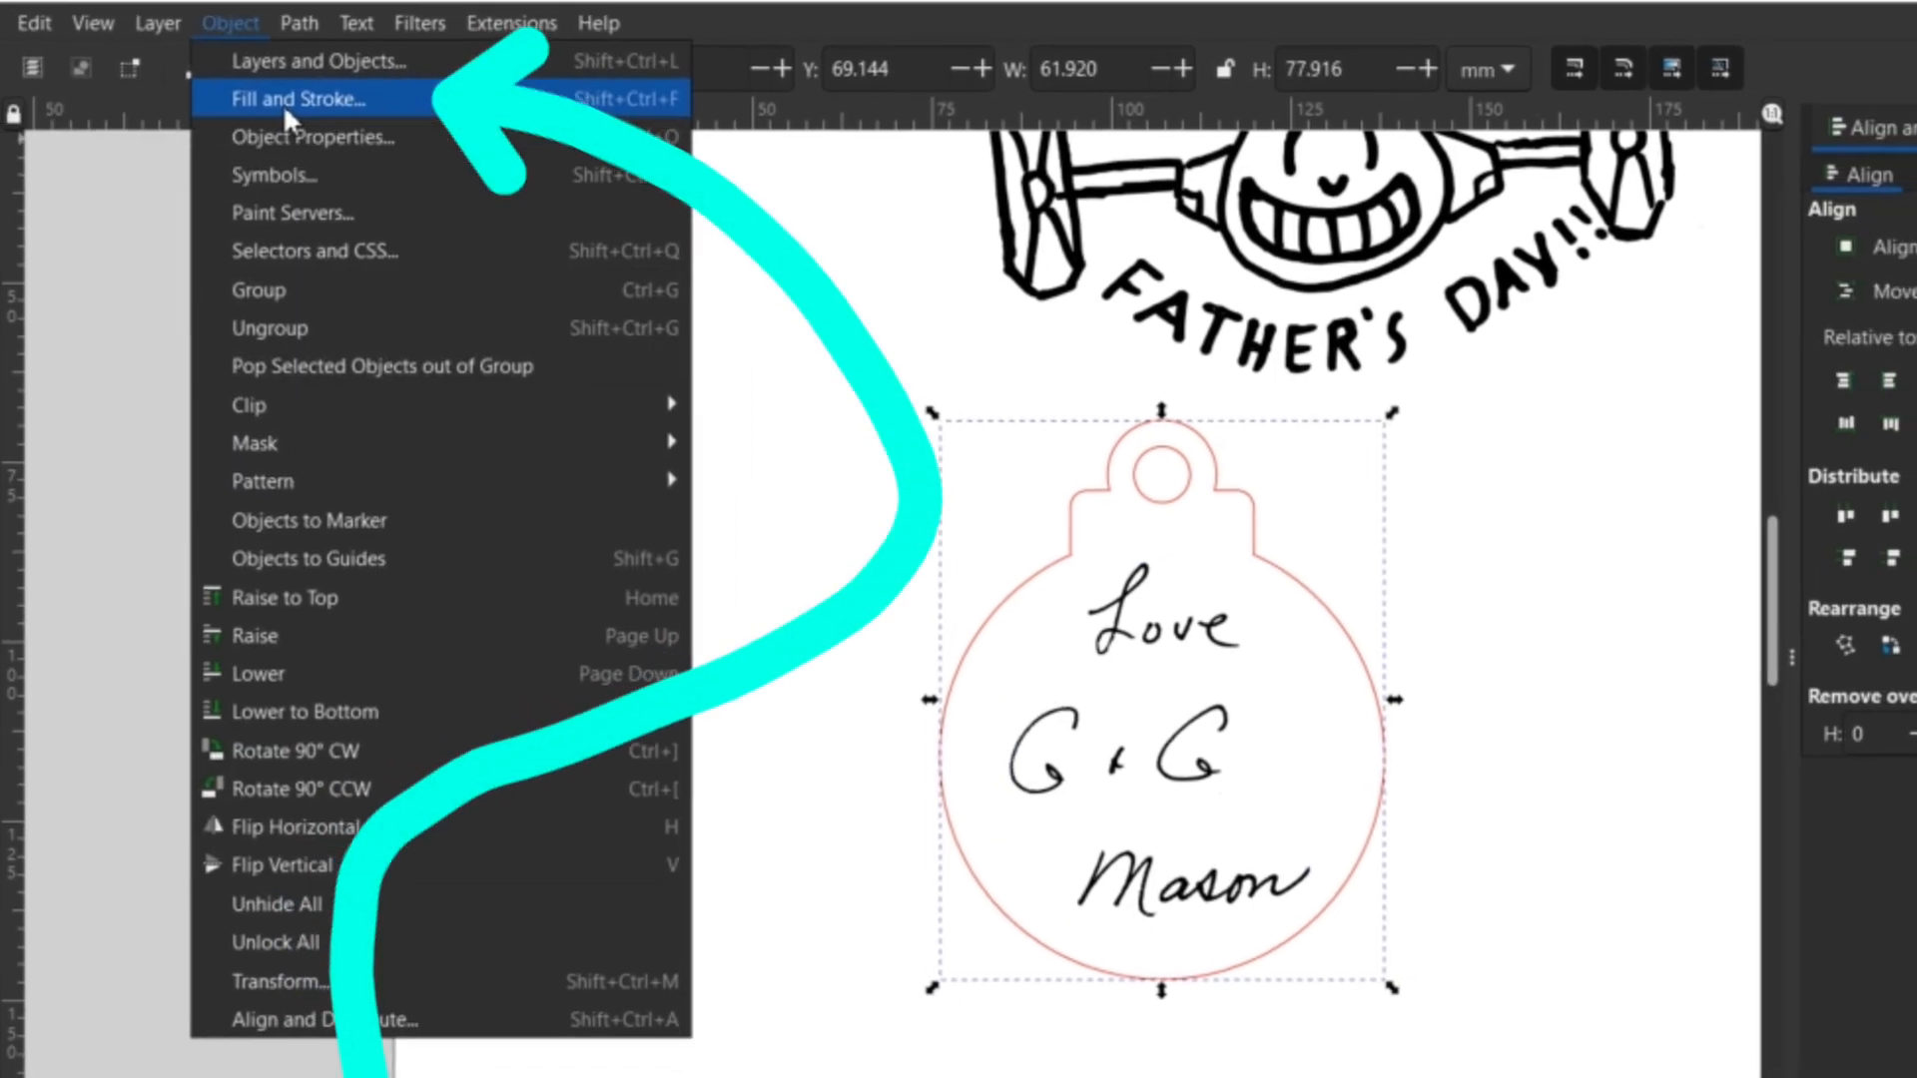
pyautogui.click(294, 99)
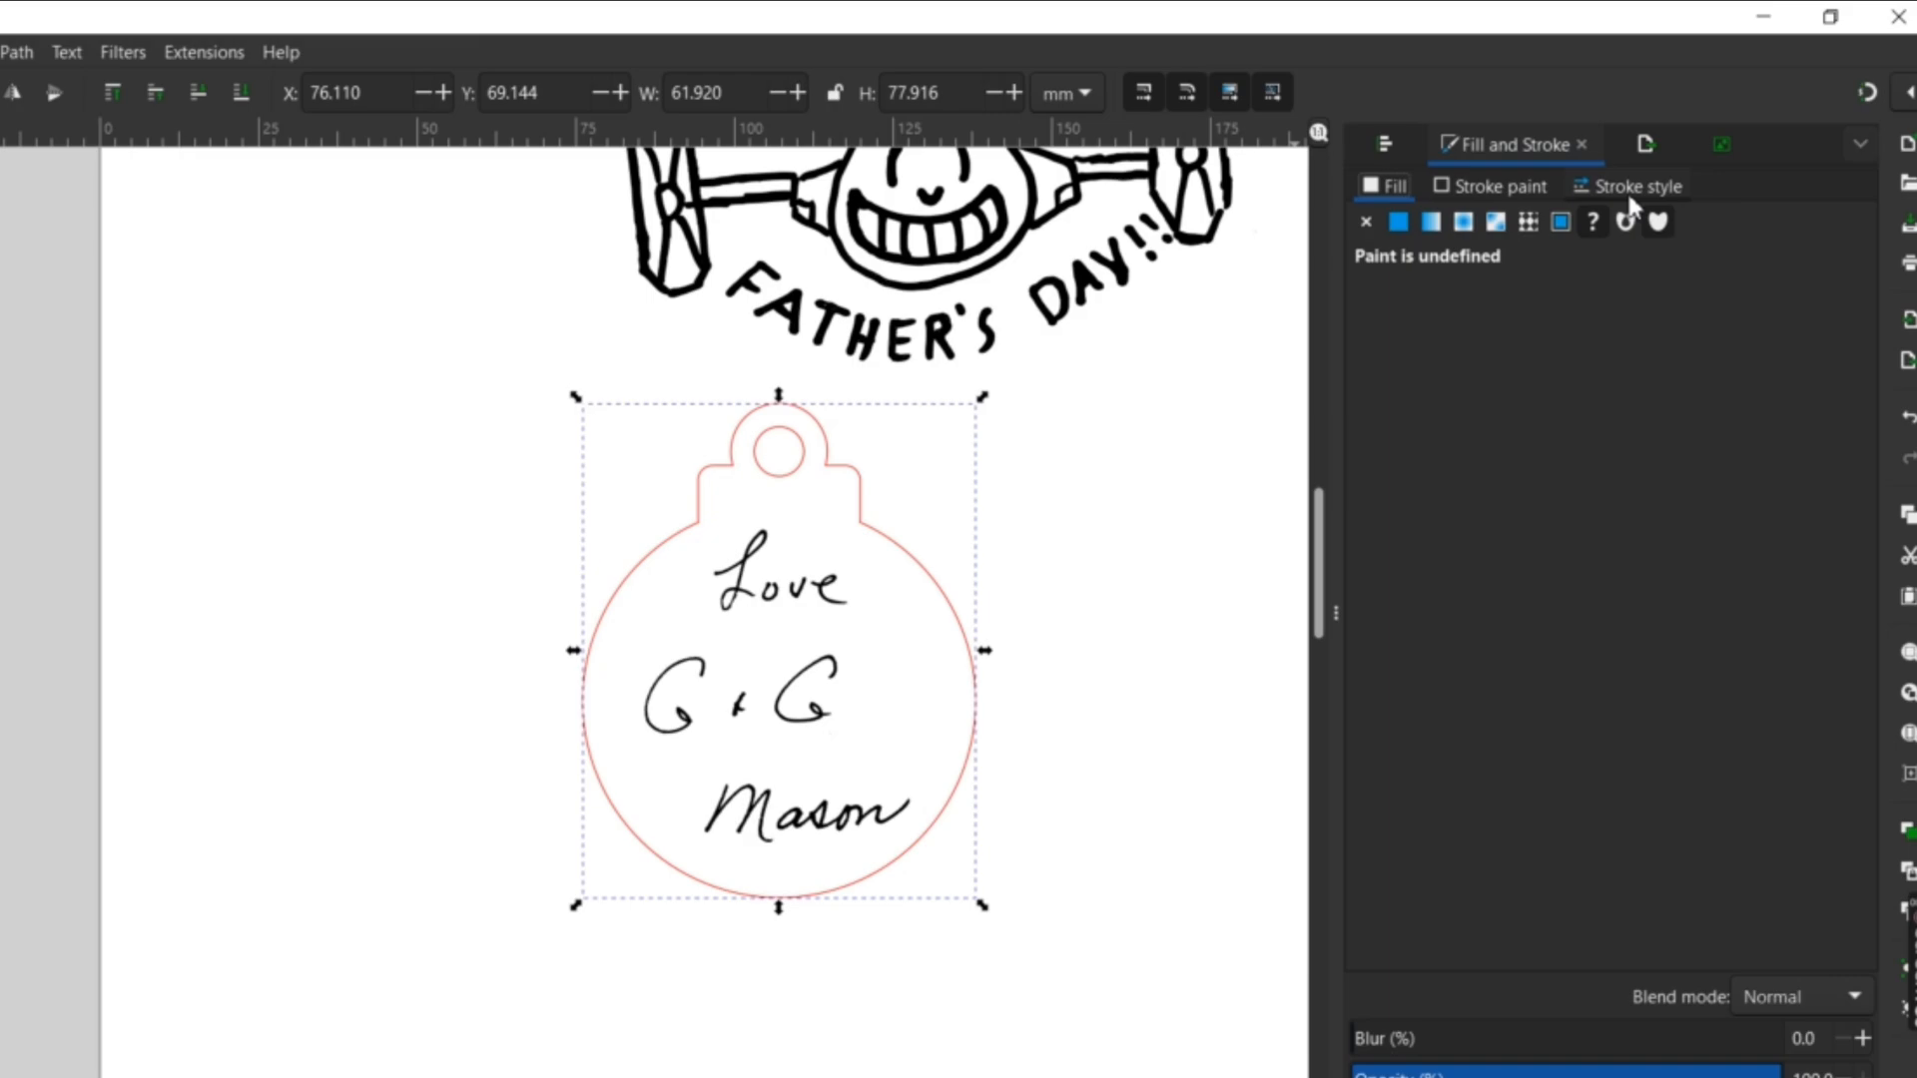
pyautogui.click(1635, 186)
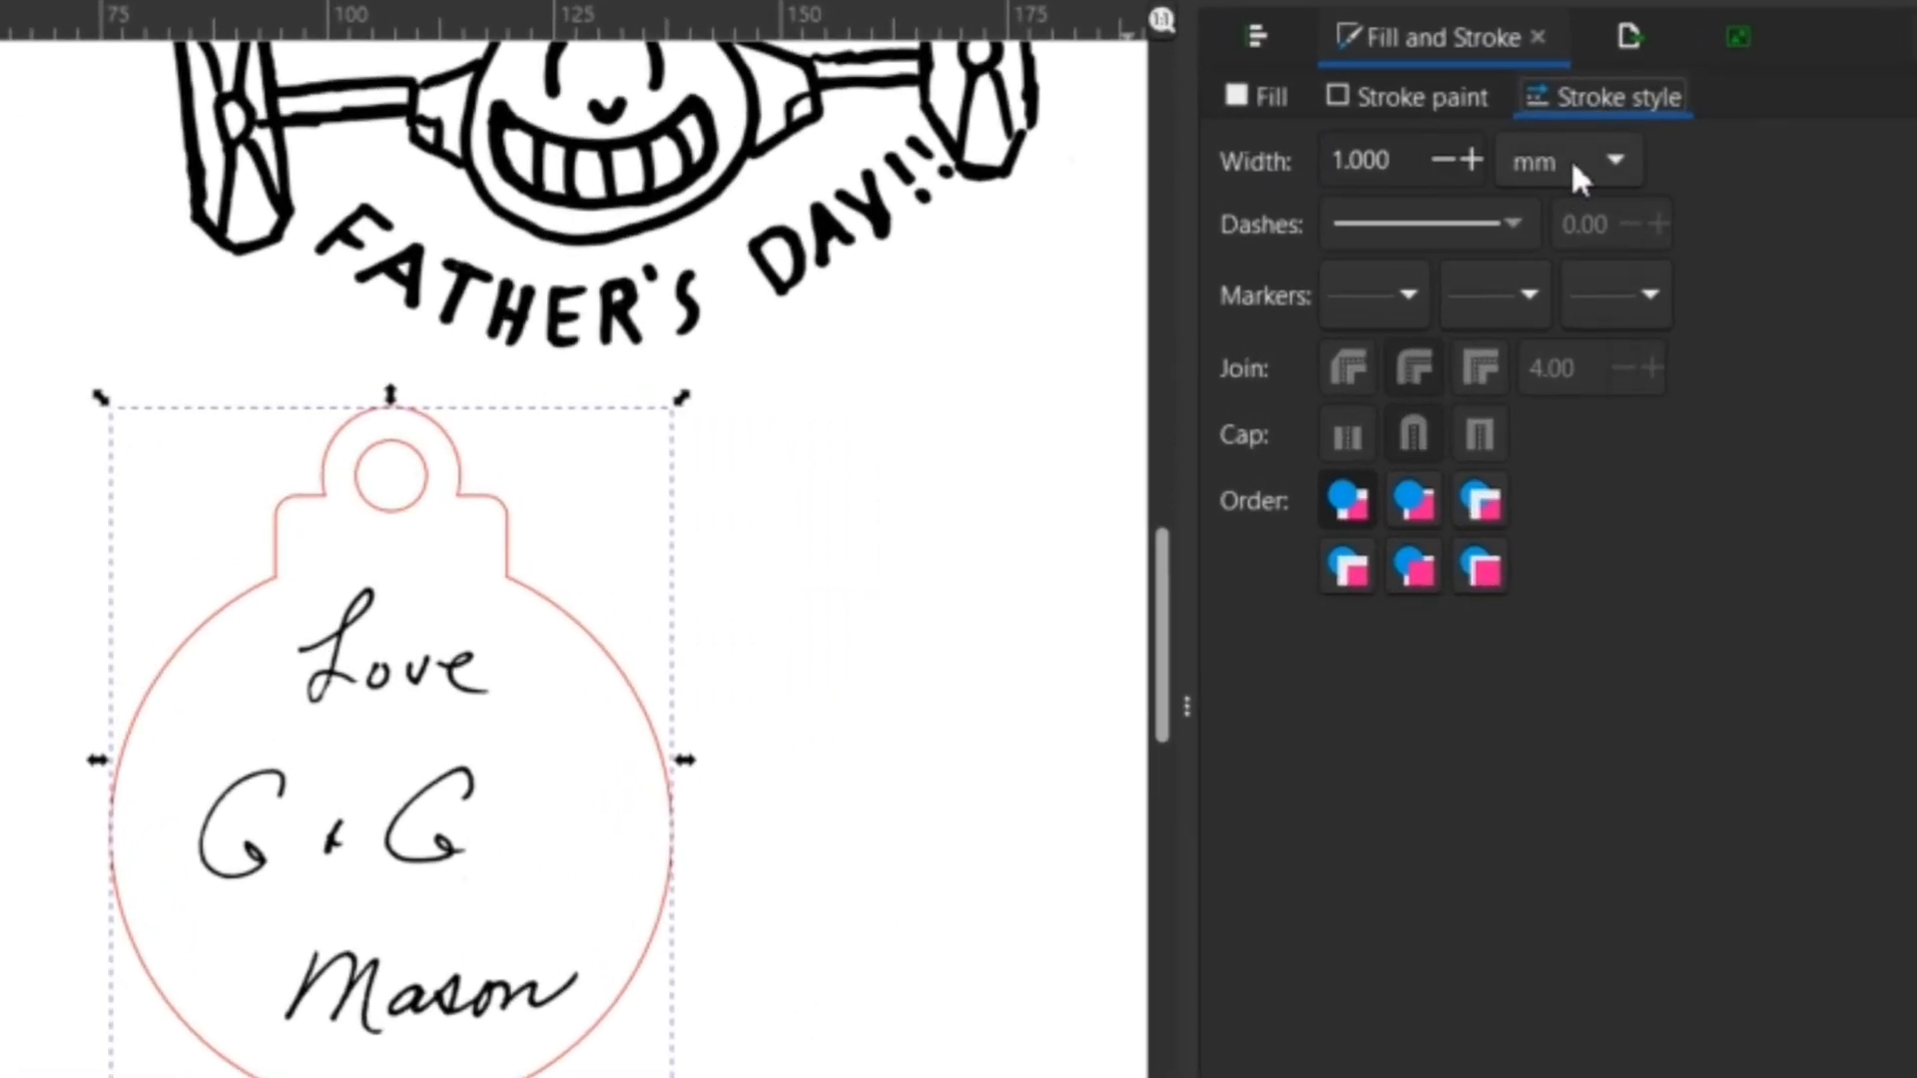
pyautogui.click(1614, 160)
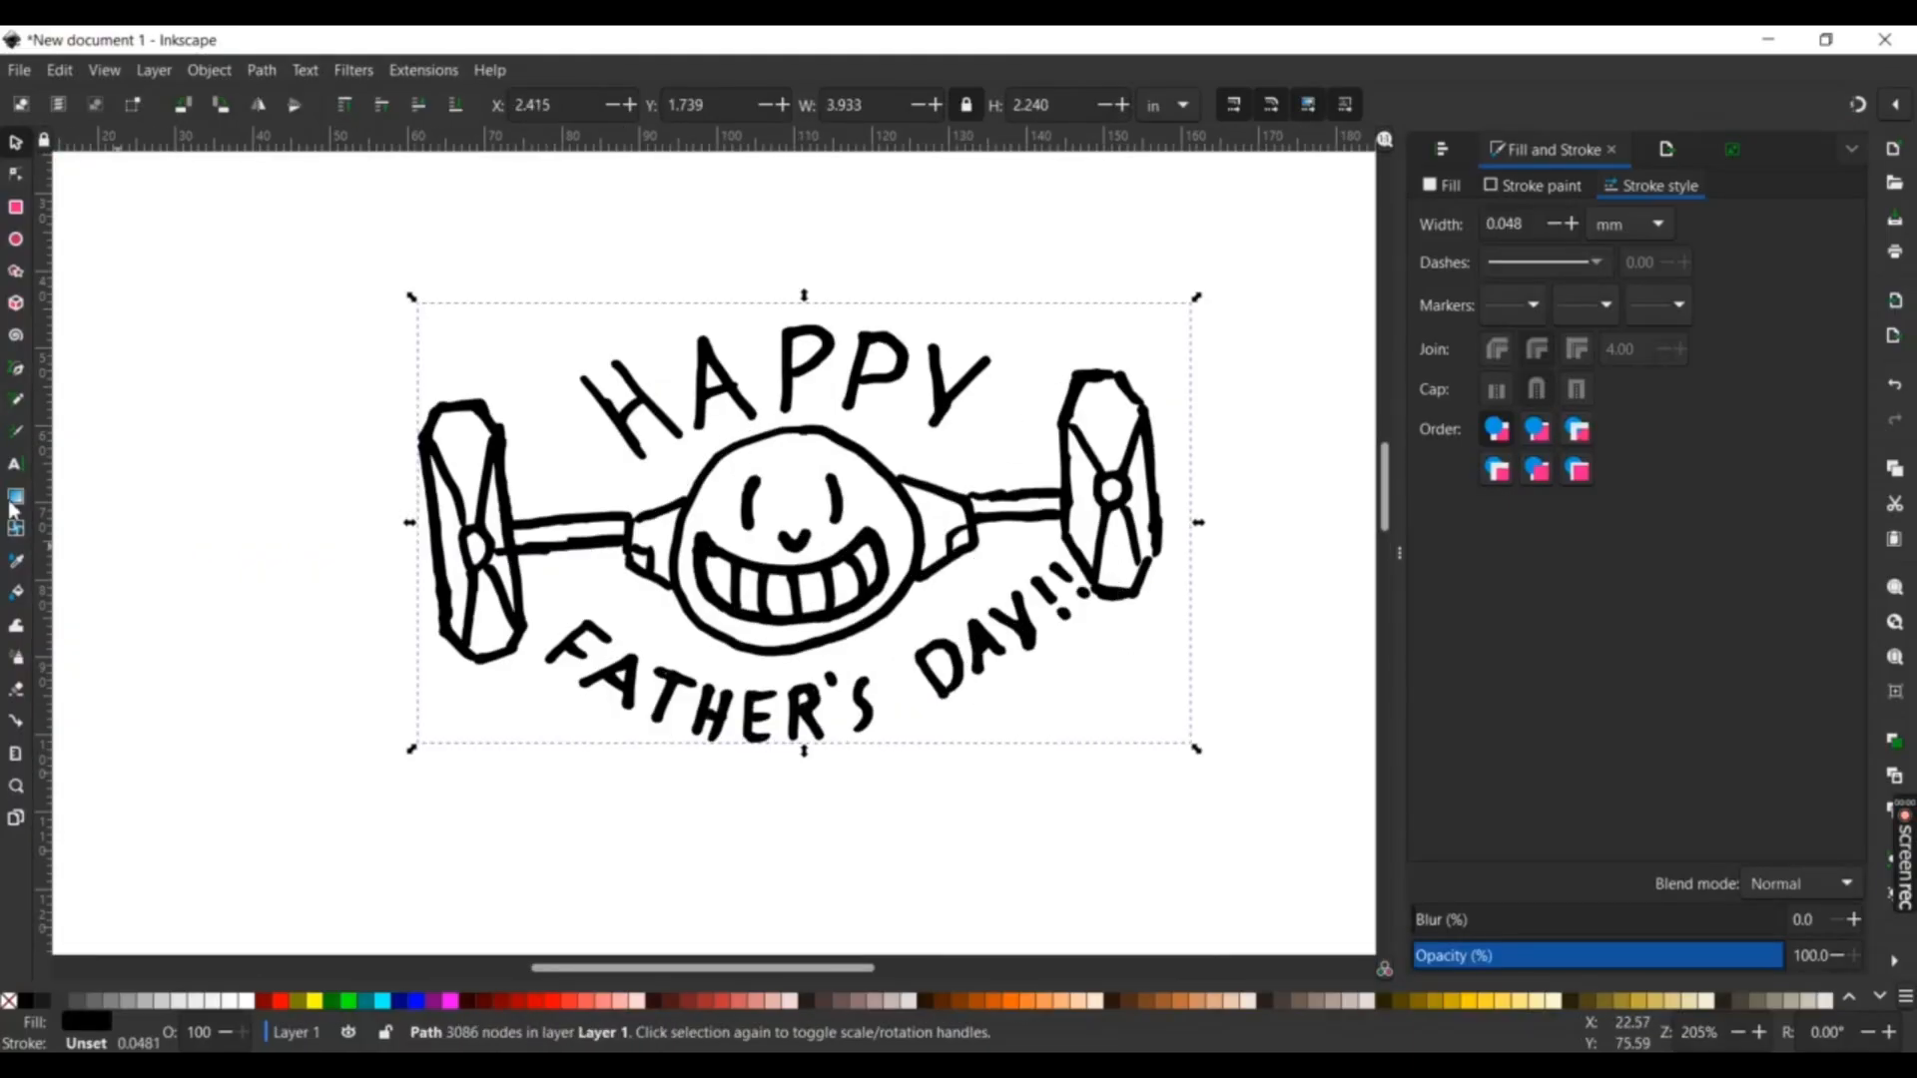
pyautogui.moveTo(18, 463)
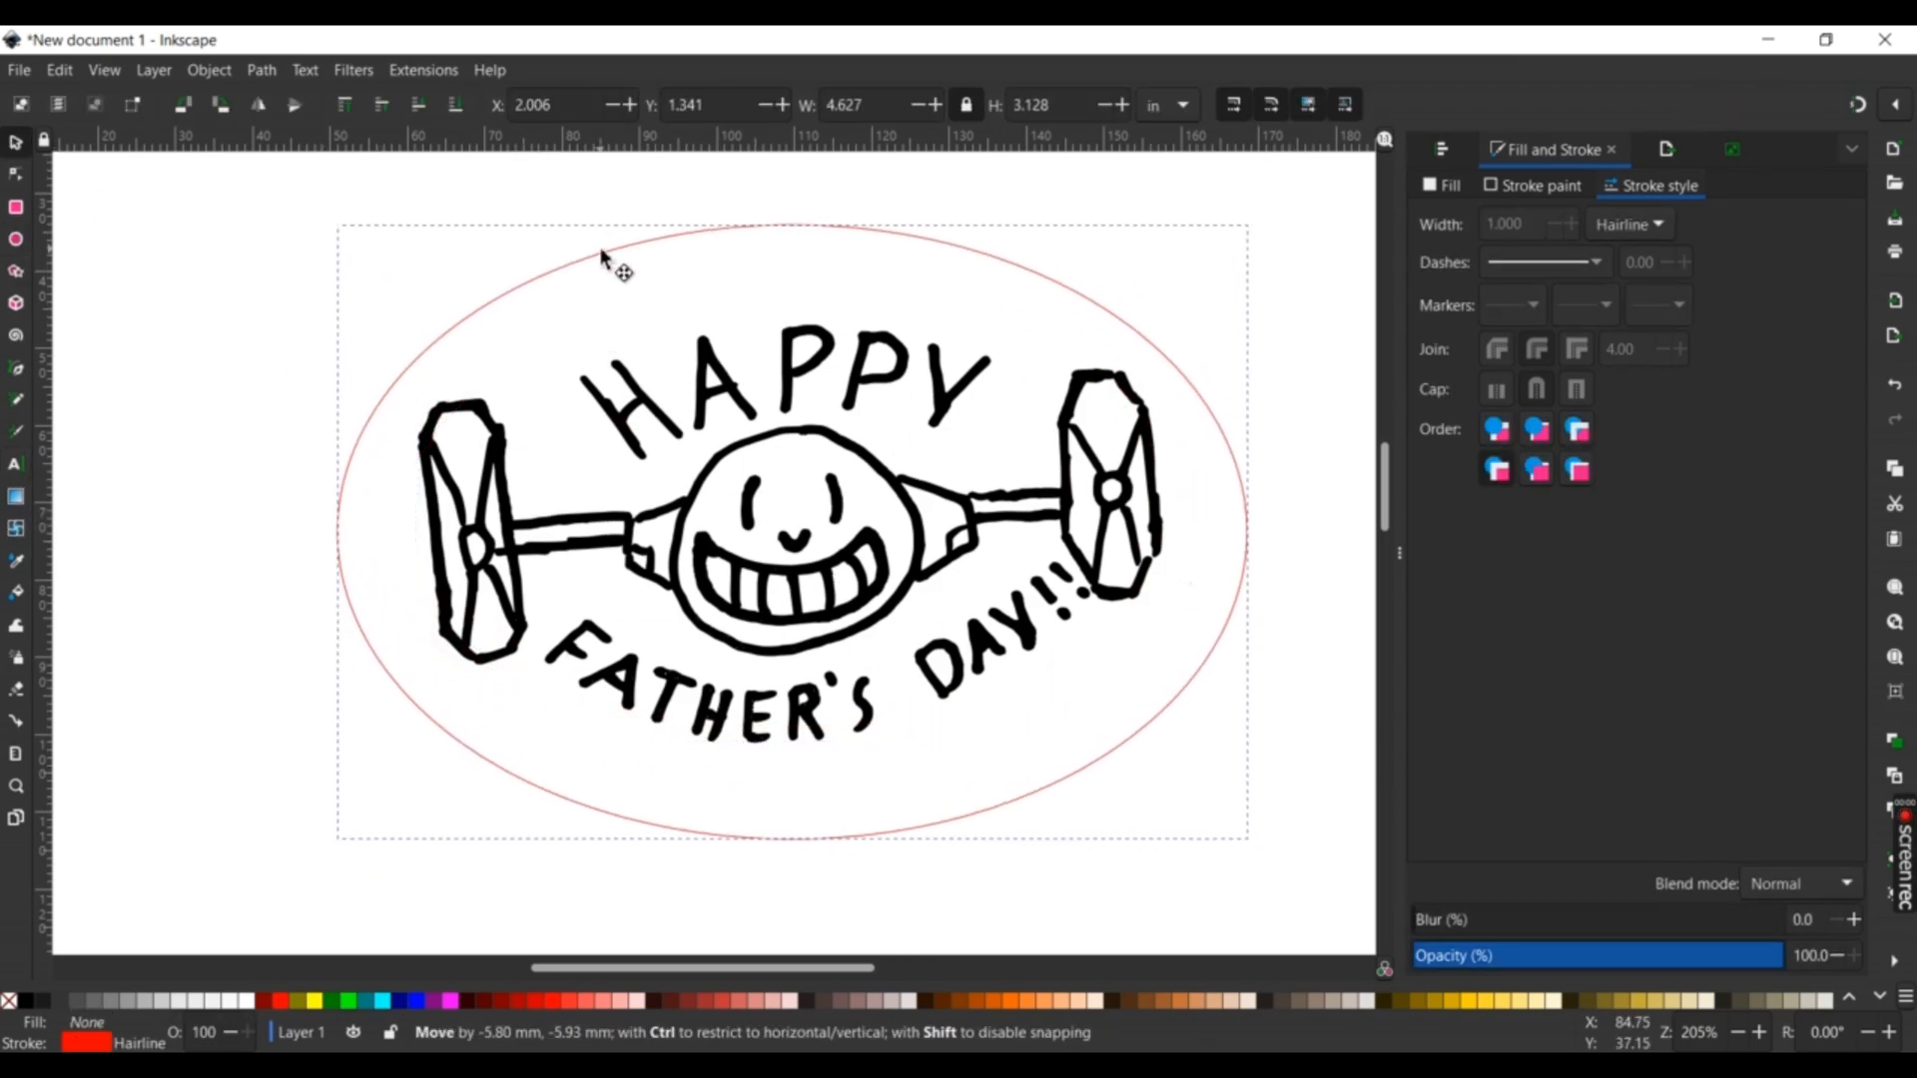
# Centre the red oval around the kid drawing and choose a font for the new text.
pyautogui.moveTo(605, 263); pyautogui.dragTo(905, 813)
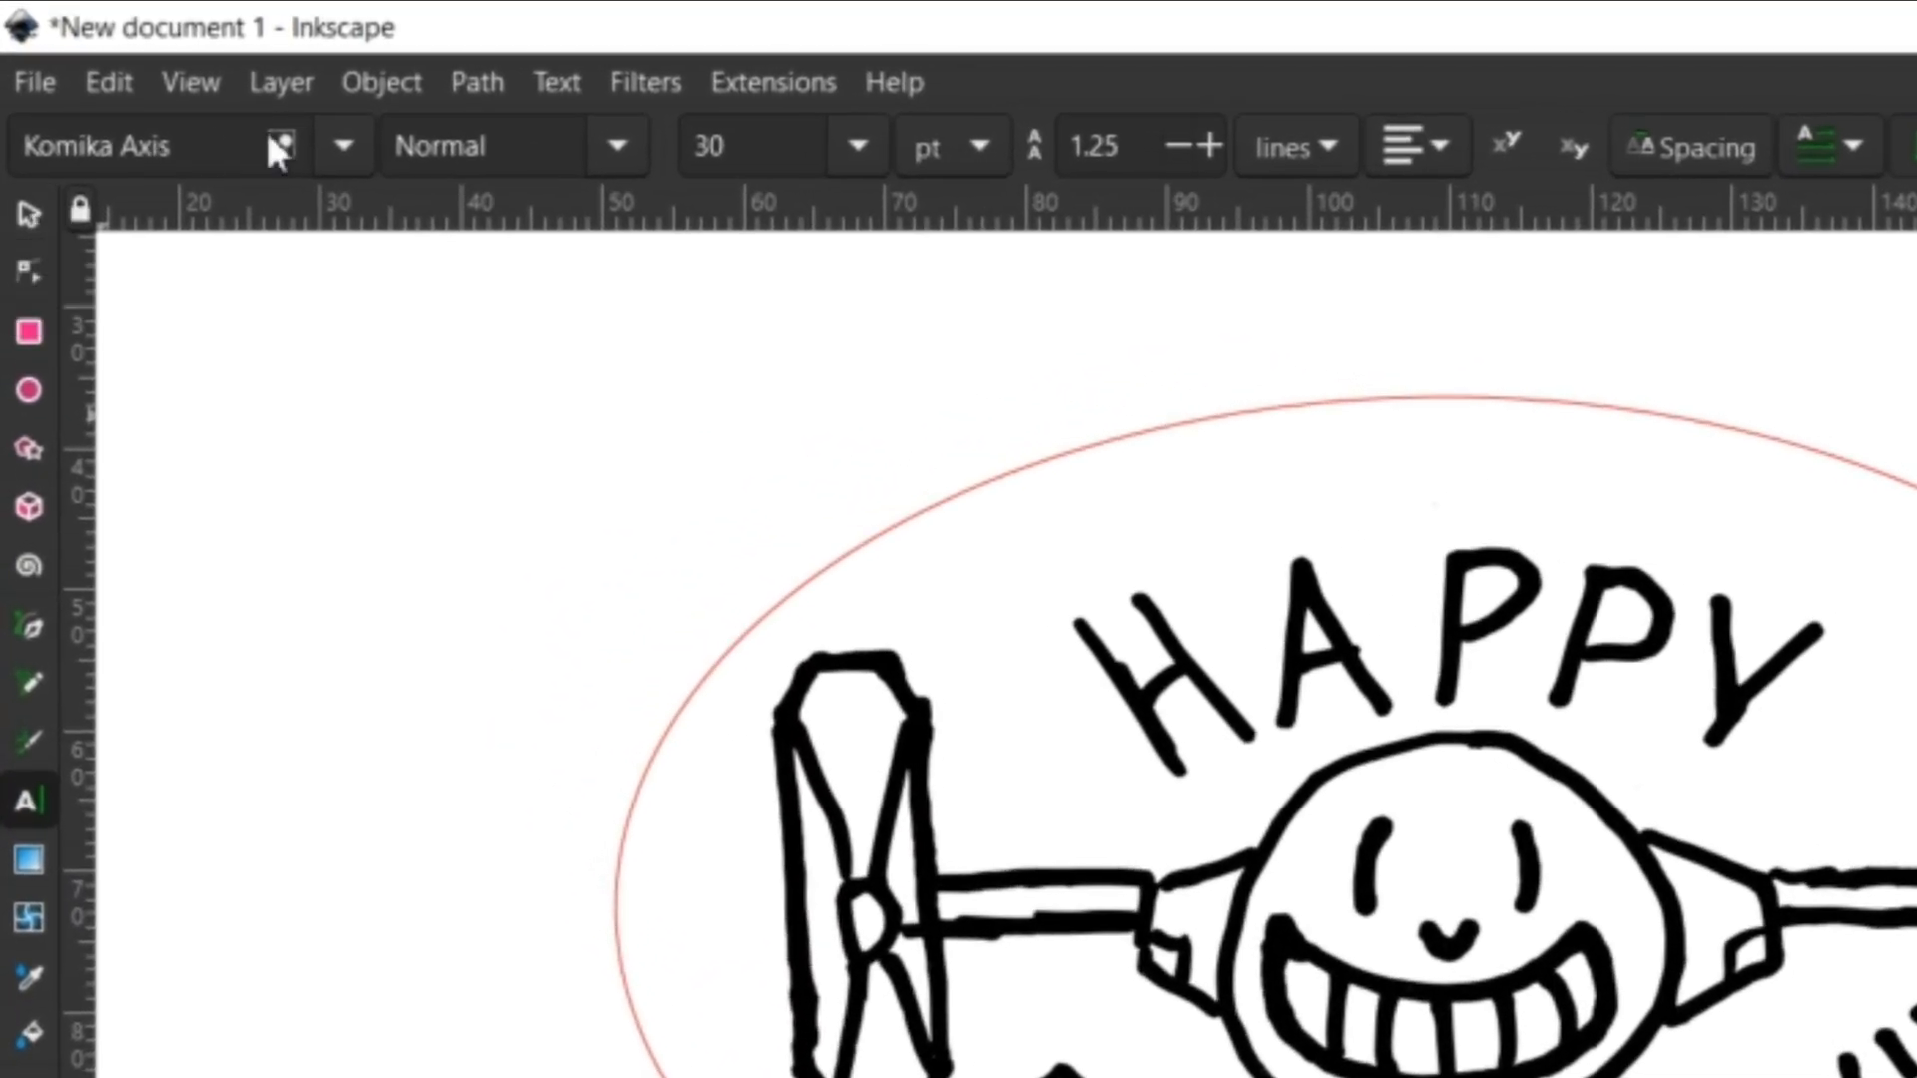
pyautogui.click(341, 144)
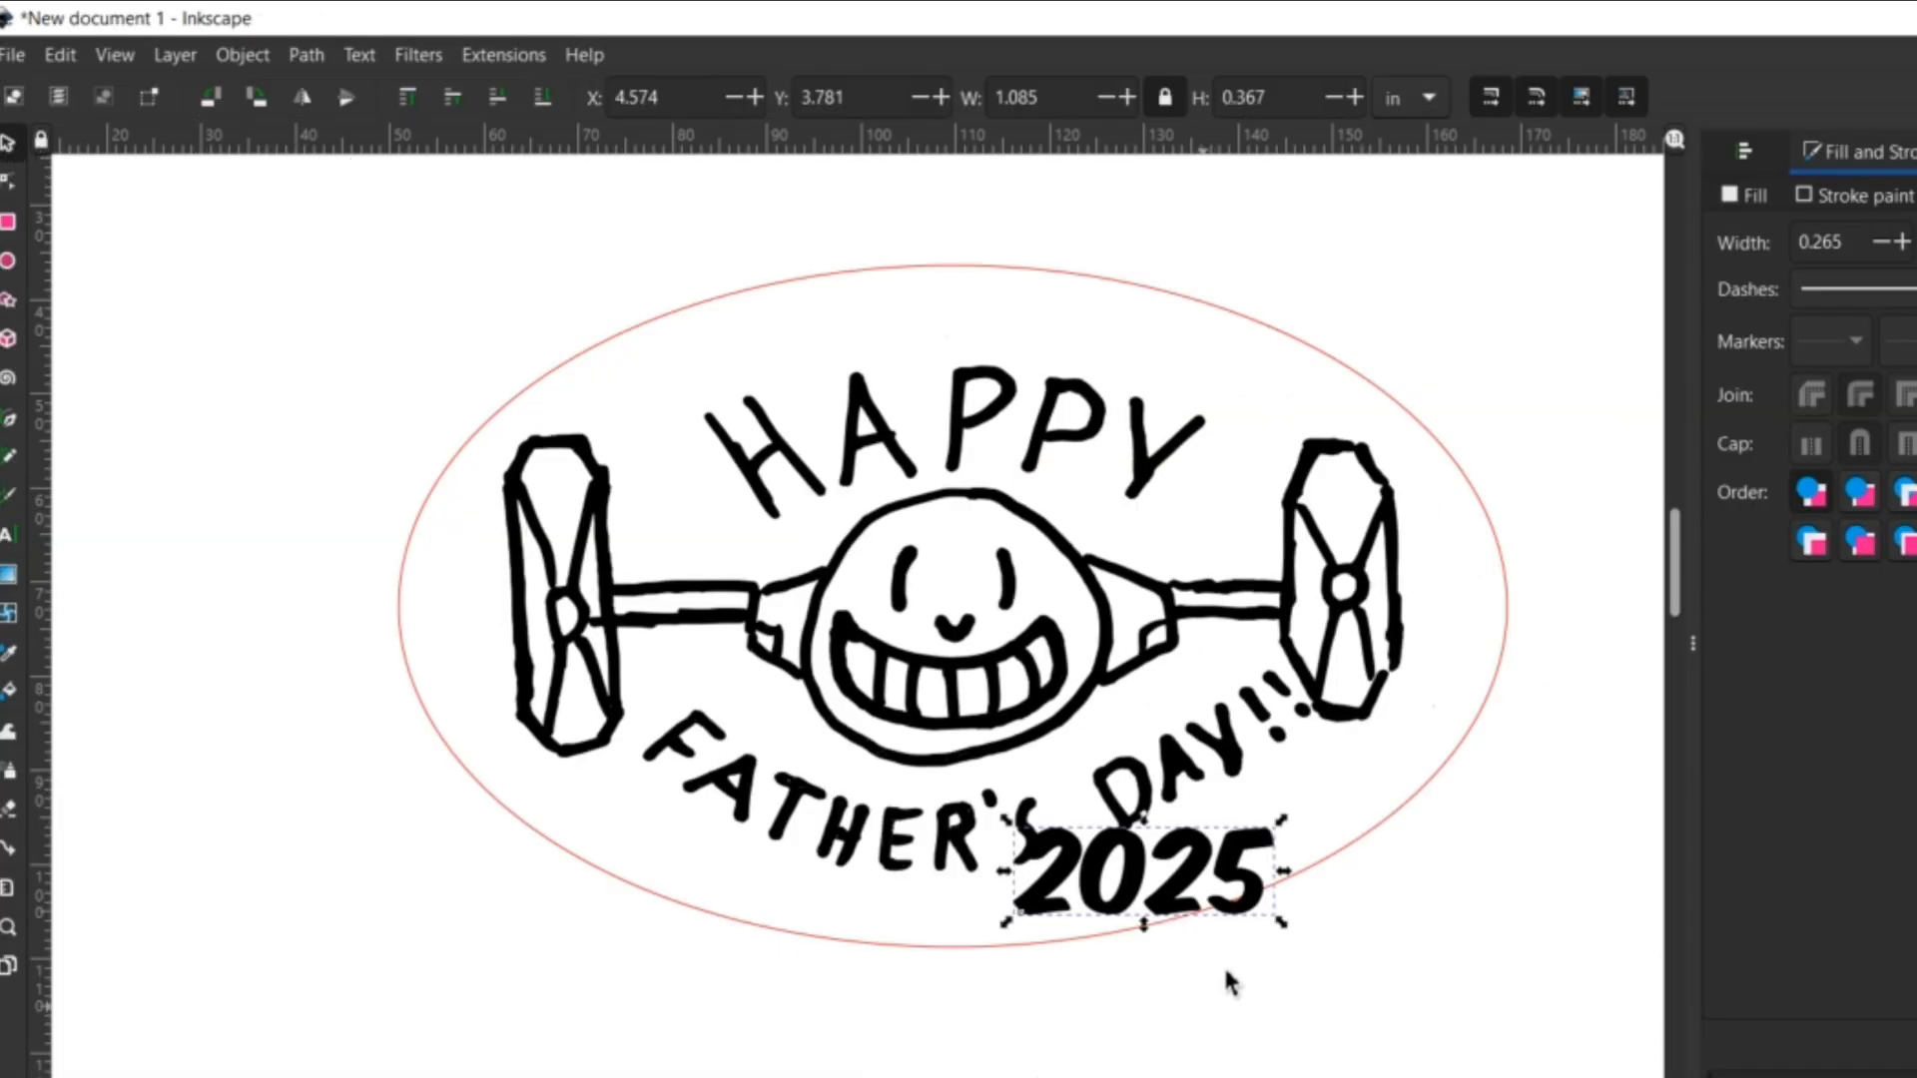
# Shrink '2025', move it below DAY and tilt it along the oval's lower right edge.
pyautogui.moveTo(1279, 923); pyautogui.dragTo(1234, 893)
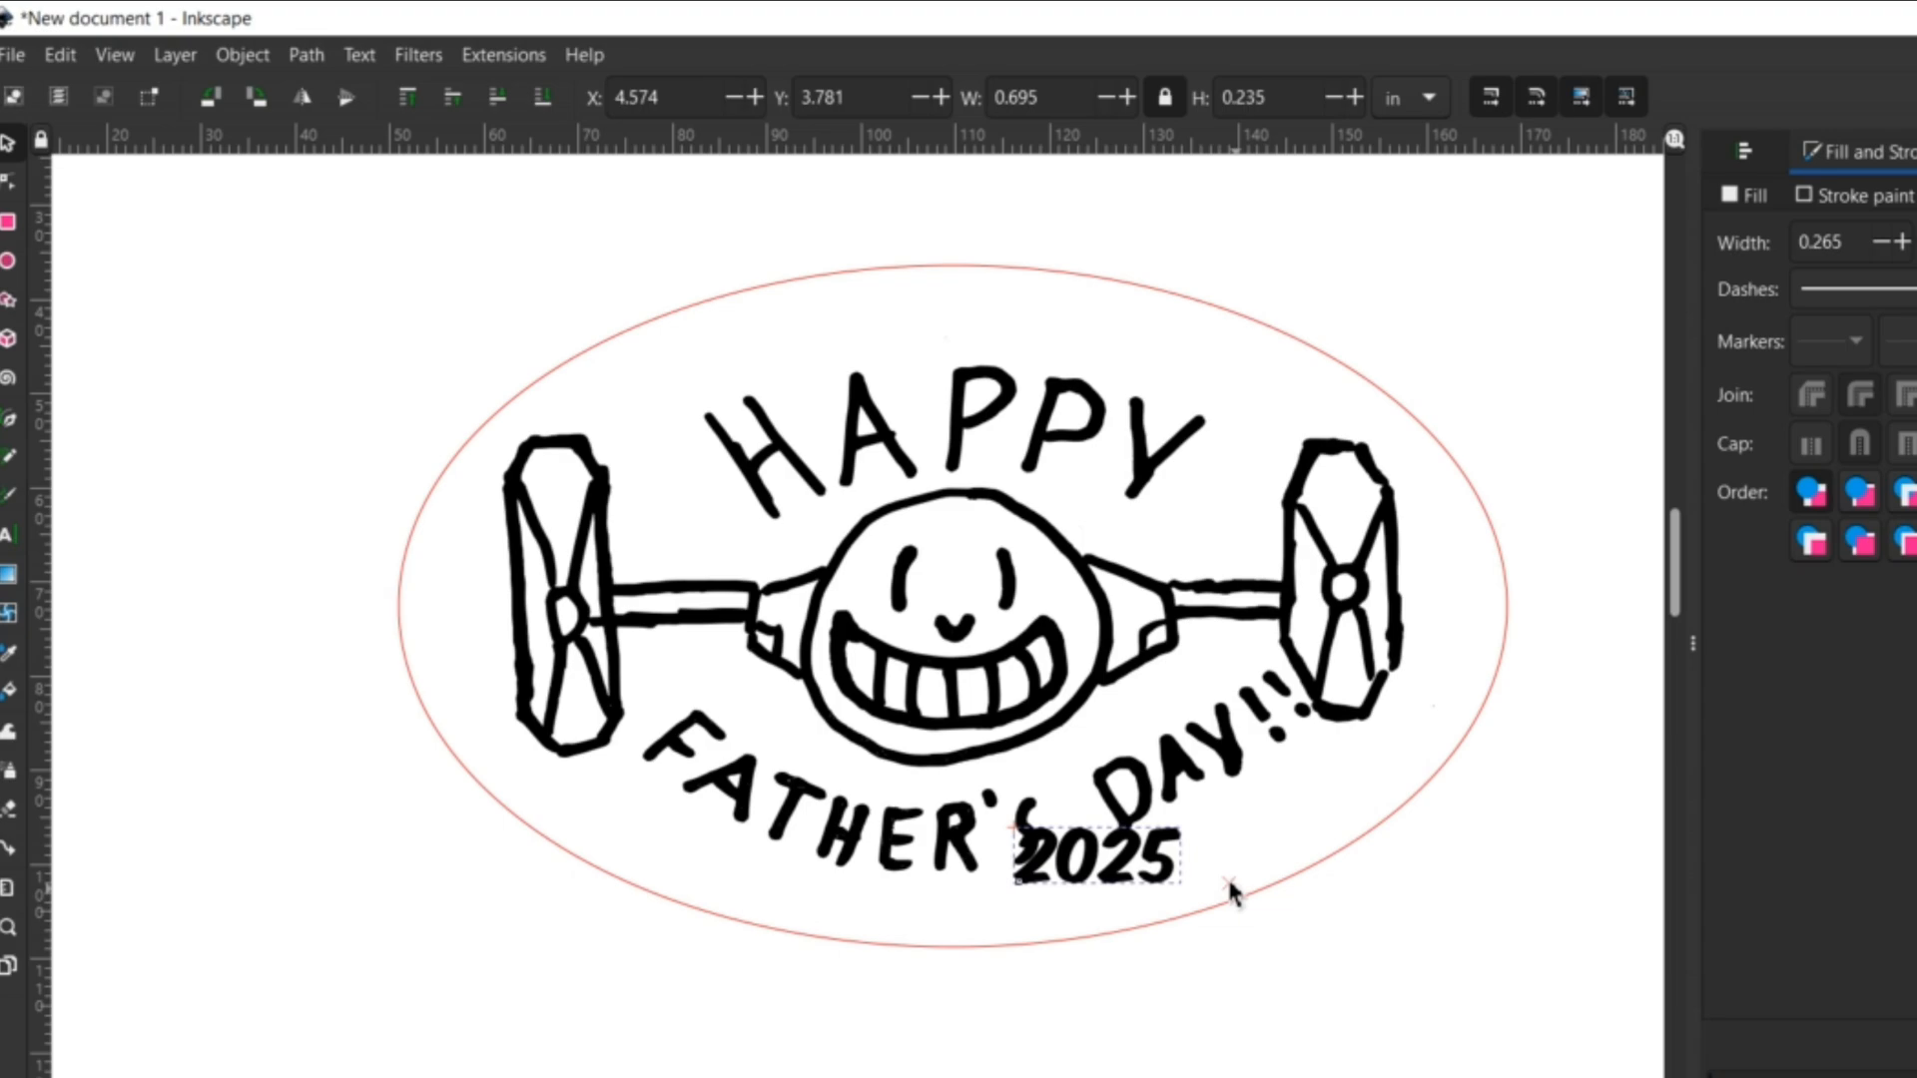
pyautogui.moveTo(1223, 886); pyautogui.dragTo(1156, 869)
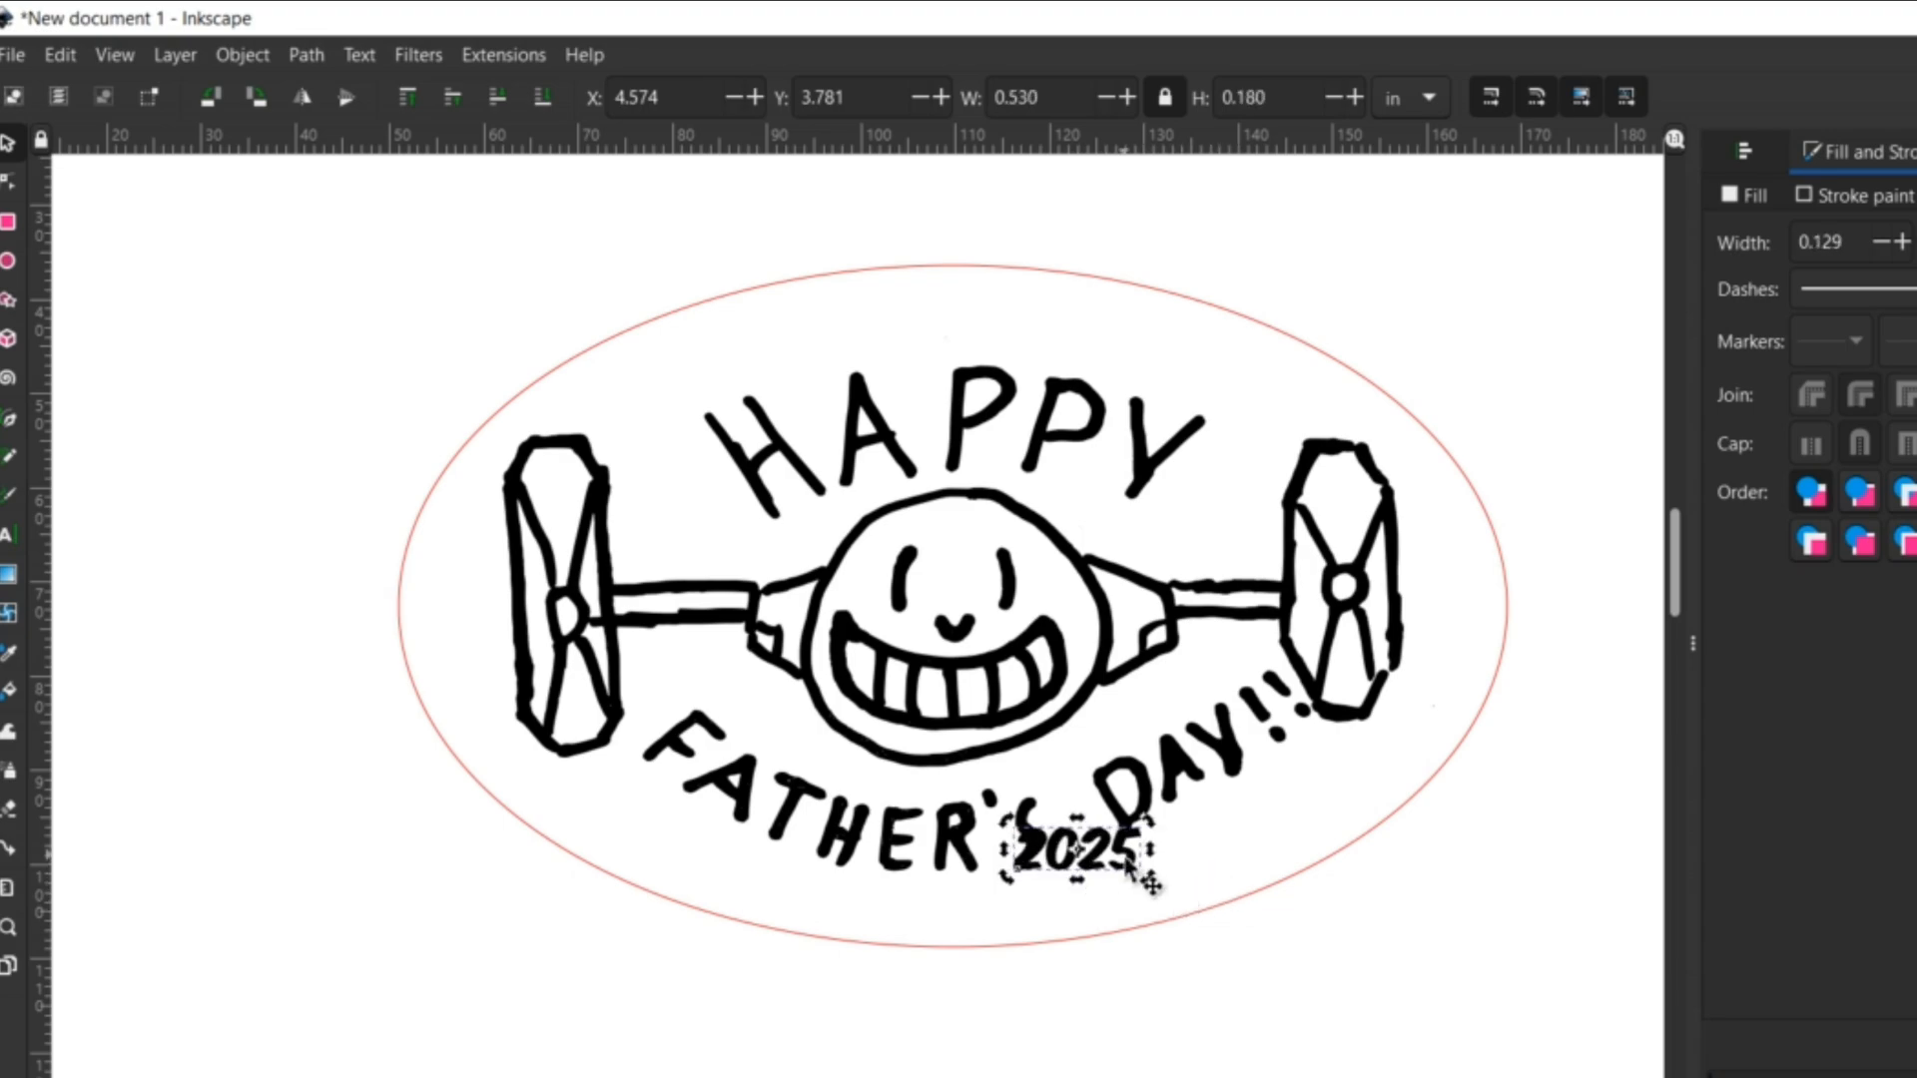
pyautogui.moveTo(1156, 879); pyautogui.dragTo(1156, 851)
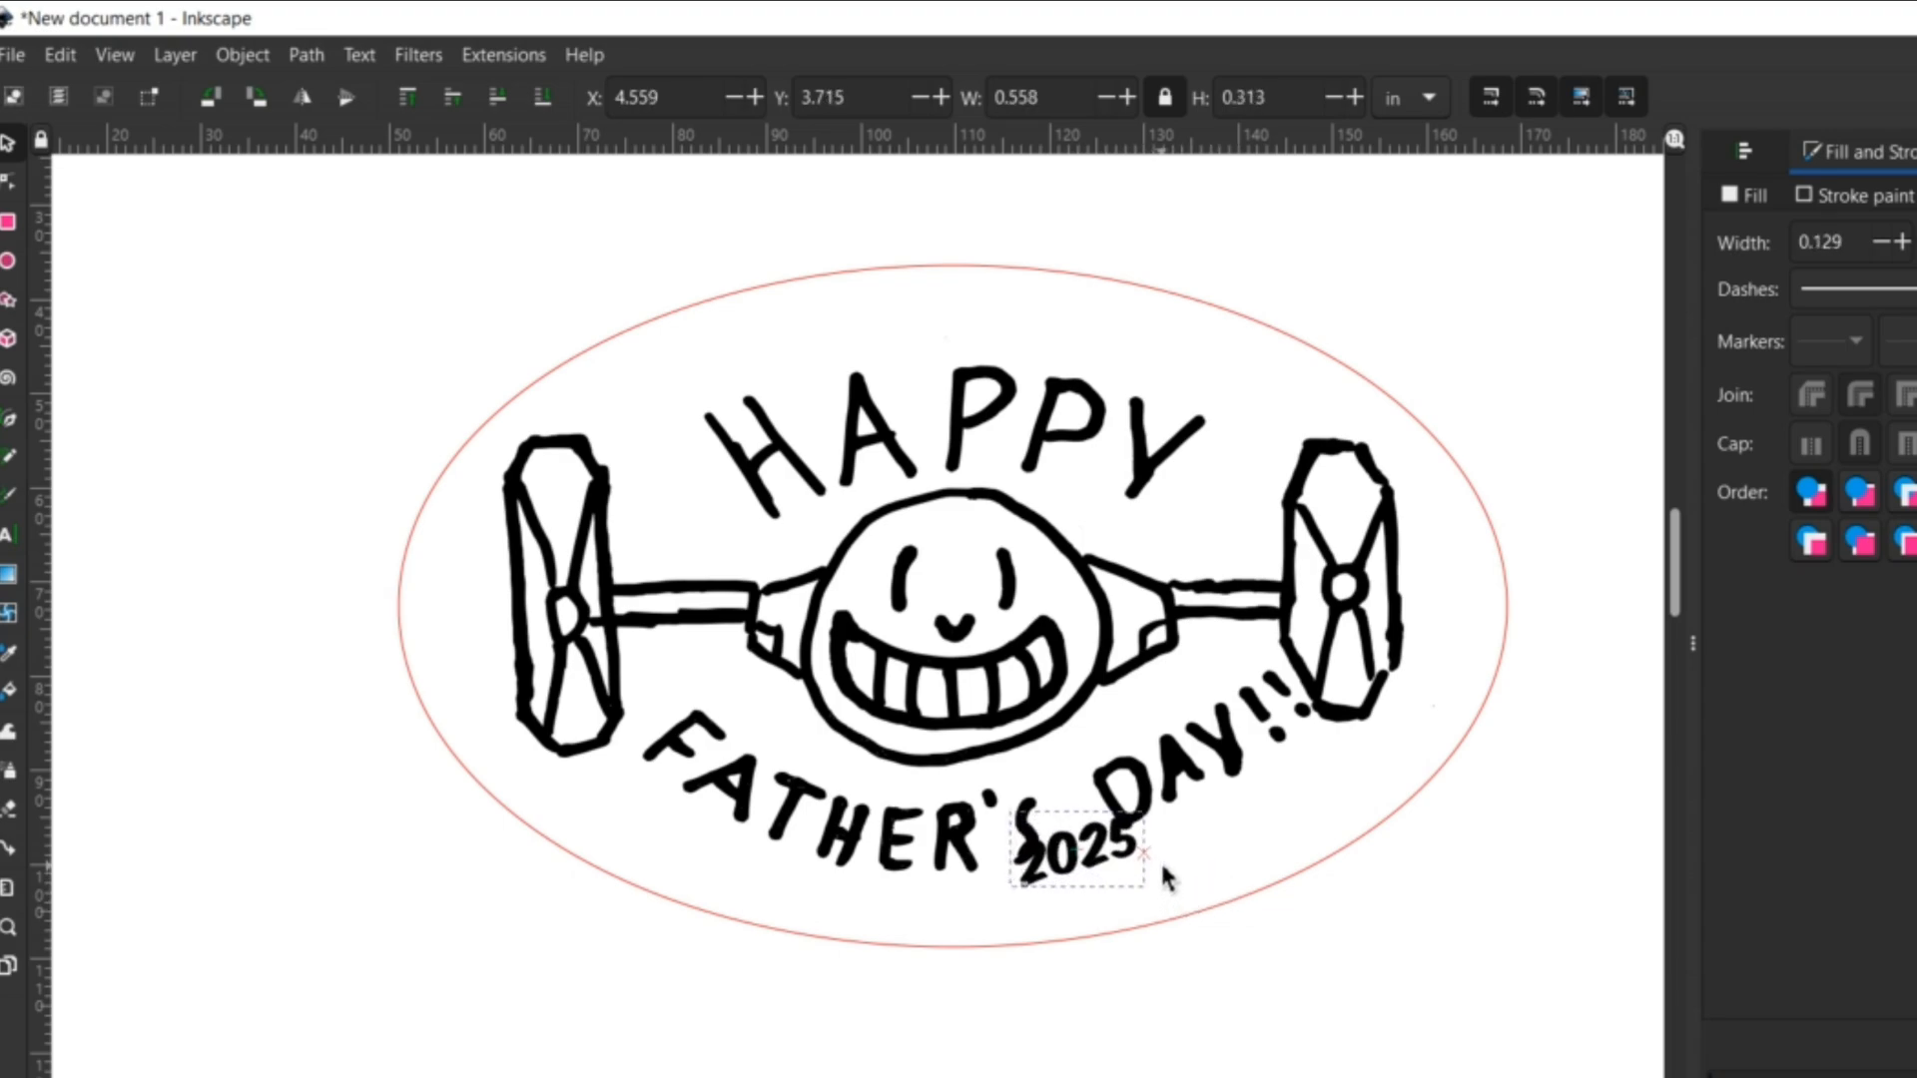
pyautogui.moveTo(1077, 853); pyautogui.dragTo(1136, 875)
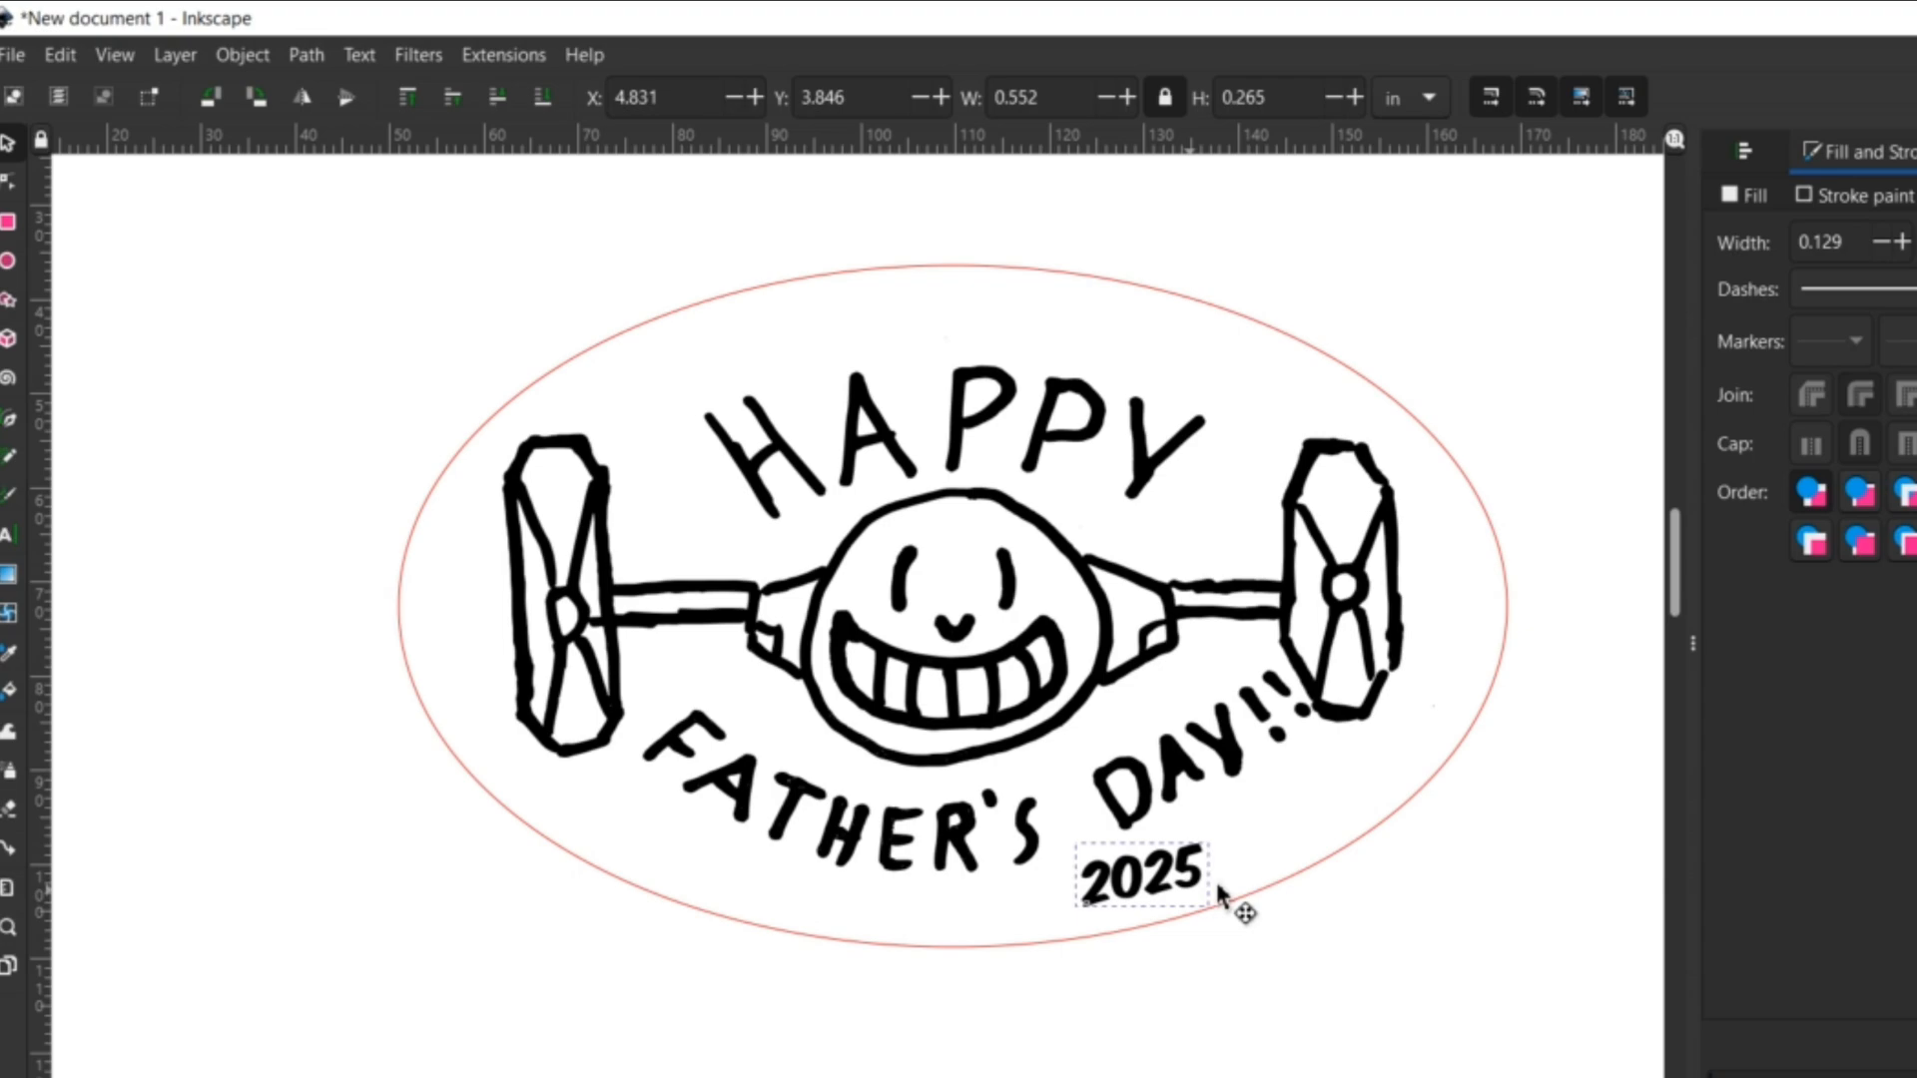
pyautogui.moveTo(1143, 881); pyautogui.dragTo(1240, 852)
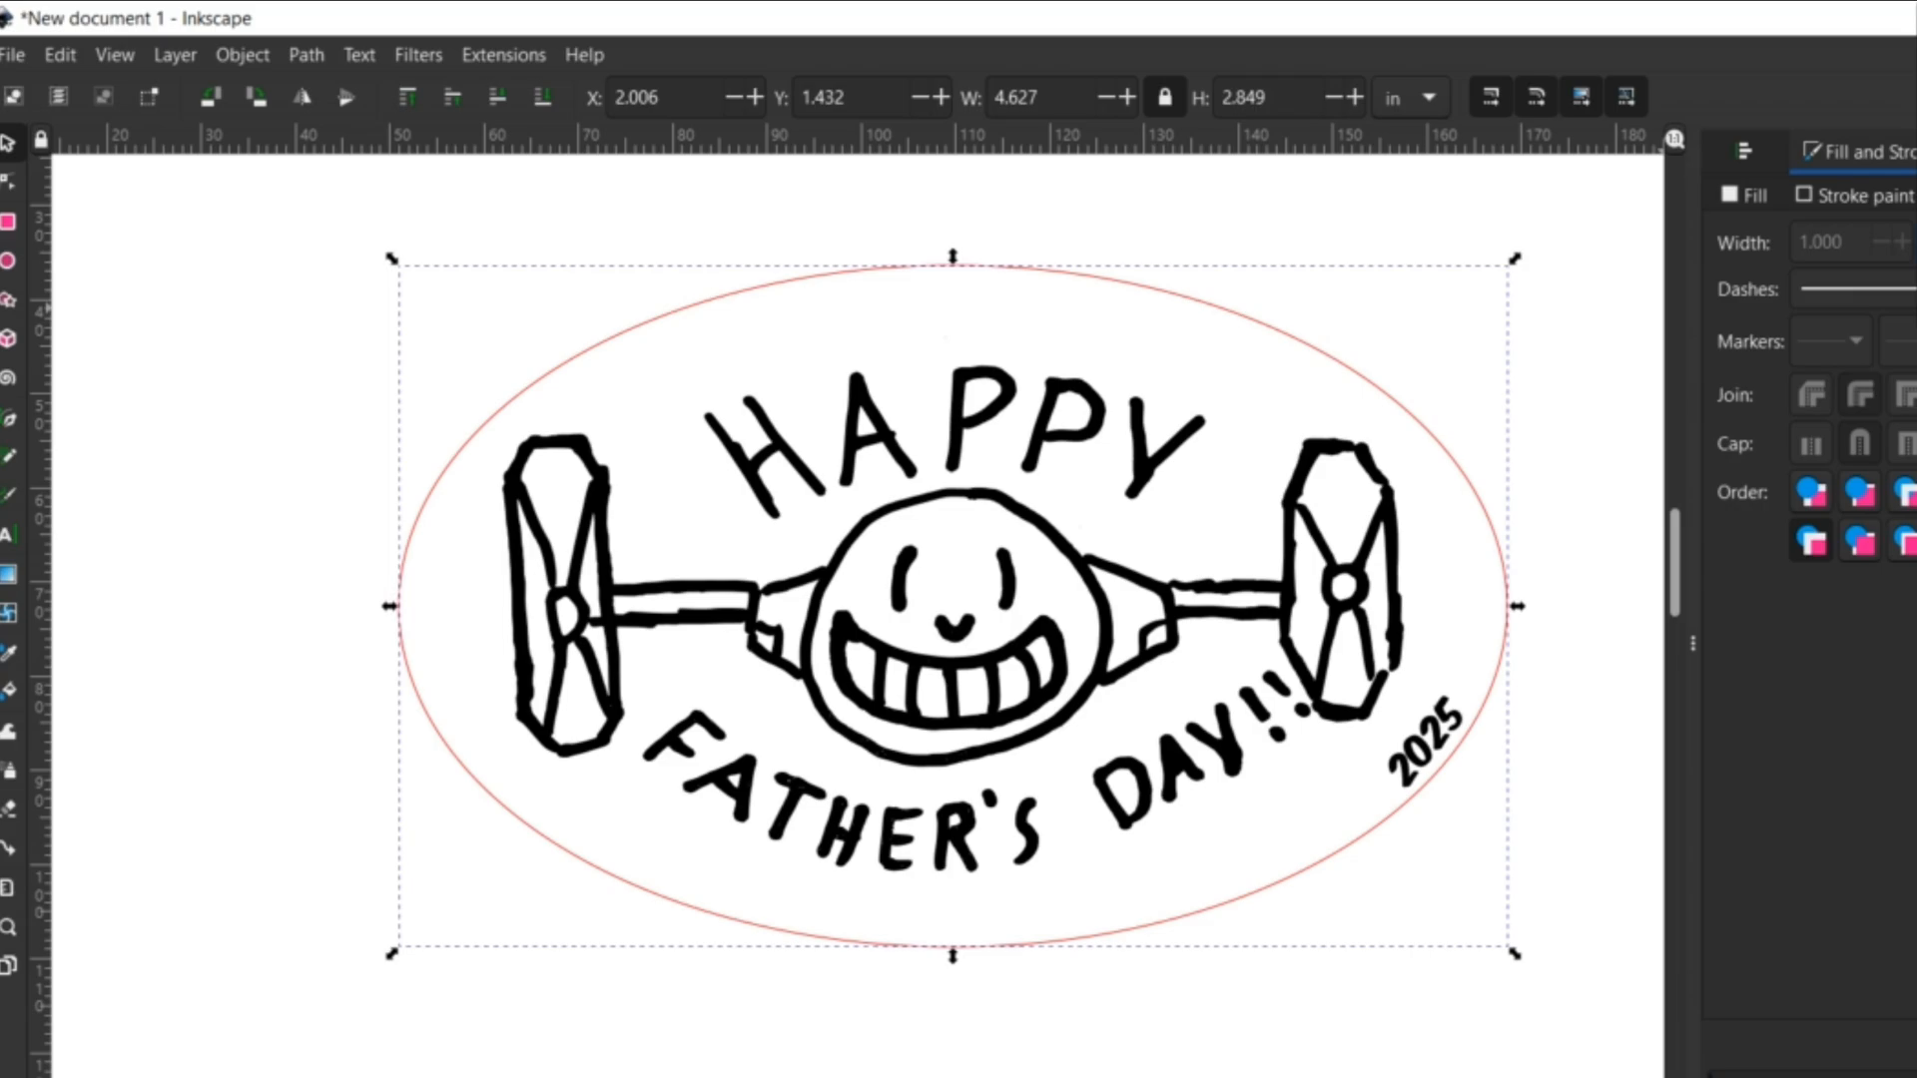
# Bring up the file commands with both designs laid out side by side.
pyautogui.click(12, 54)
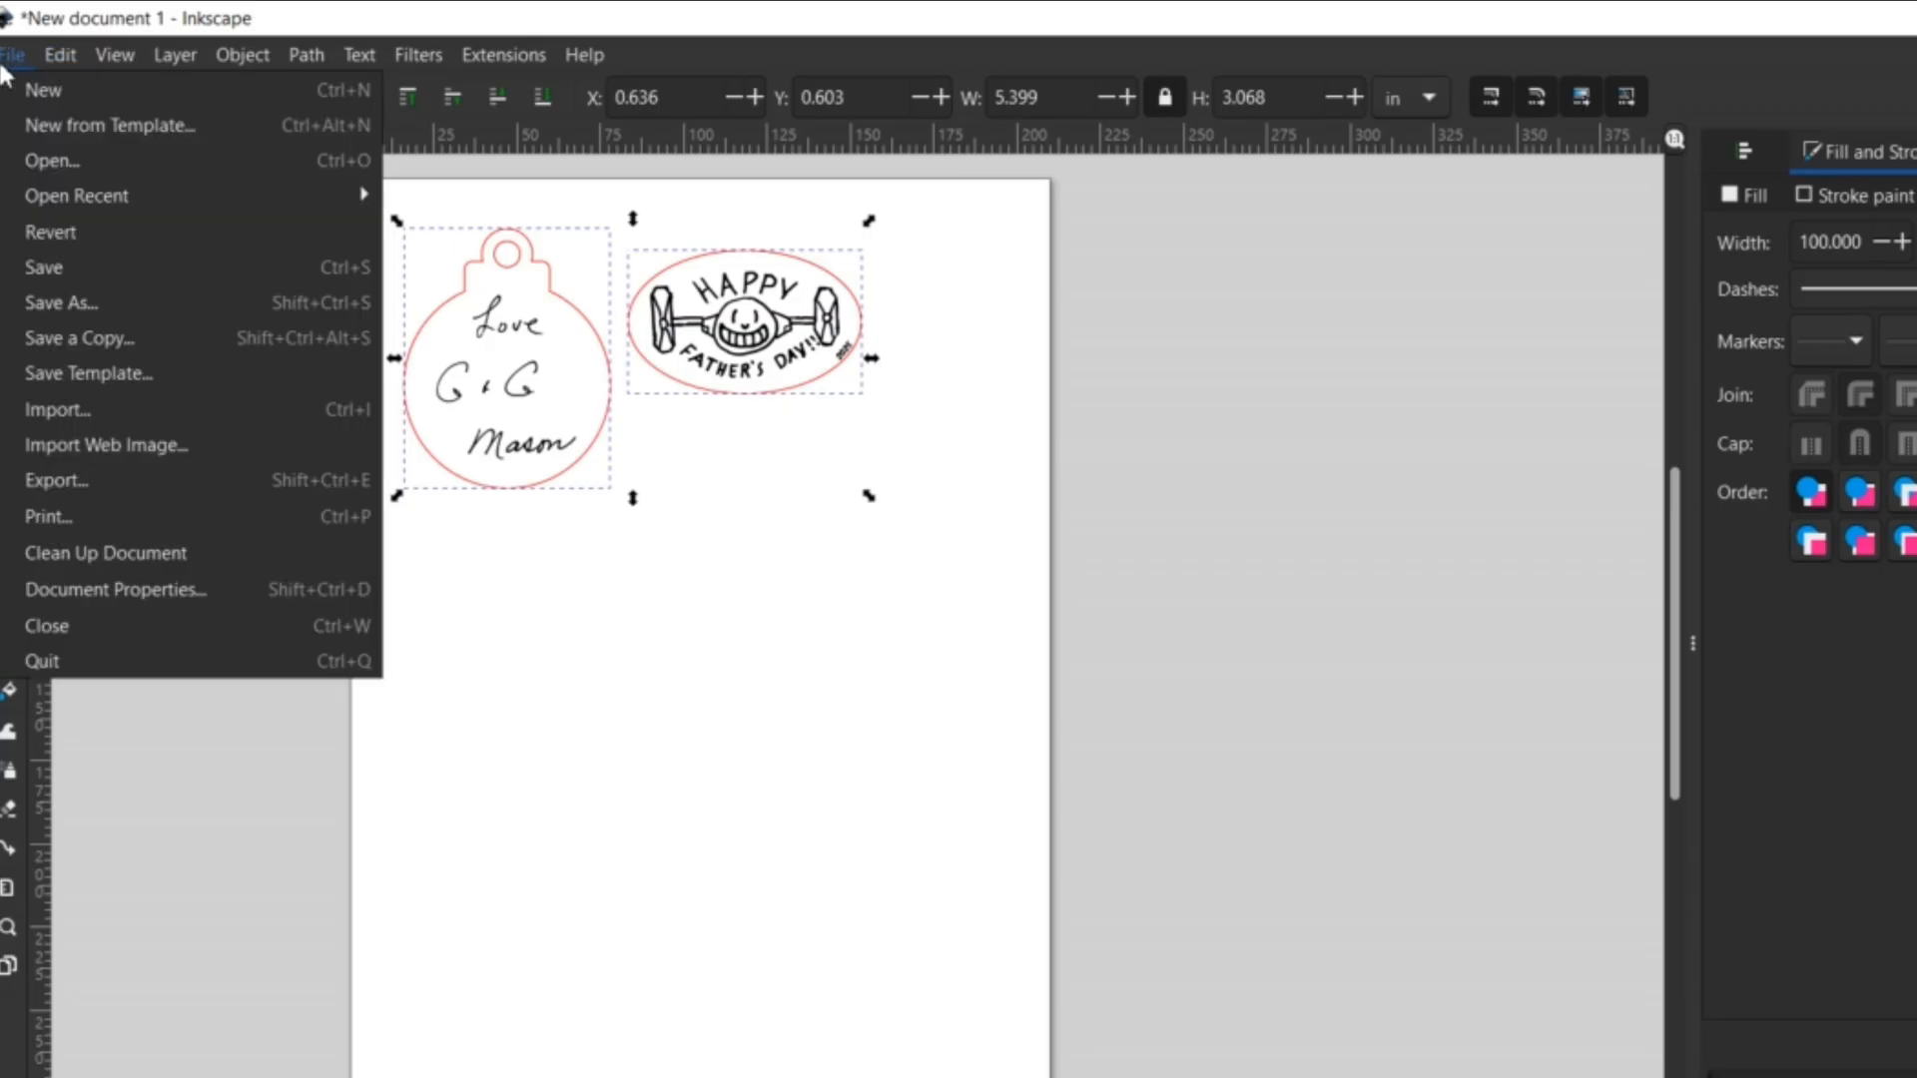
pyautogui.moveTo(92, 481)
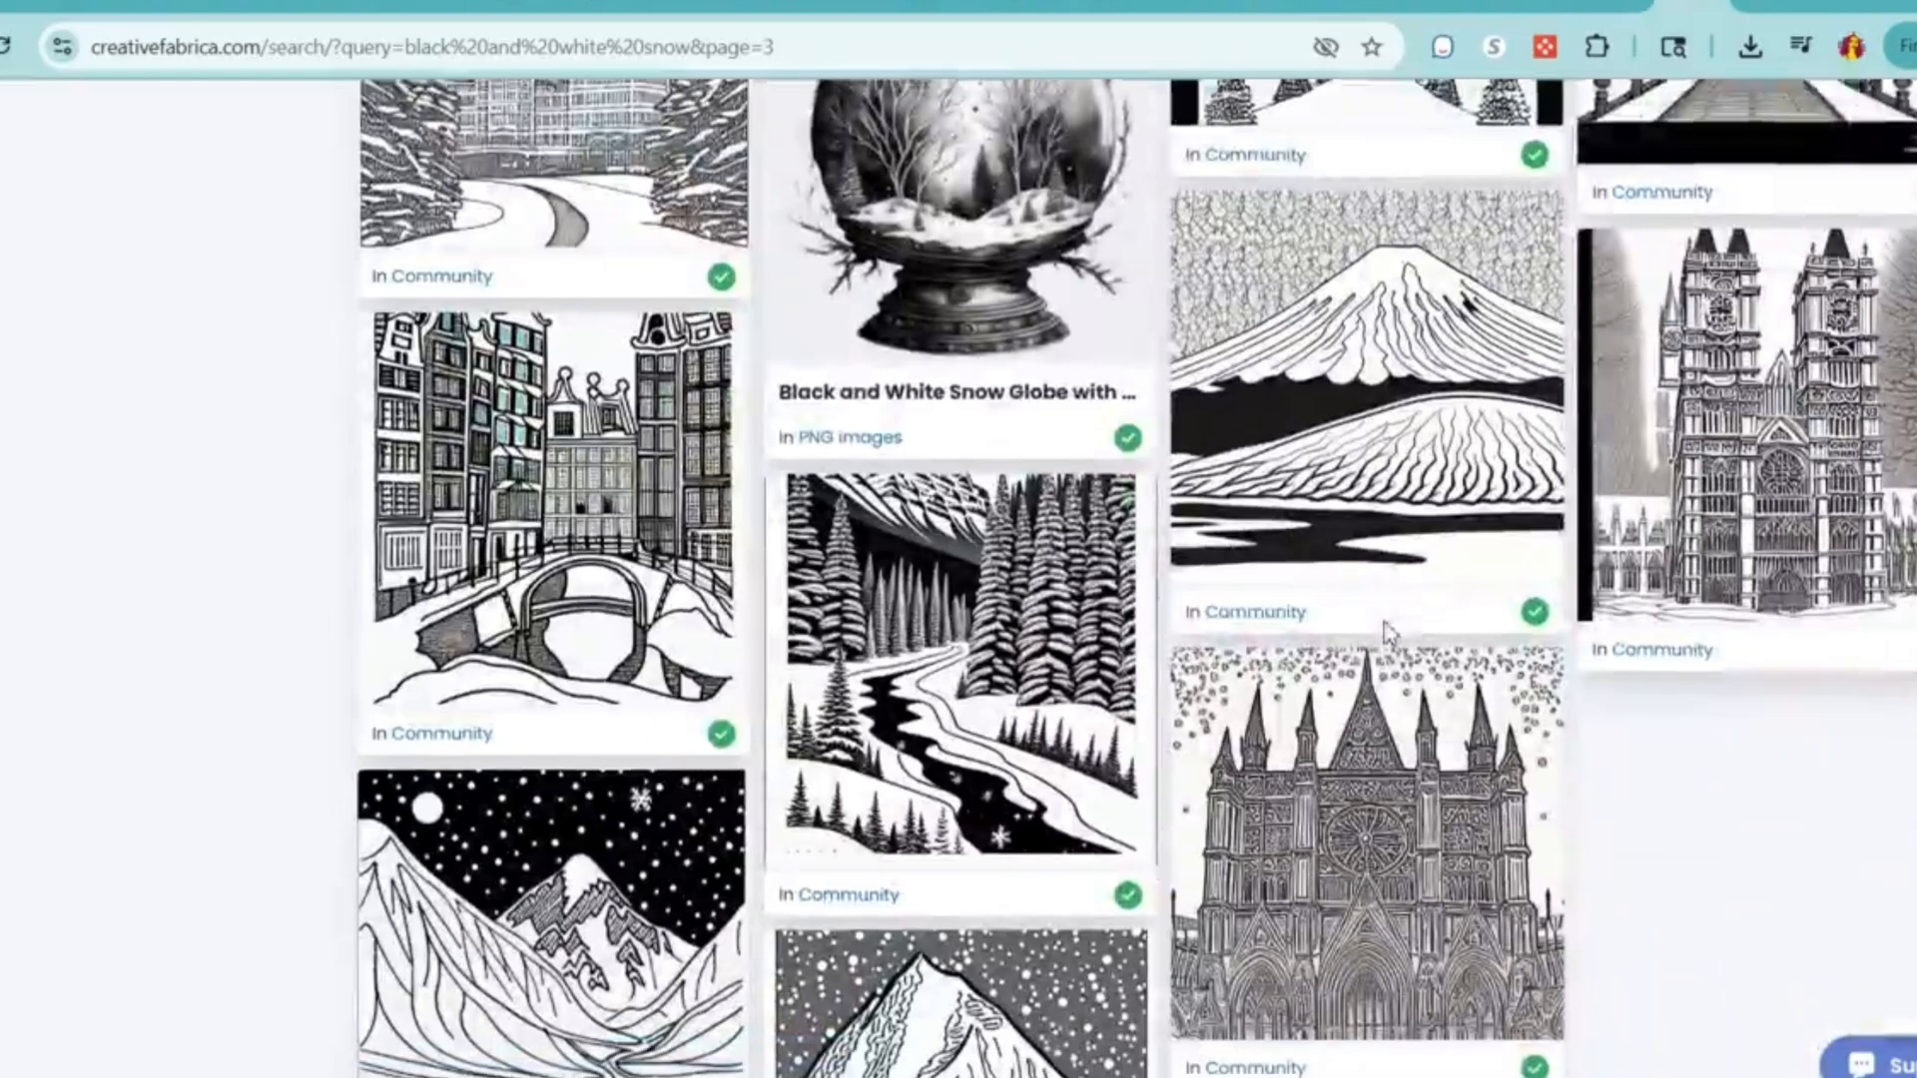
# Open the Mount Everest winter snow line drawing's product page and scroll down it.
pyautogui.click(549, 929)
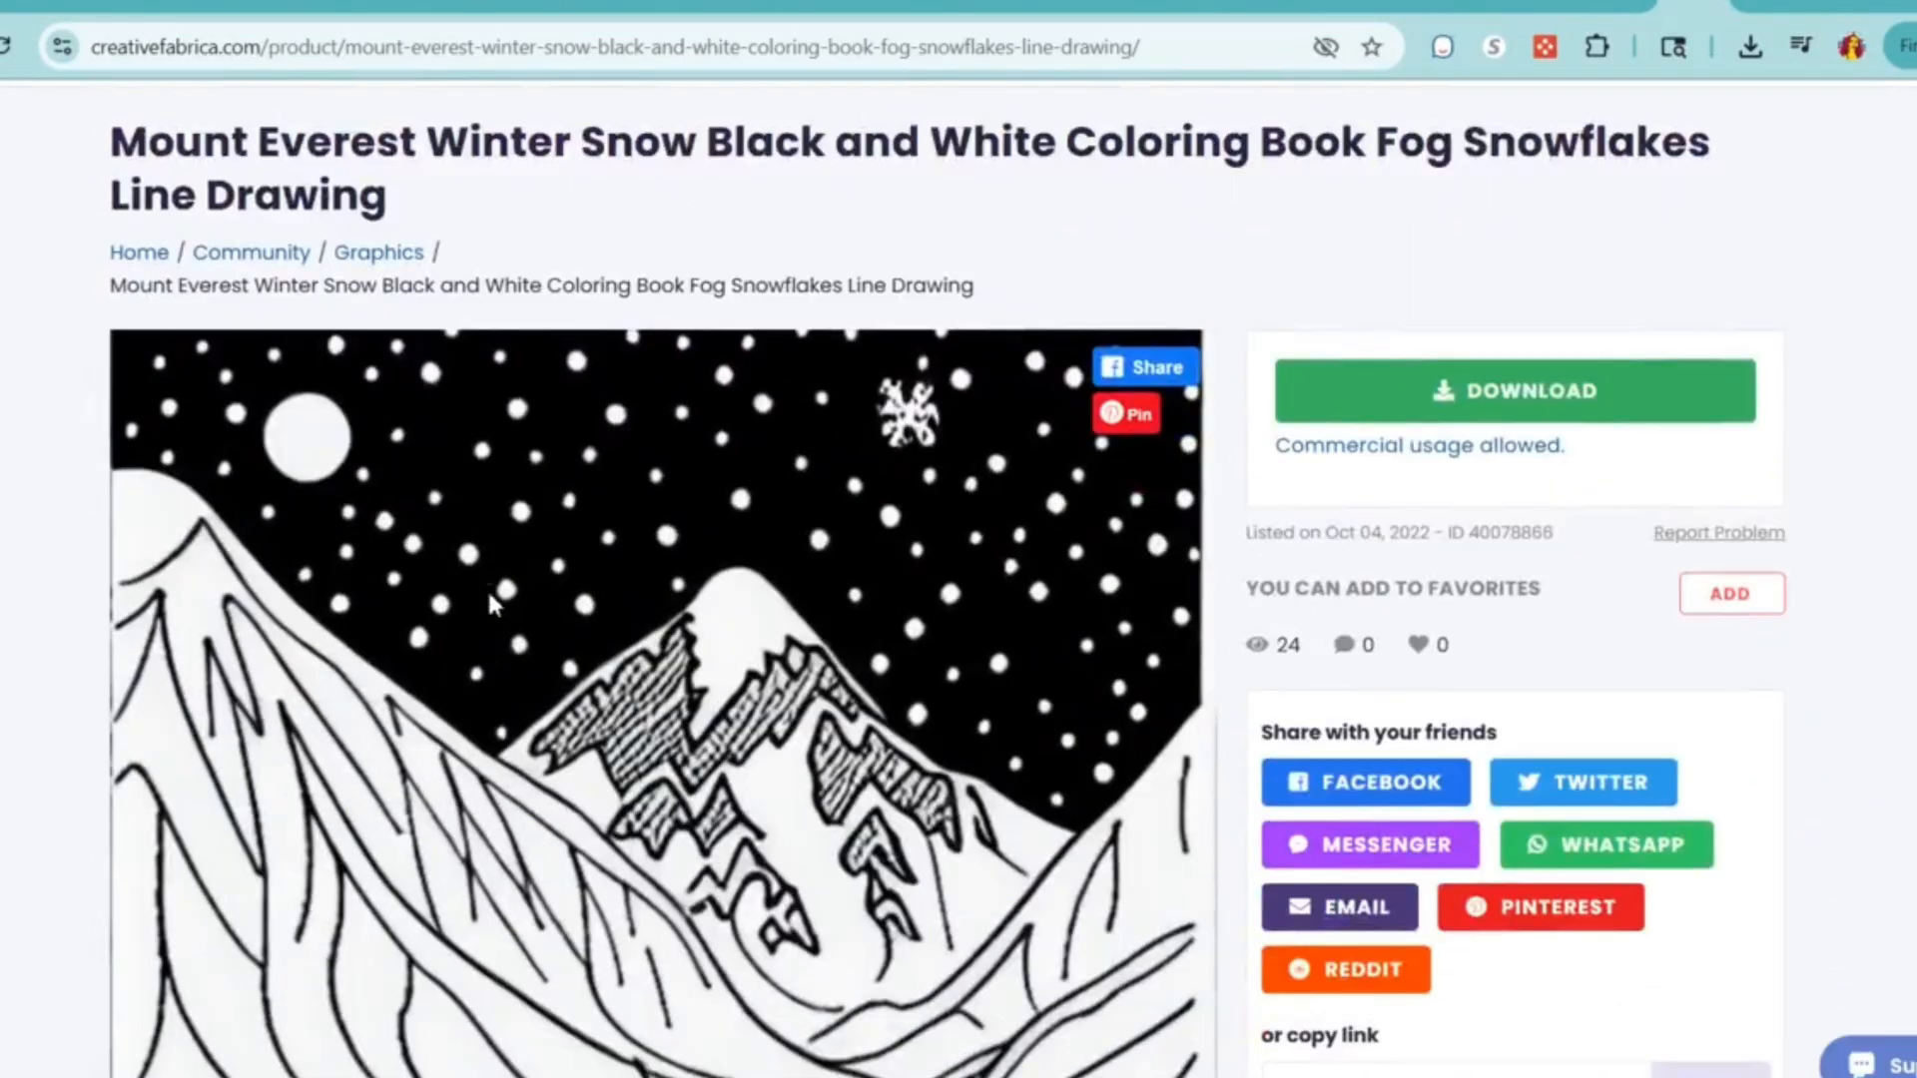
pyautogui.scroll(-3)
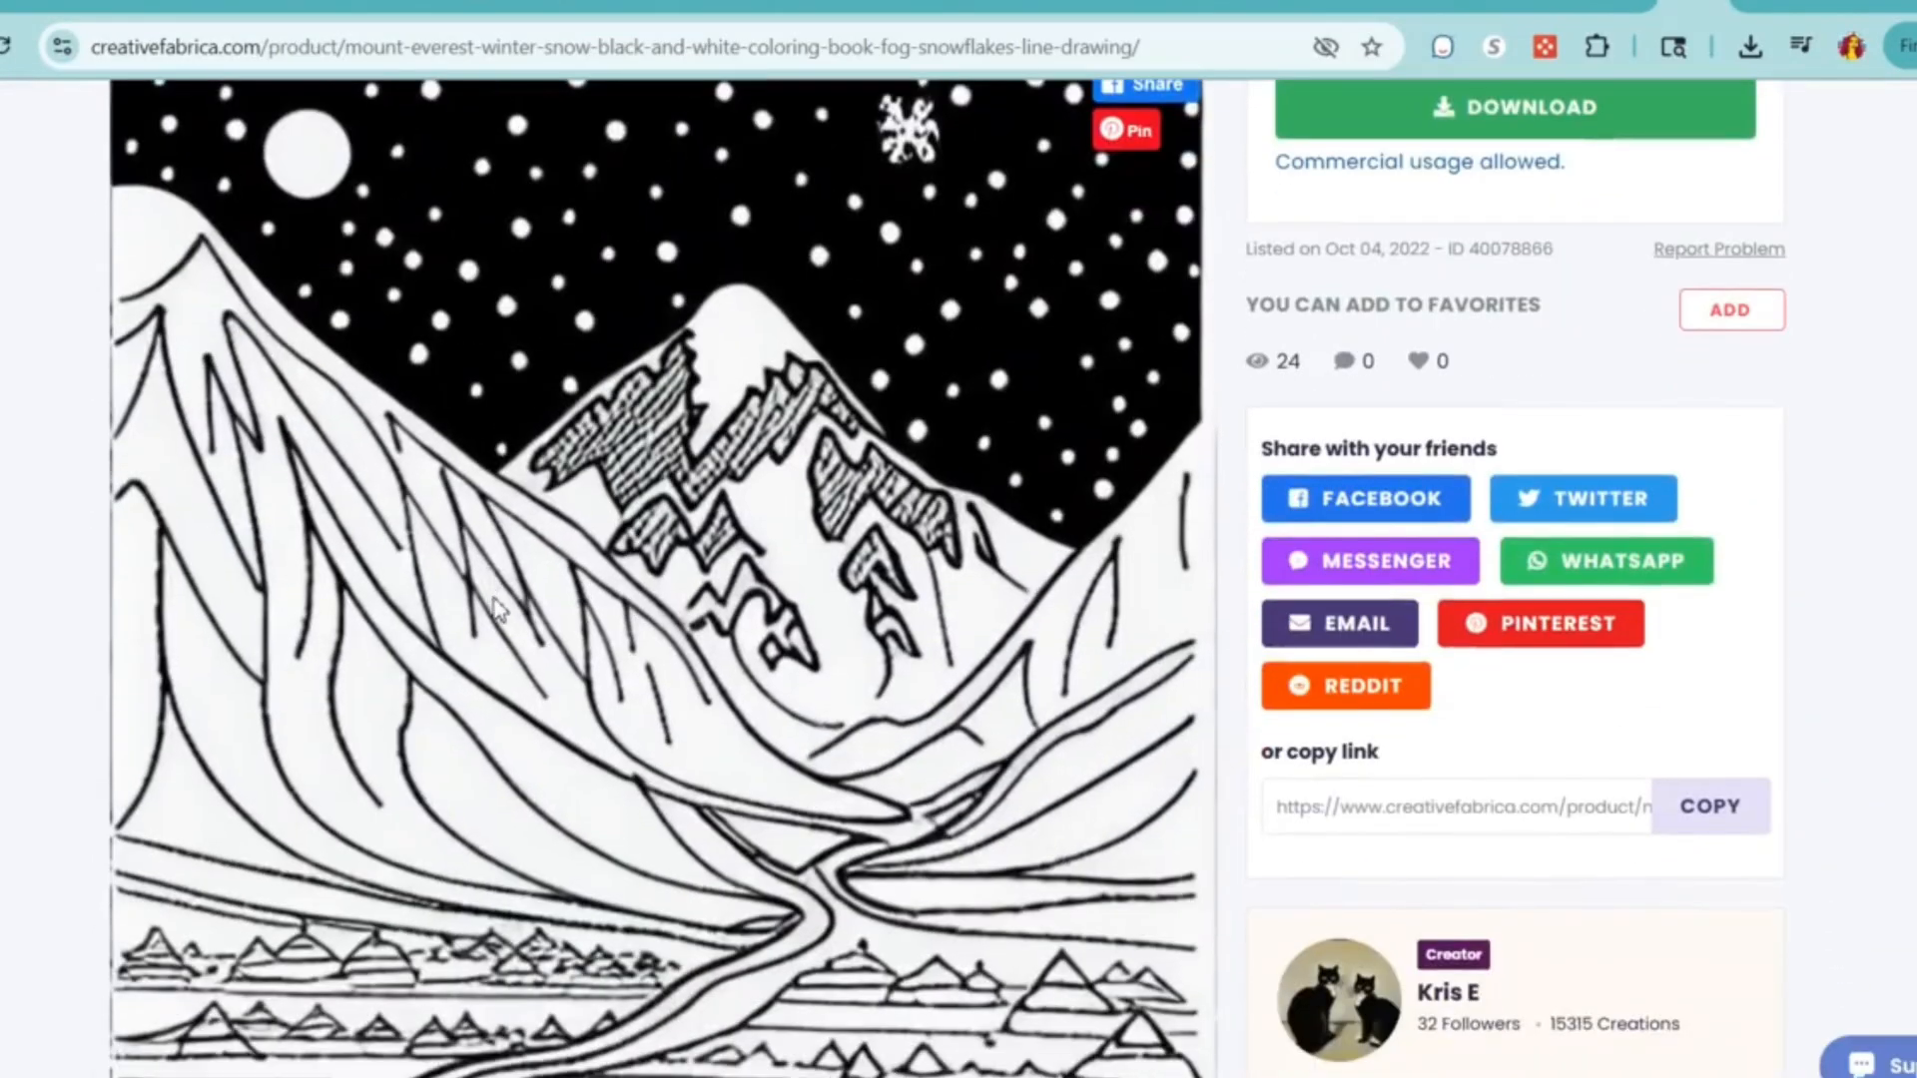